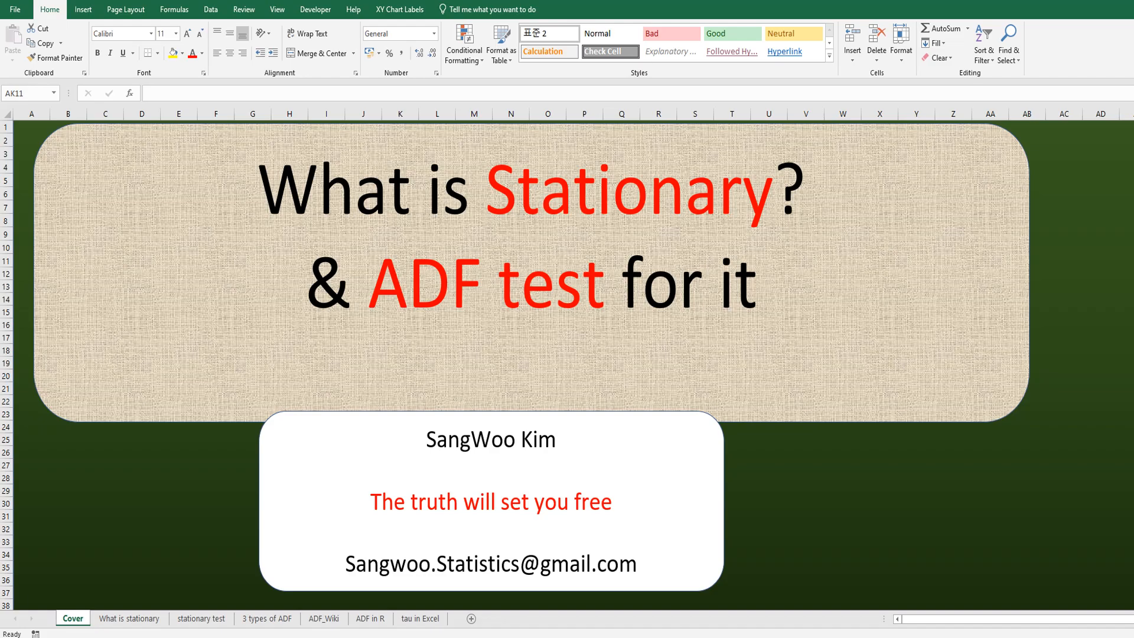
pyautogui.moveTo(539, 216)
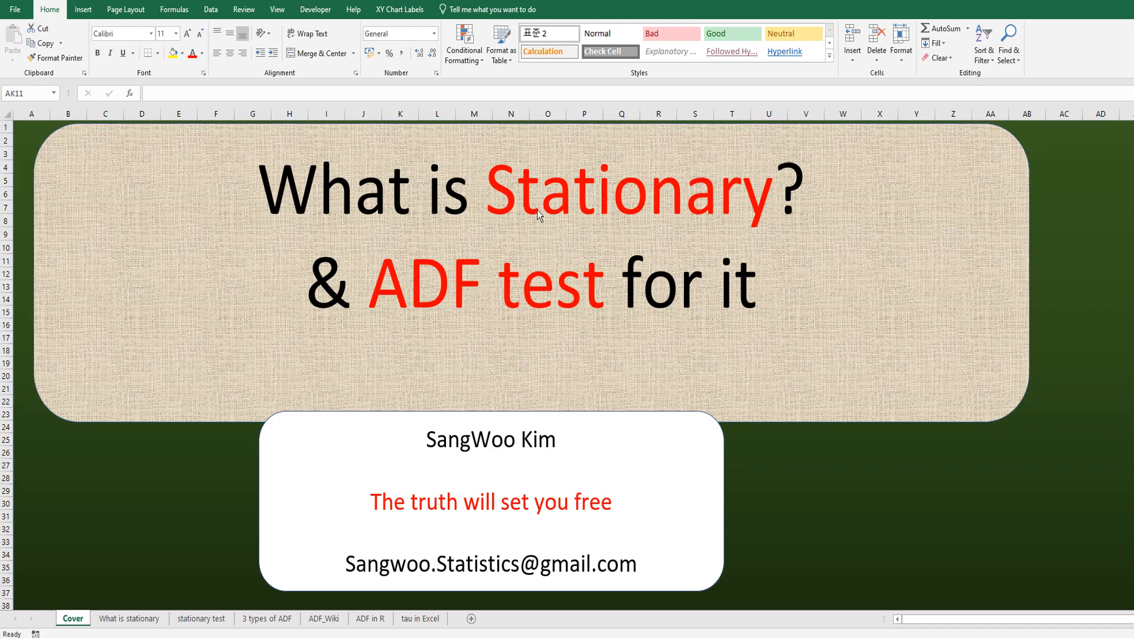
pyautogui.moveTo(147, 625)
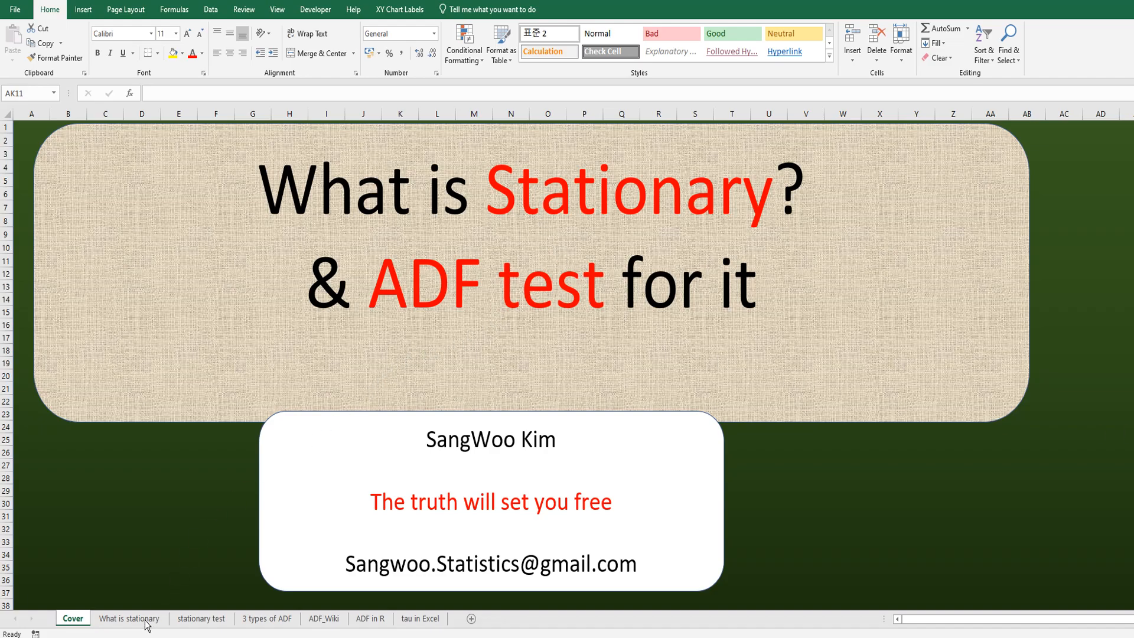
# Show the 'What is stationary' sheet with excerpts on stationary processes and unit roots
pyautogui.click(129, 618)
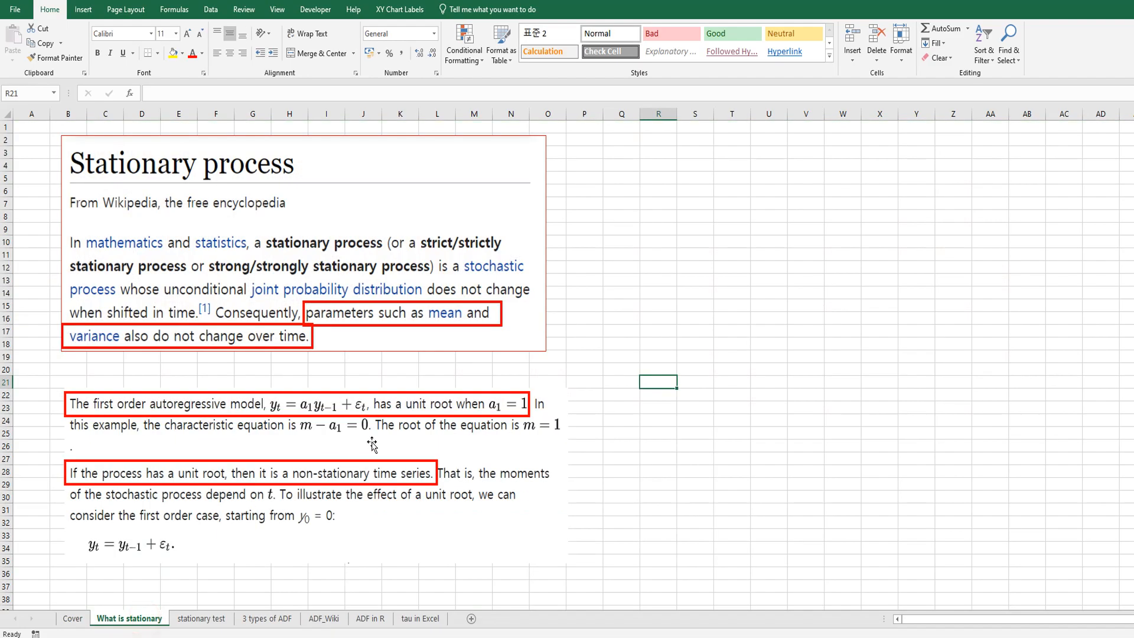
pyautogui.moveTo(103, 304)
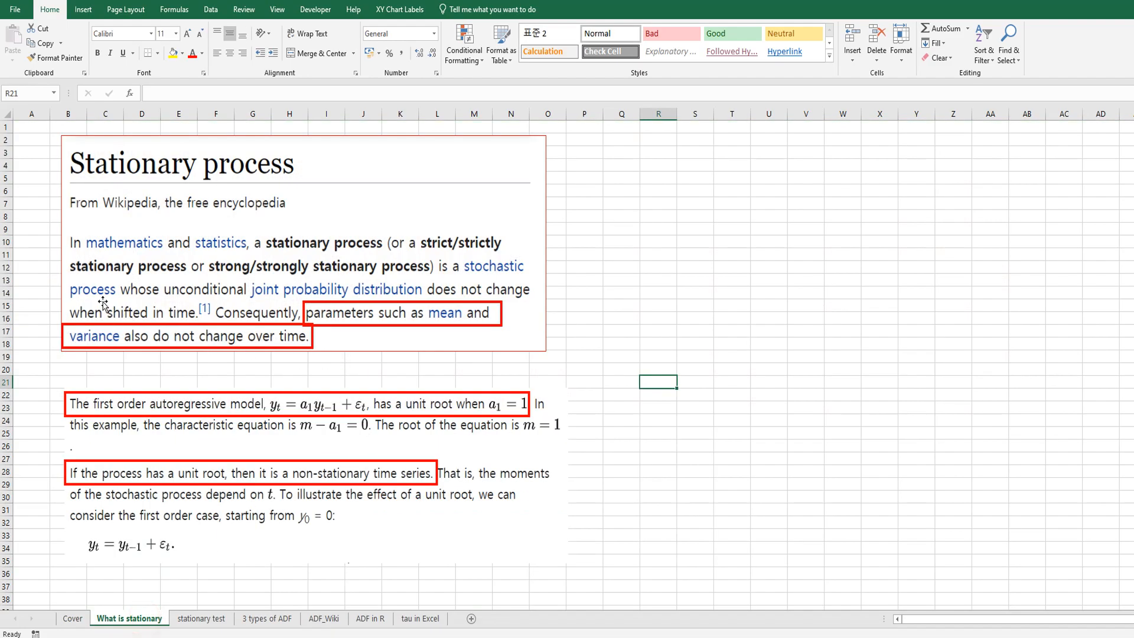
pyautogui.moveTo(261, 307)
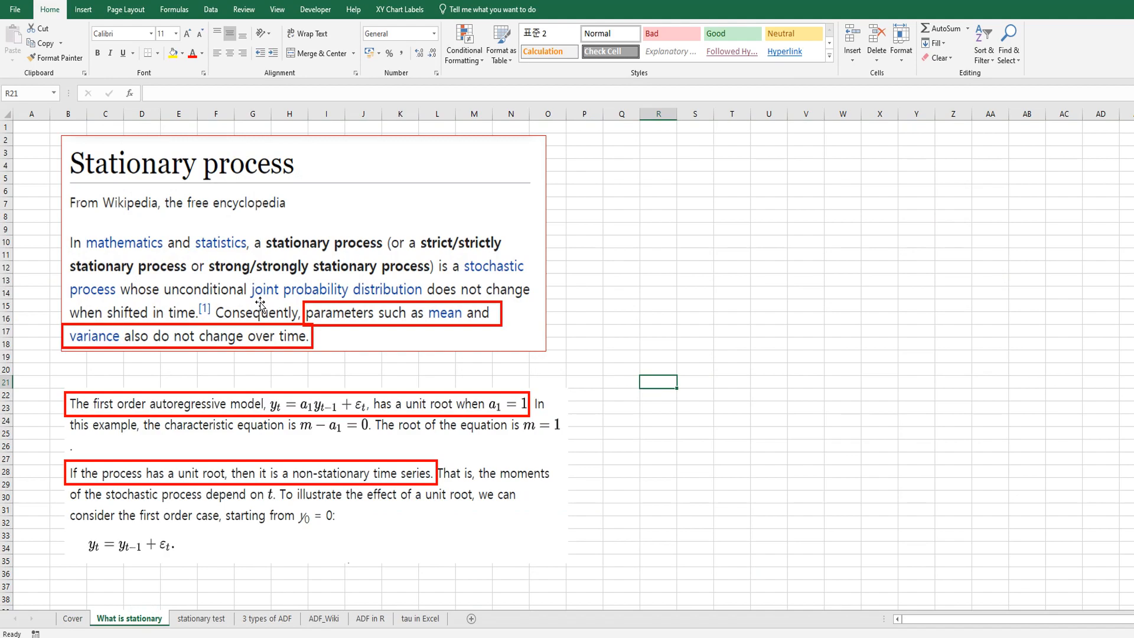
pyautogui.moveTo(174, 327)
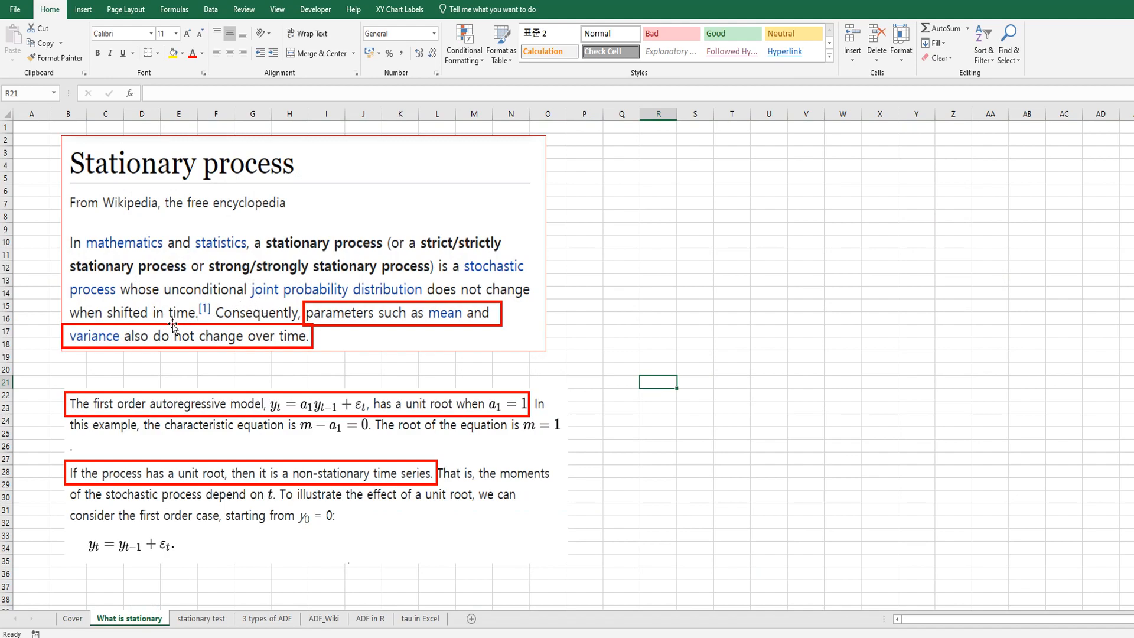
pyautogui.moveTo(316, 336)
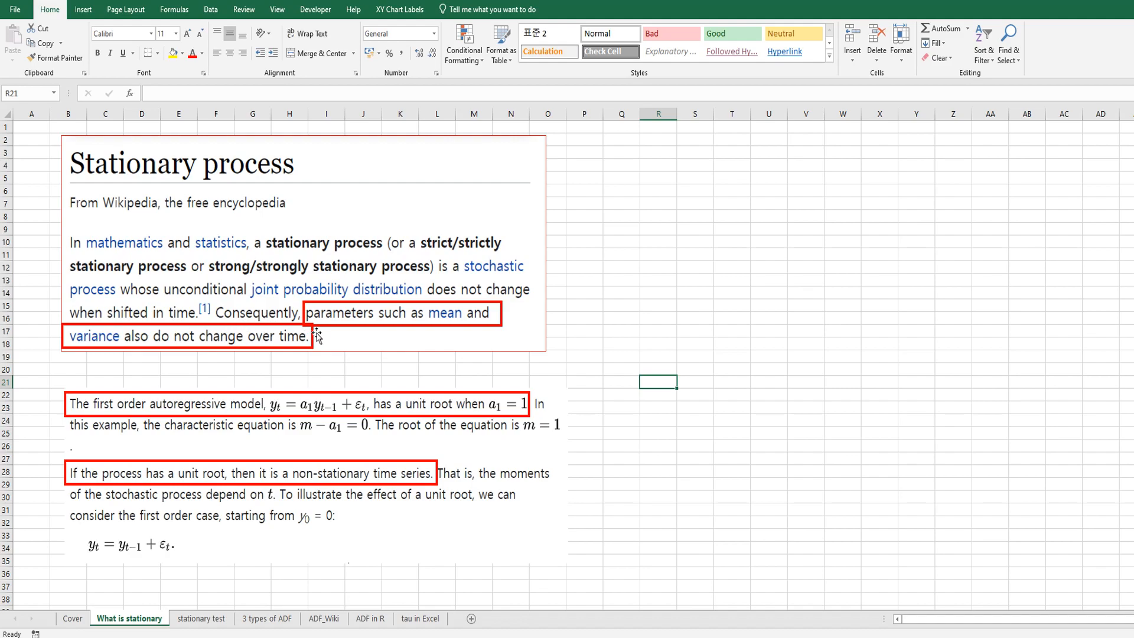
pyautogui.moveTo(432, 358)
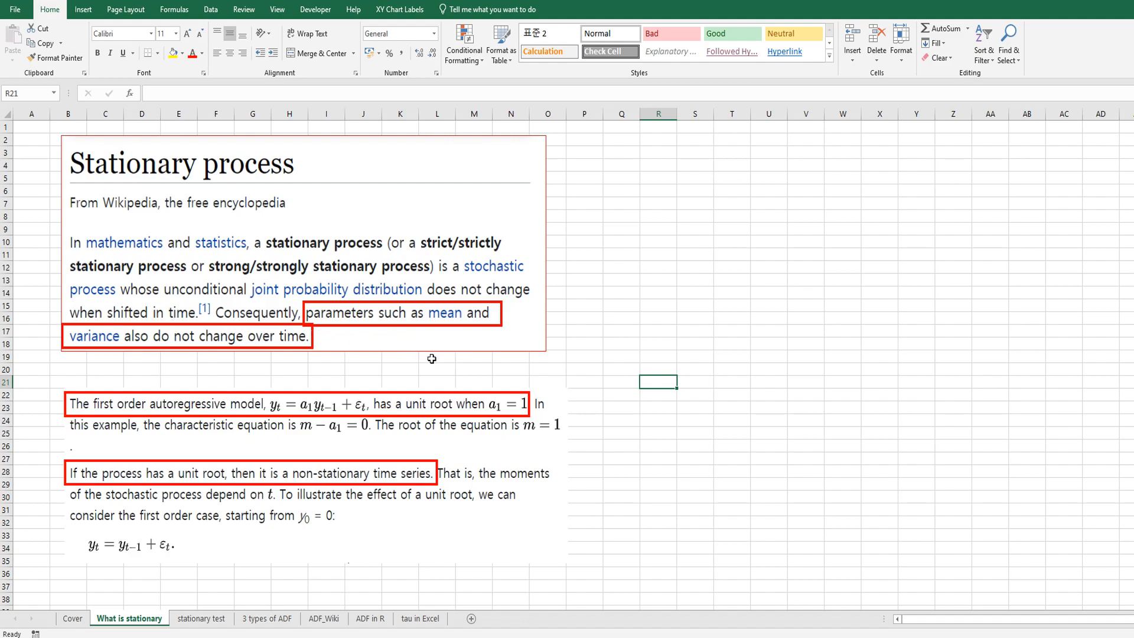
pyautogui.moveTo(424, 361)
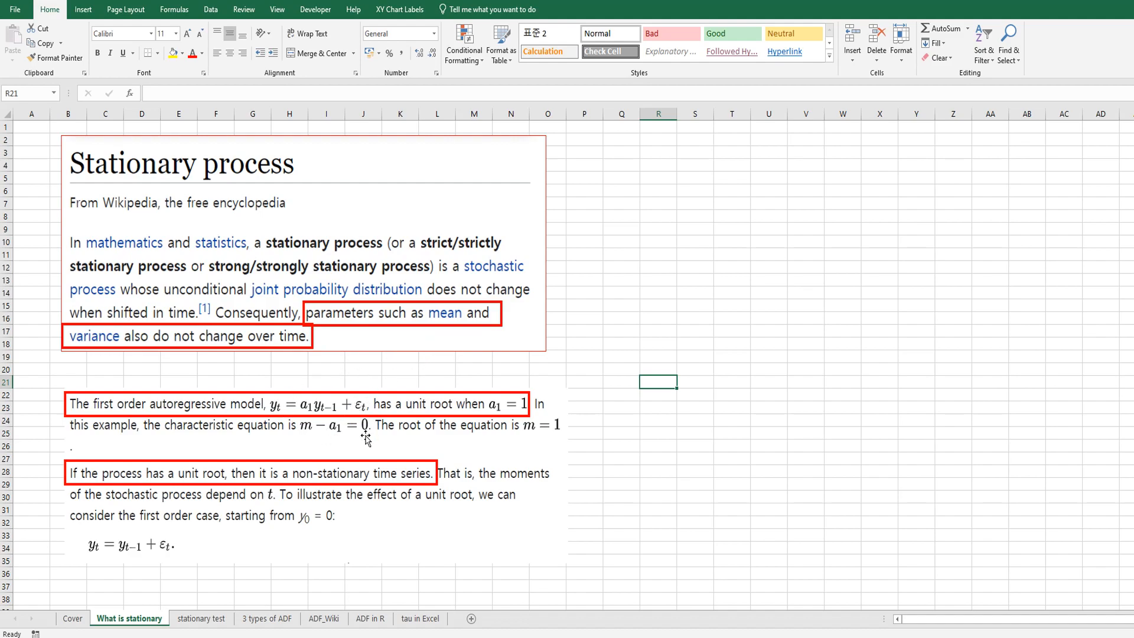
pyautogui.moveTo(316, 432)
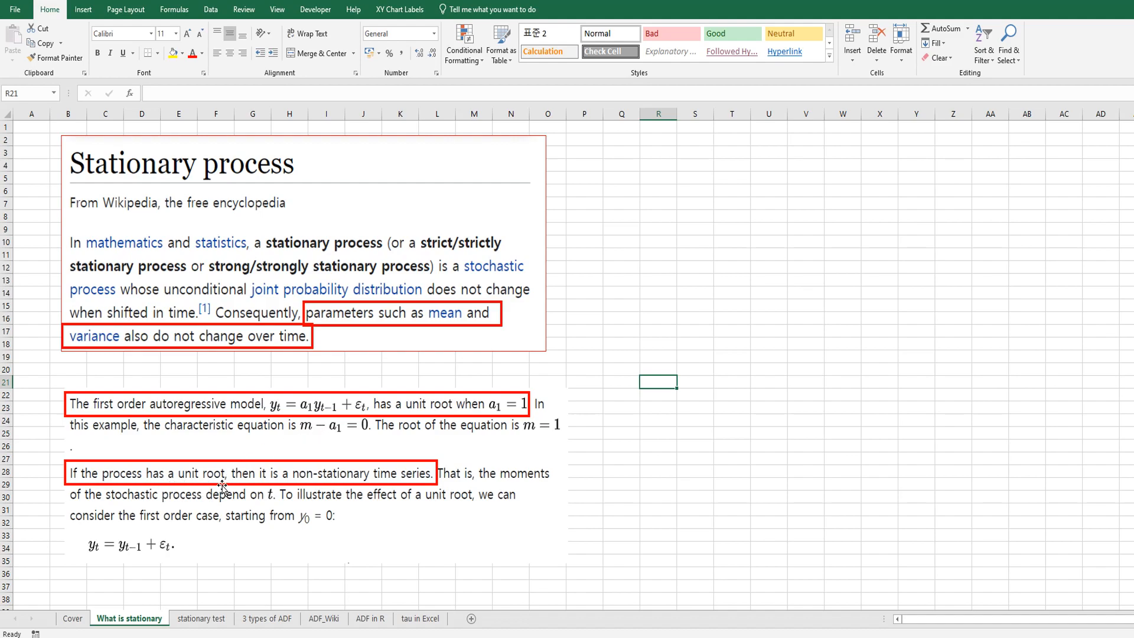
pyautogui.moveTo(351, 486)
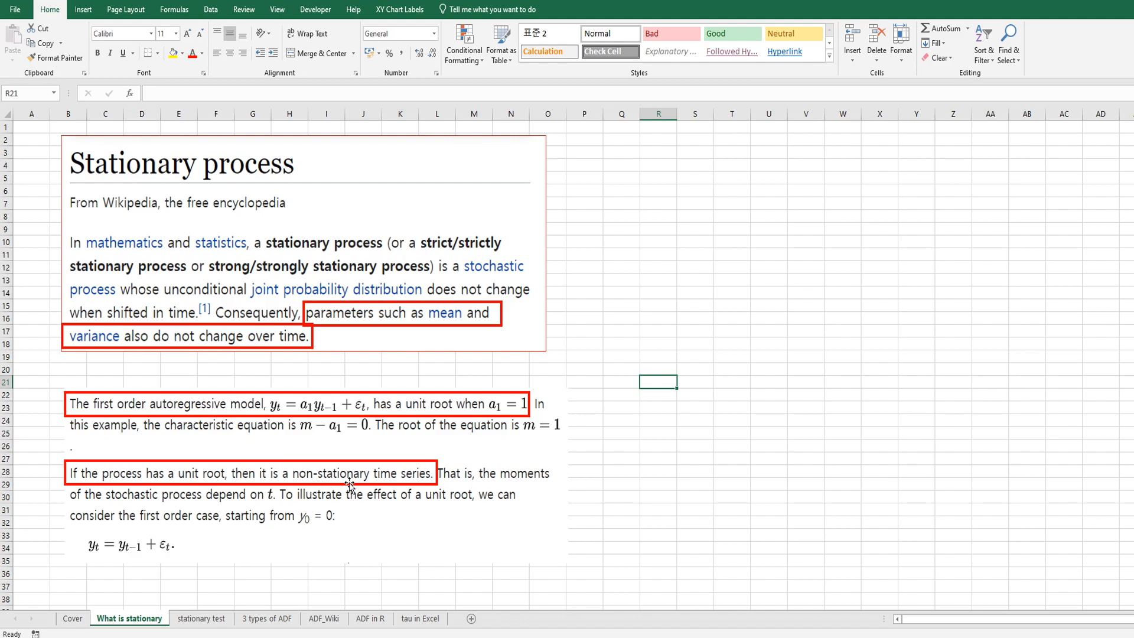
pyautogui.moveTo(412, 500)
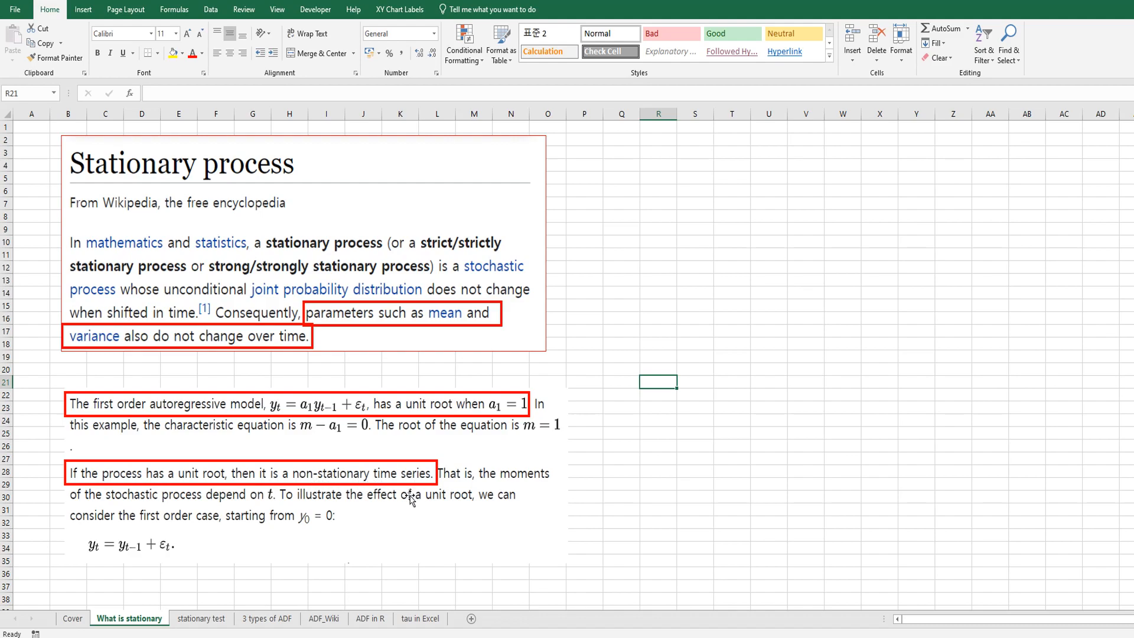
pyautogui.moveTo(236, 587)
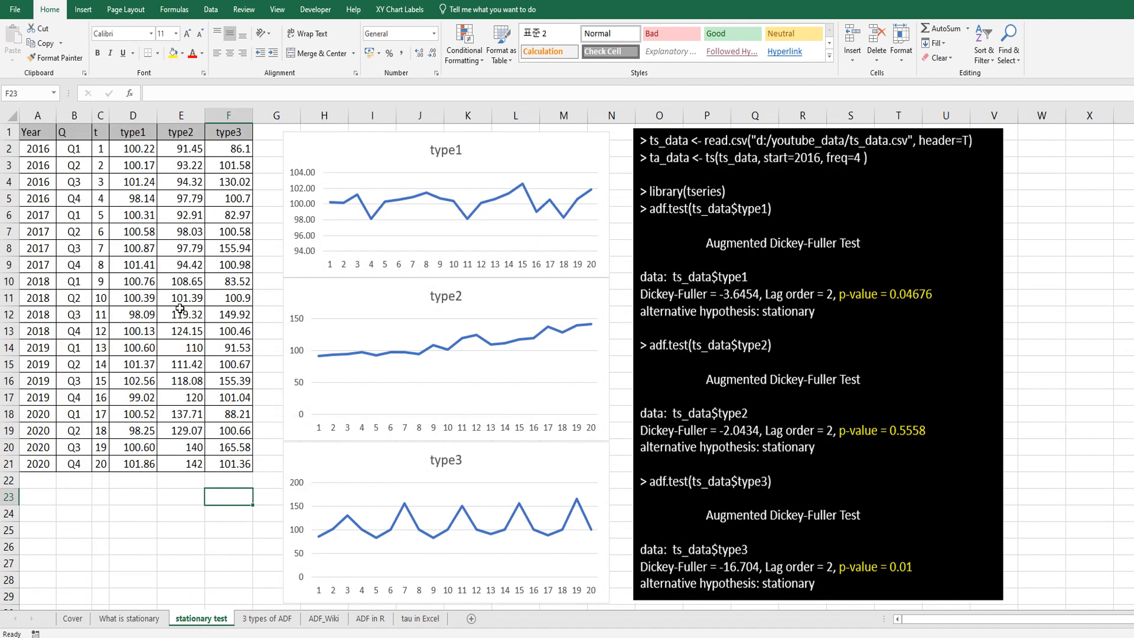
pyautogui.moveTo(208, 513)
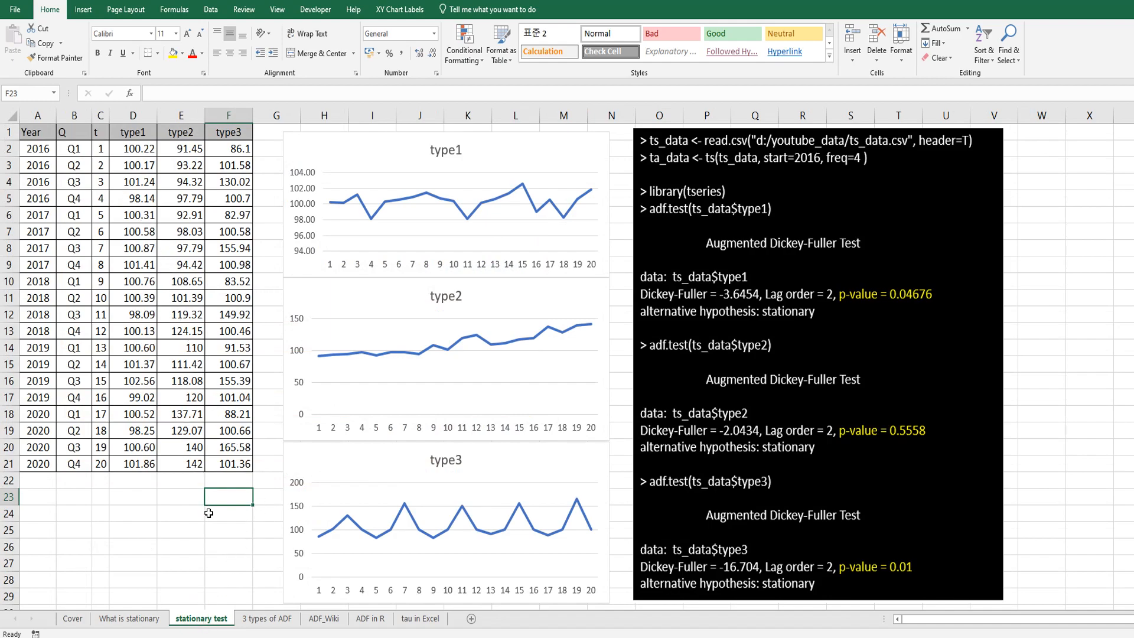
pyautogui.moveTo(592, 466)
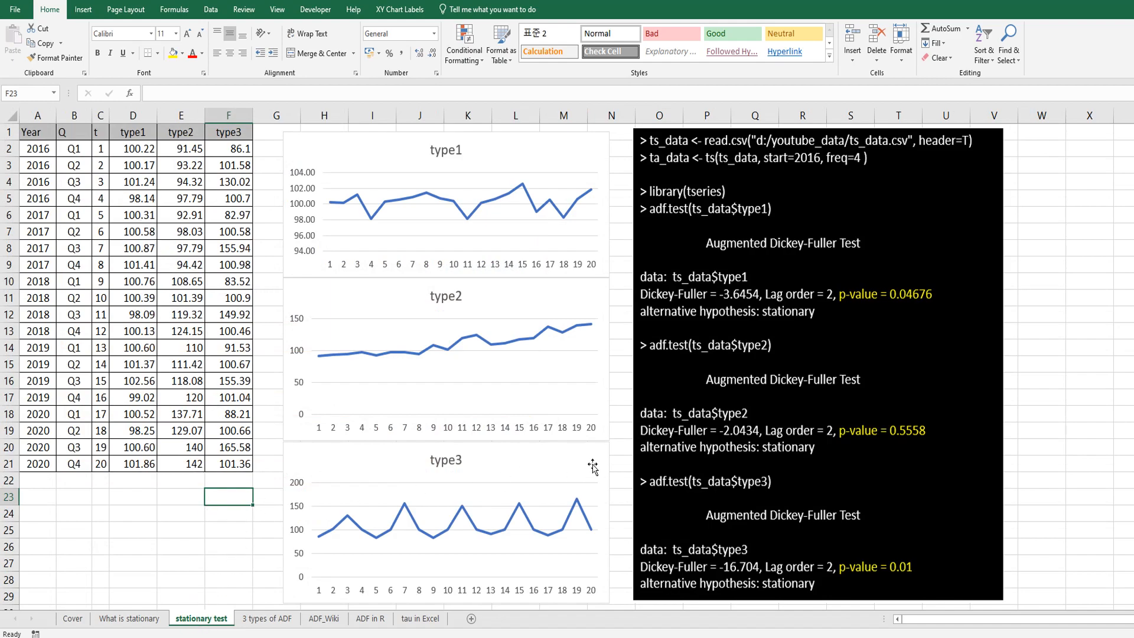
pyautogui.moveTo(628, 340)
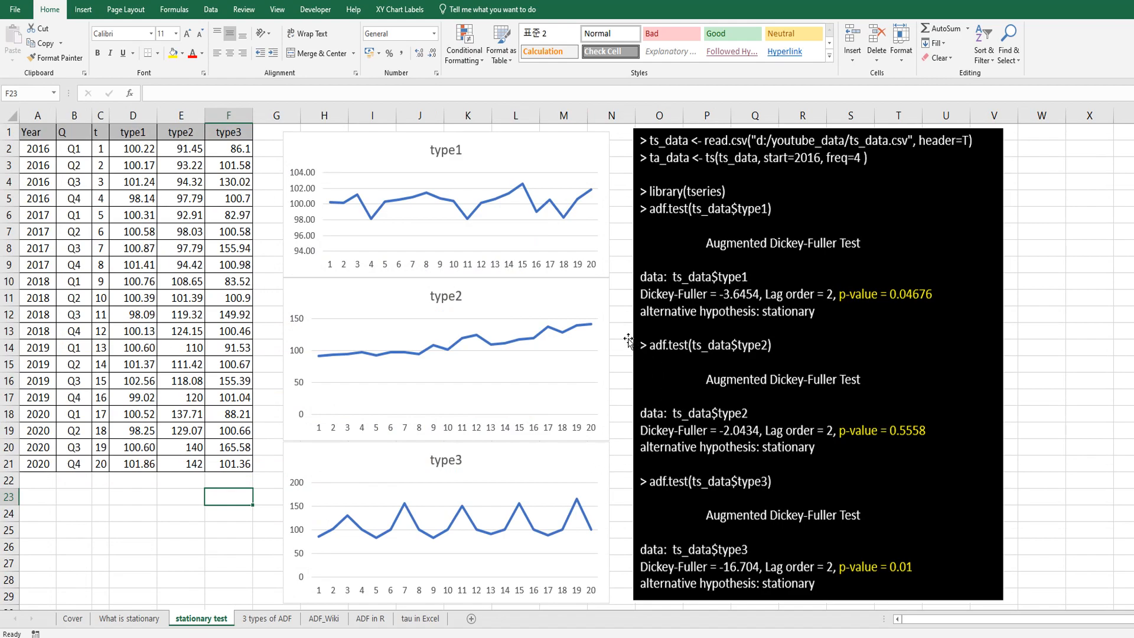
pyautogui.moveTo(689, 261)
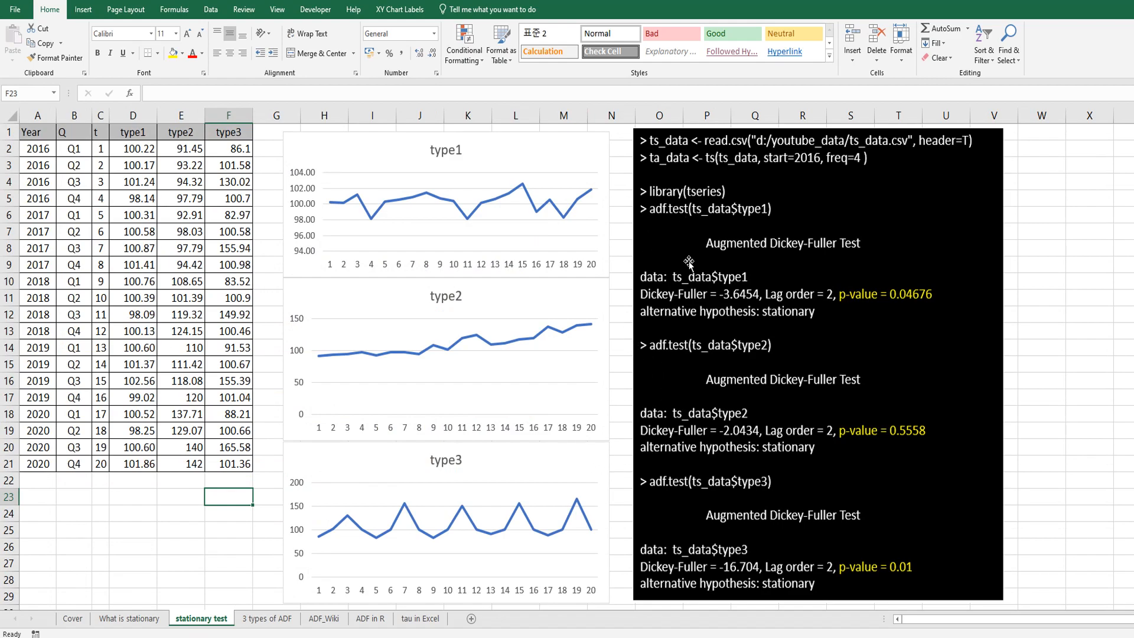
pyautogui.moveTo(754, 289)
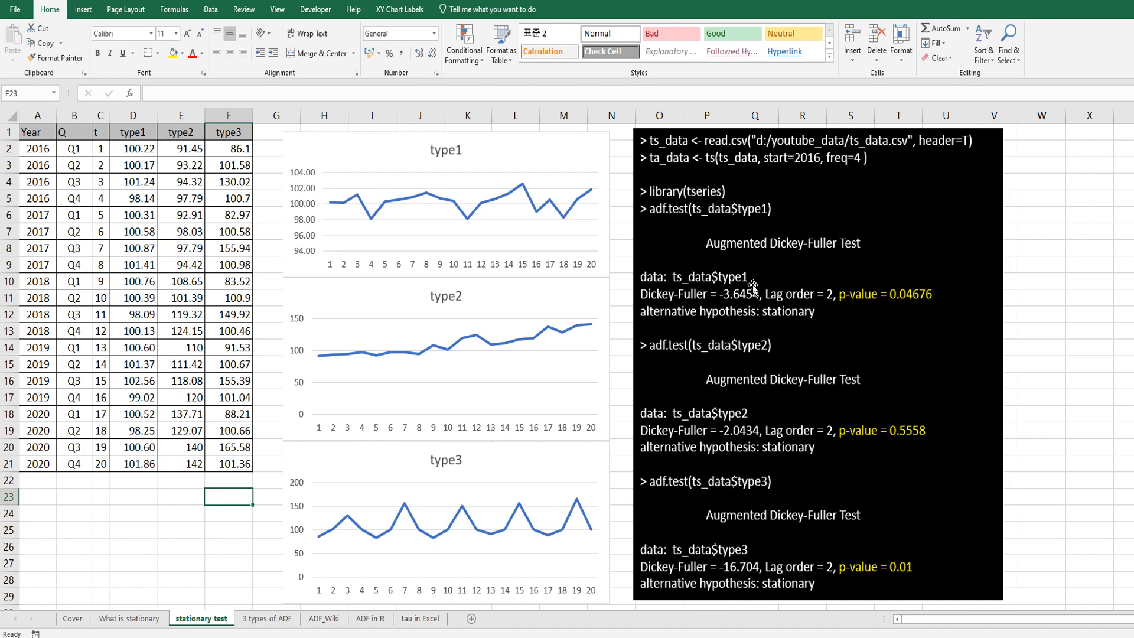
pyautogui.moveTo(748, 490)
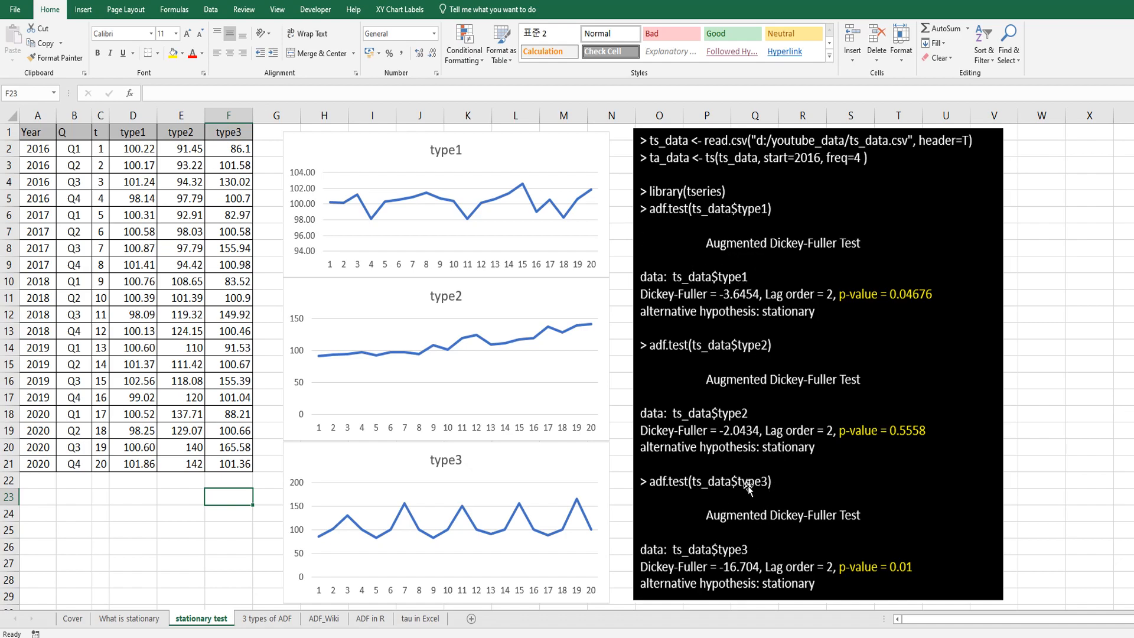
pyautogui.moveTo(902, 572)
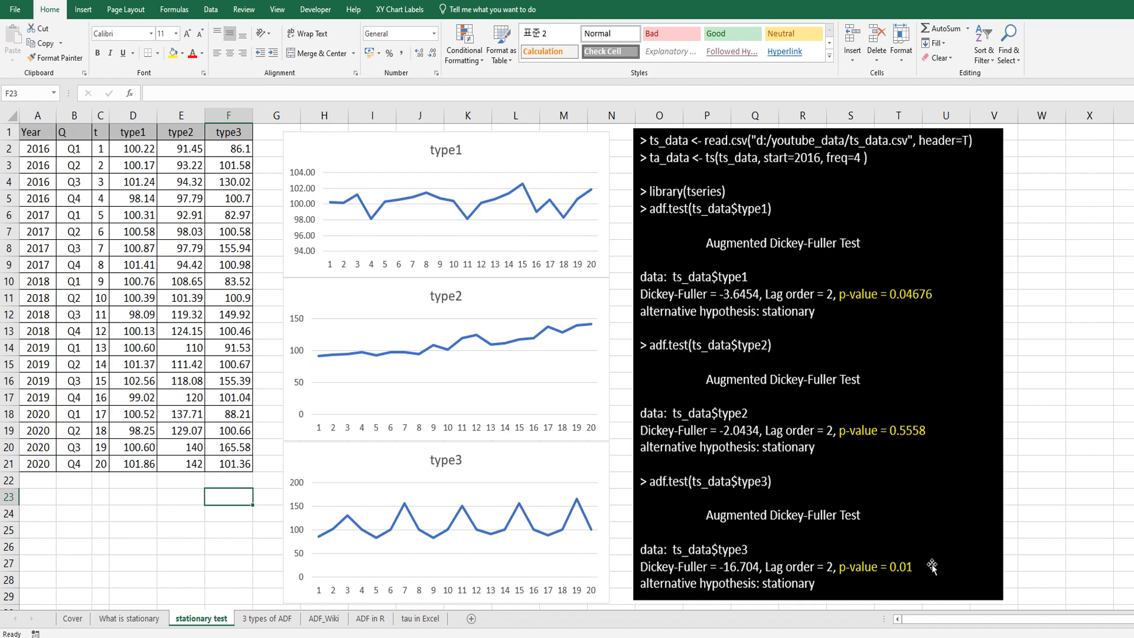
pyautogui.moveTo(931, 567)
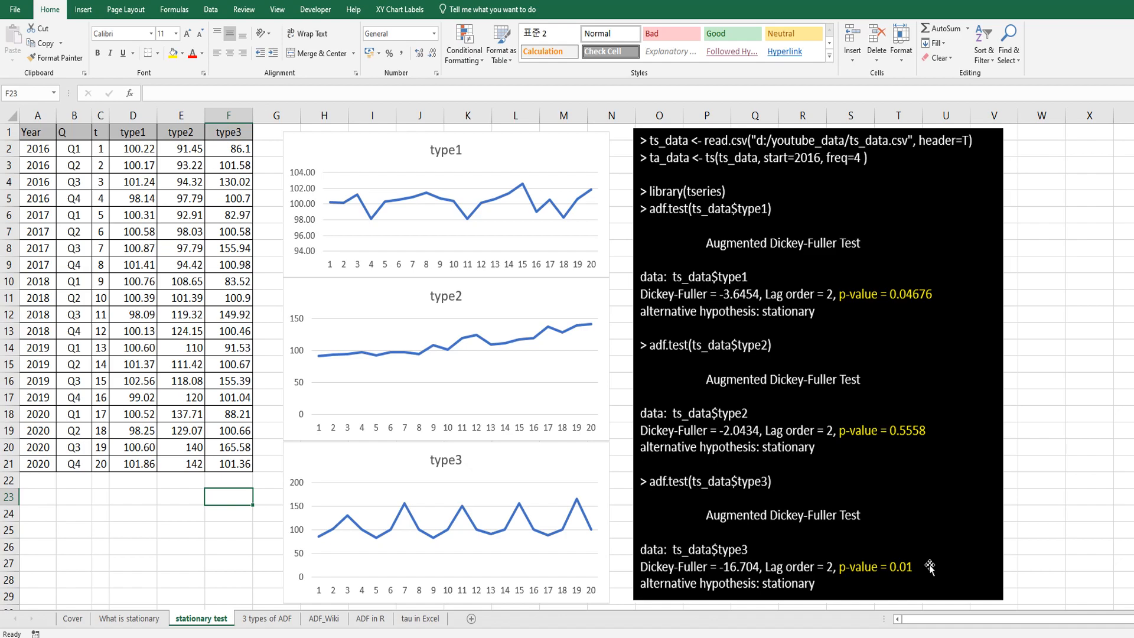
pyautogui.moveTo(764, 320)
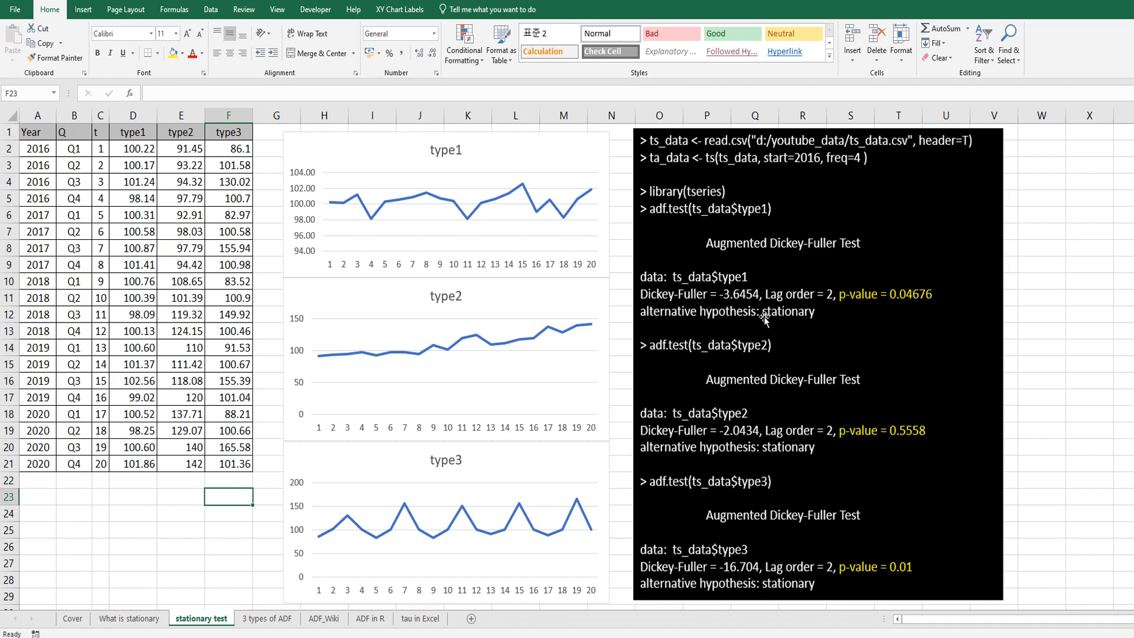
pyautogui.moveTo(497, 419)
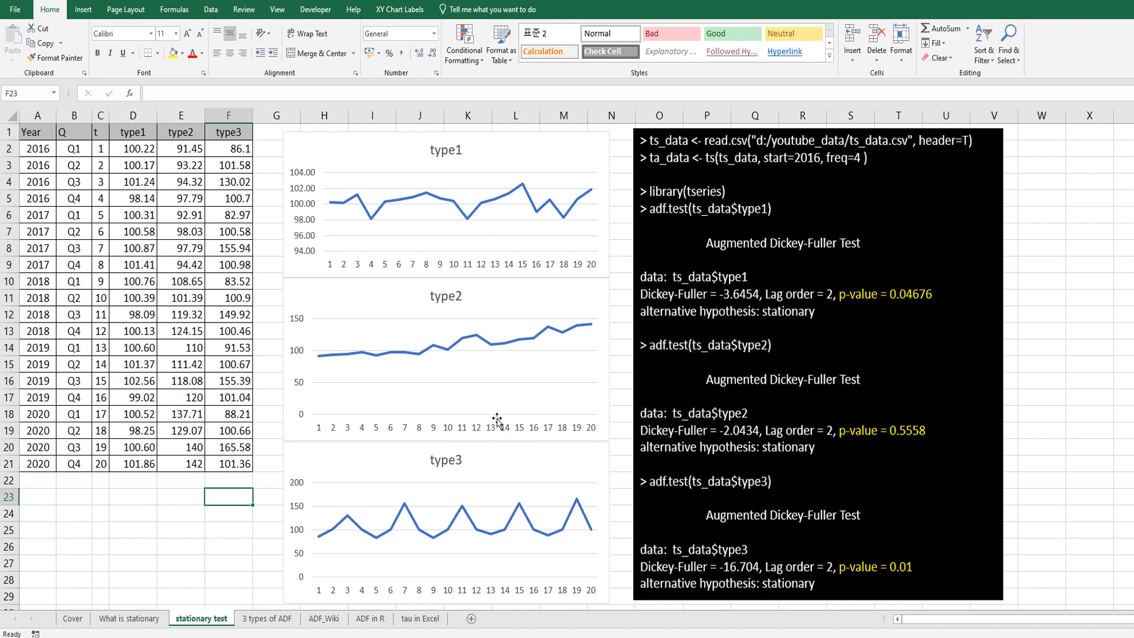
pyautogui.moveTo(453, 360)
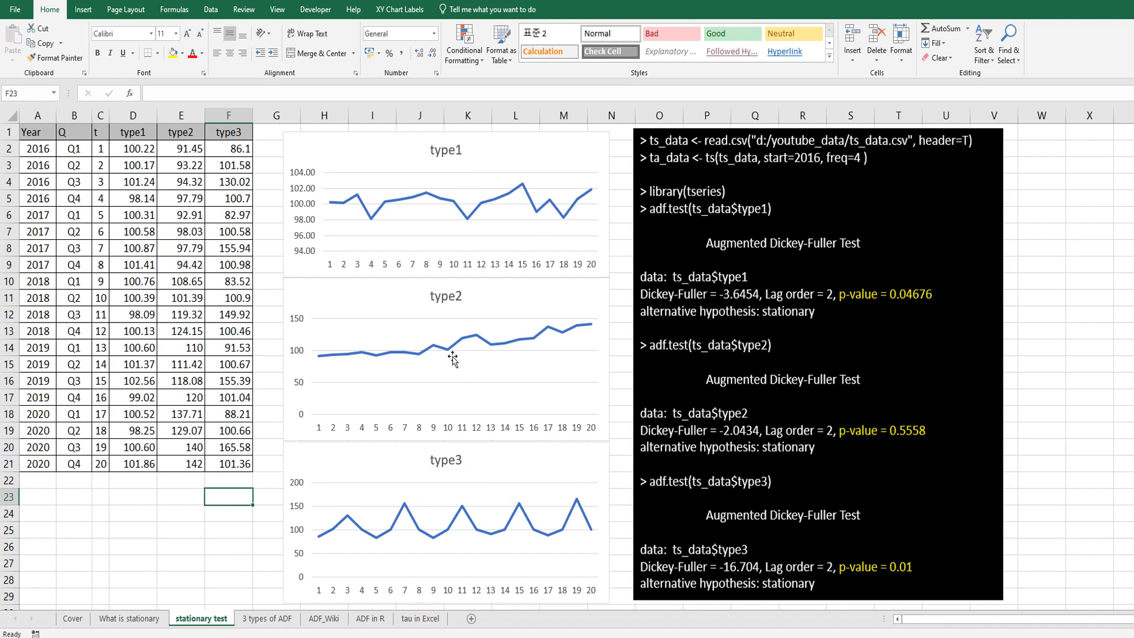
pyautogui.moveTo(914, 449)
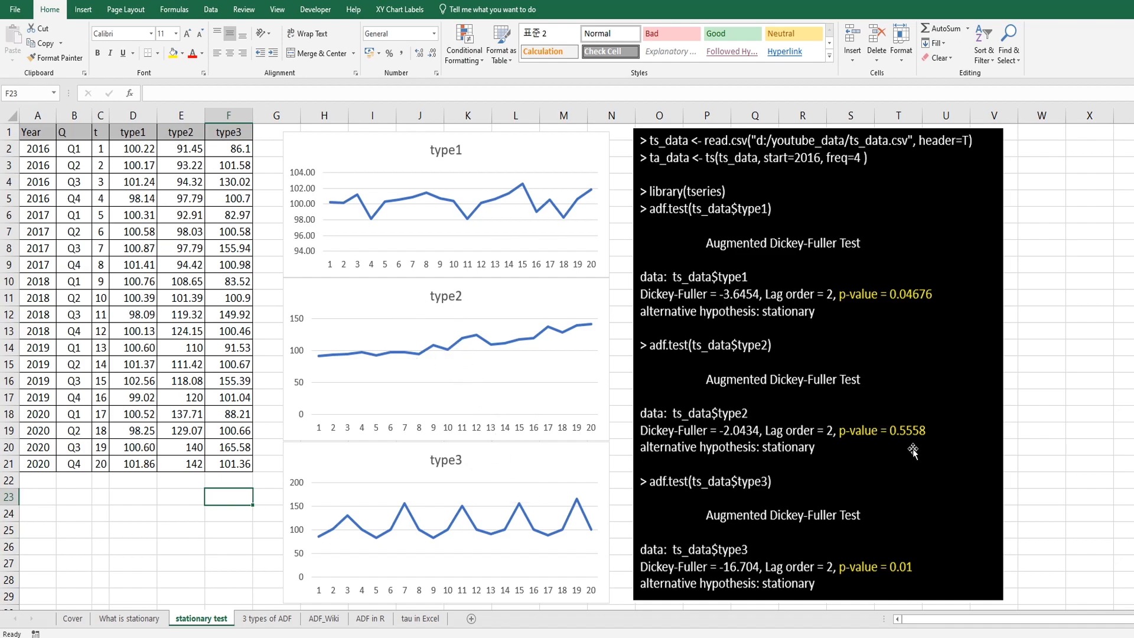
pyautogui.moveTo(922, 451)
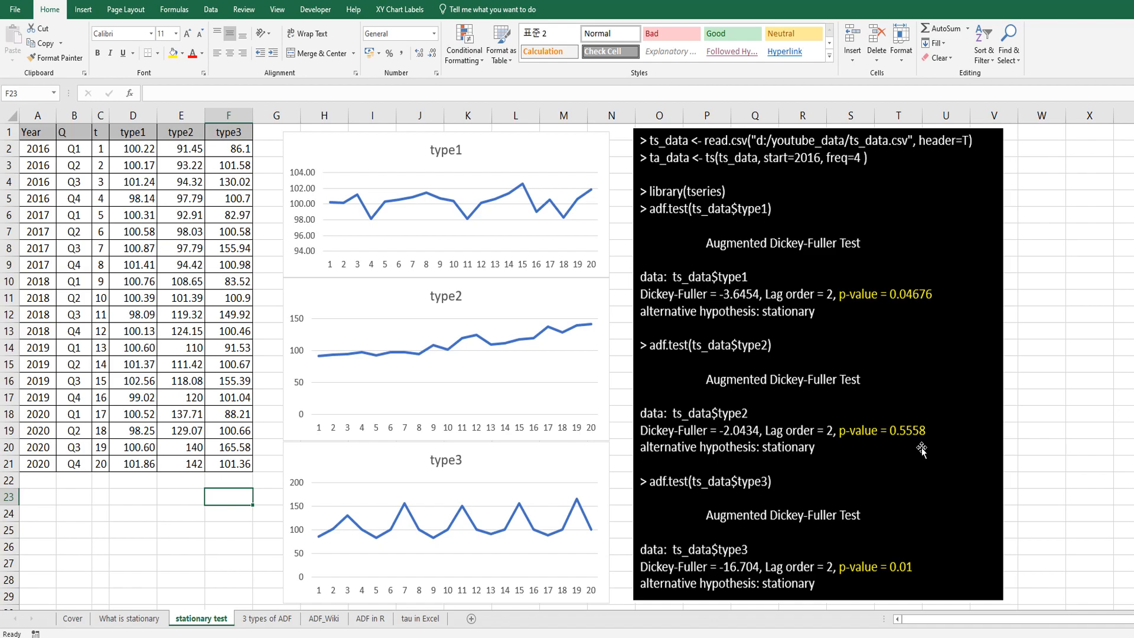
pyautogui.moveTo(712, 463)
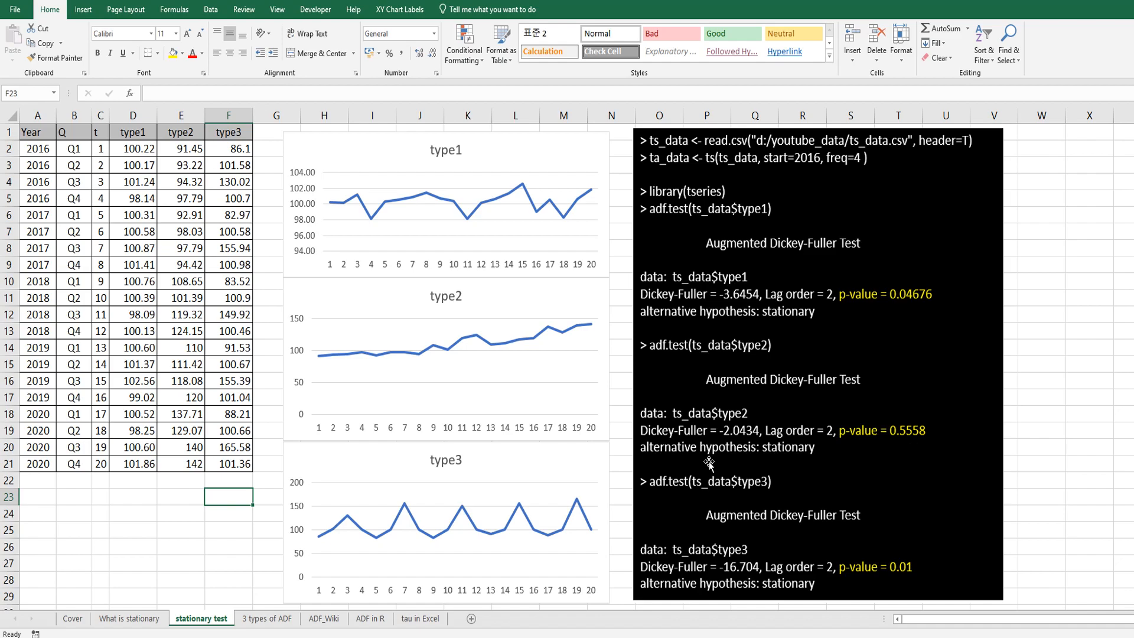
pyautogui.moveTo(566, 376)
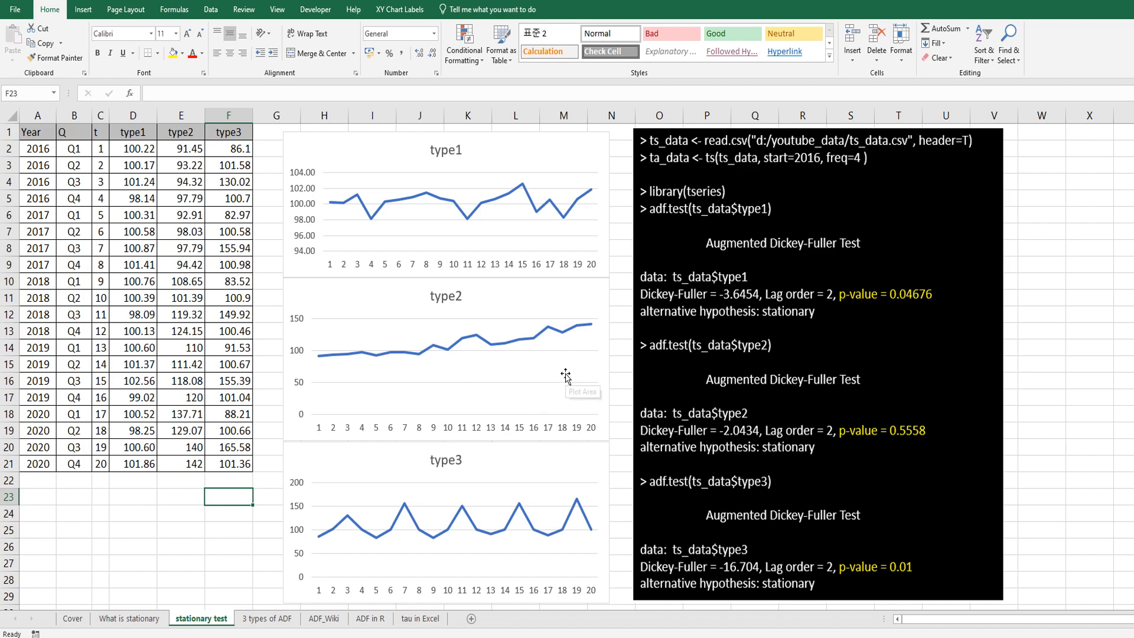
pyautogui.moveTo(415, 377)
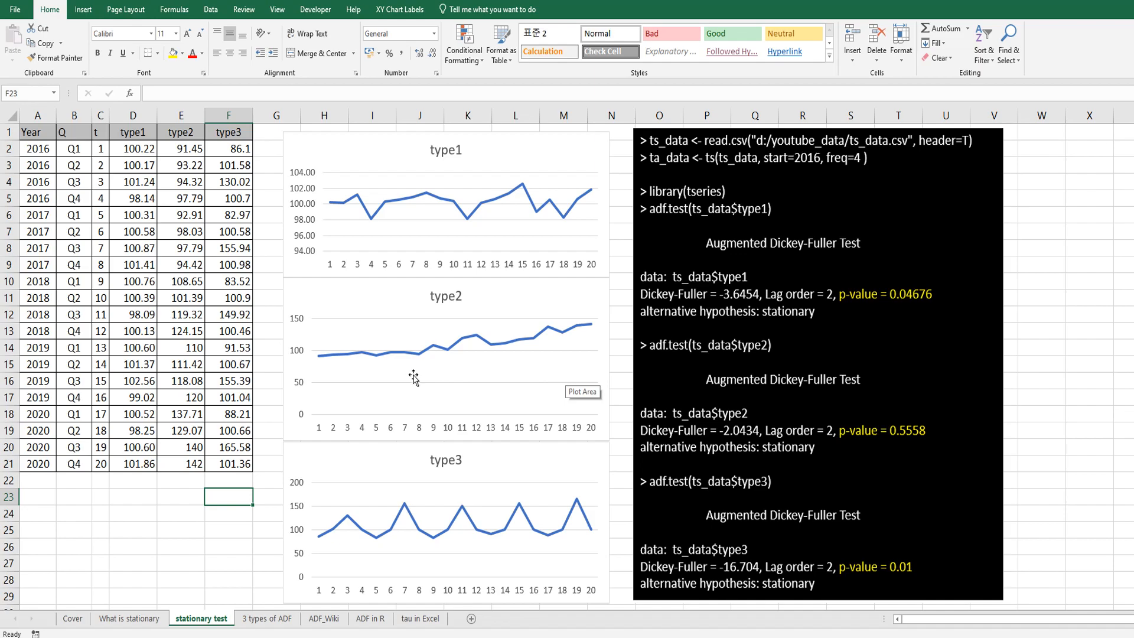
pyautogui.moveTo(612, 378)
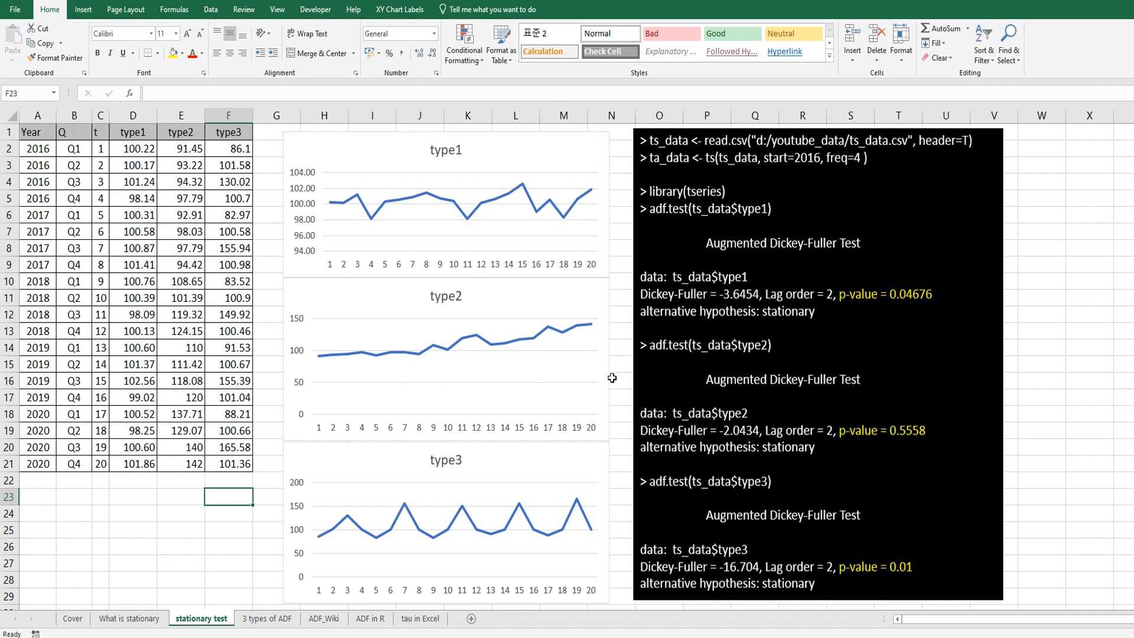
# Review the '3 types of ADF' none/drift/trend outputs, then show the ADF_Wiki sheet
pyautogui.click(267, 619)
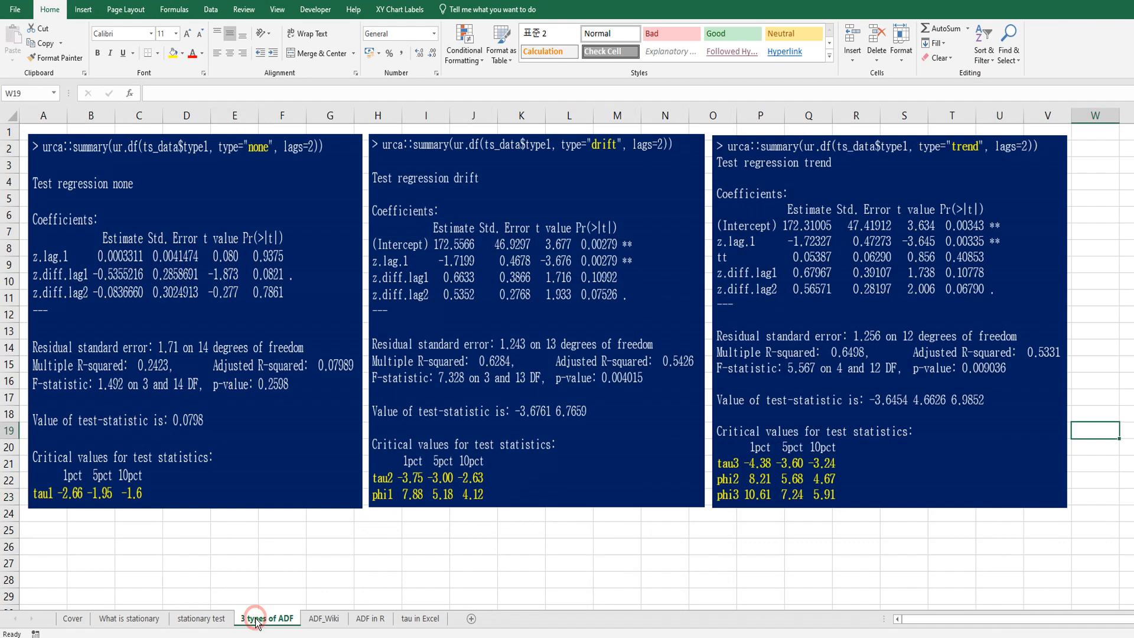
pyautogui.moveTo(282, 402)
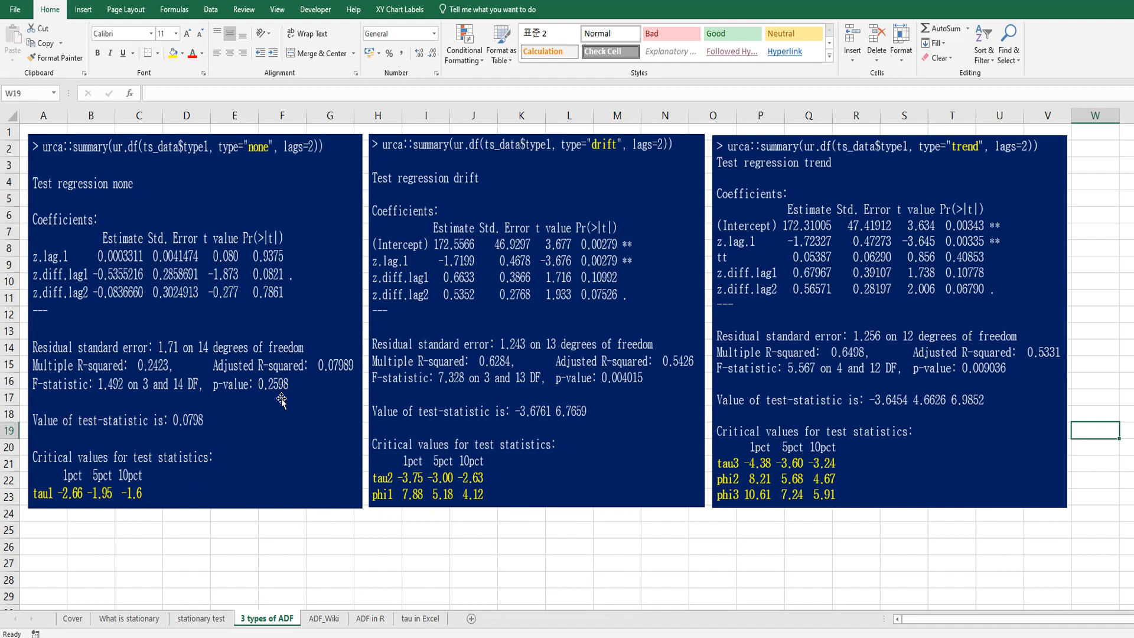
pyautogui.moveTo(678, 521)
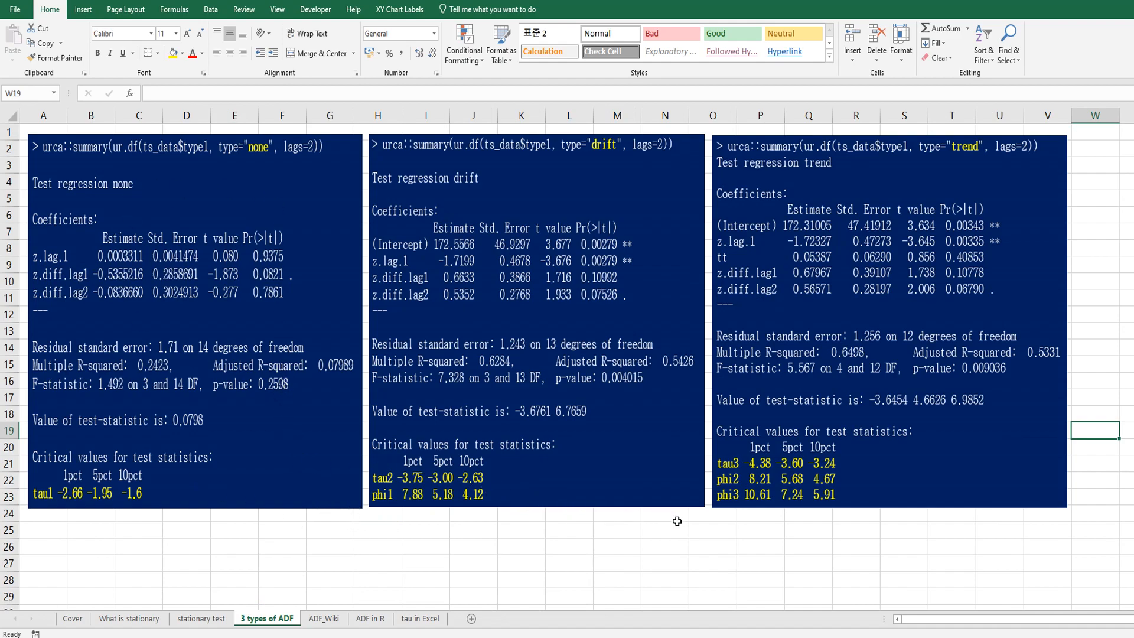
pyautogui.moveTo(138, 218)
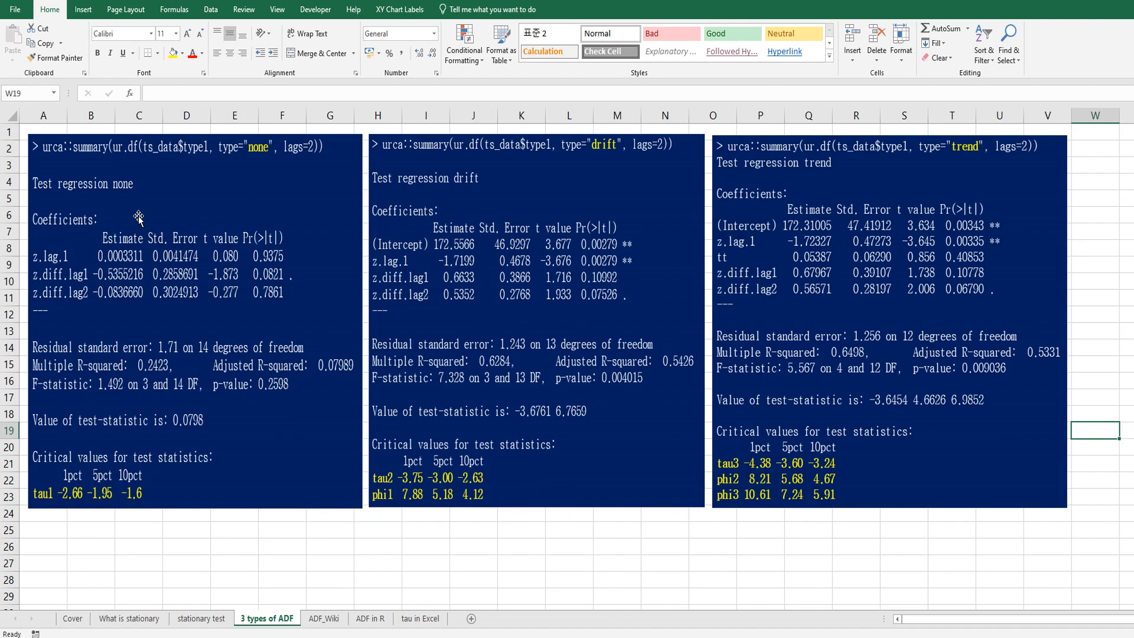
pyautogui.moveTo(137, 164)
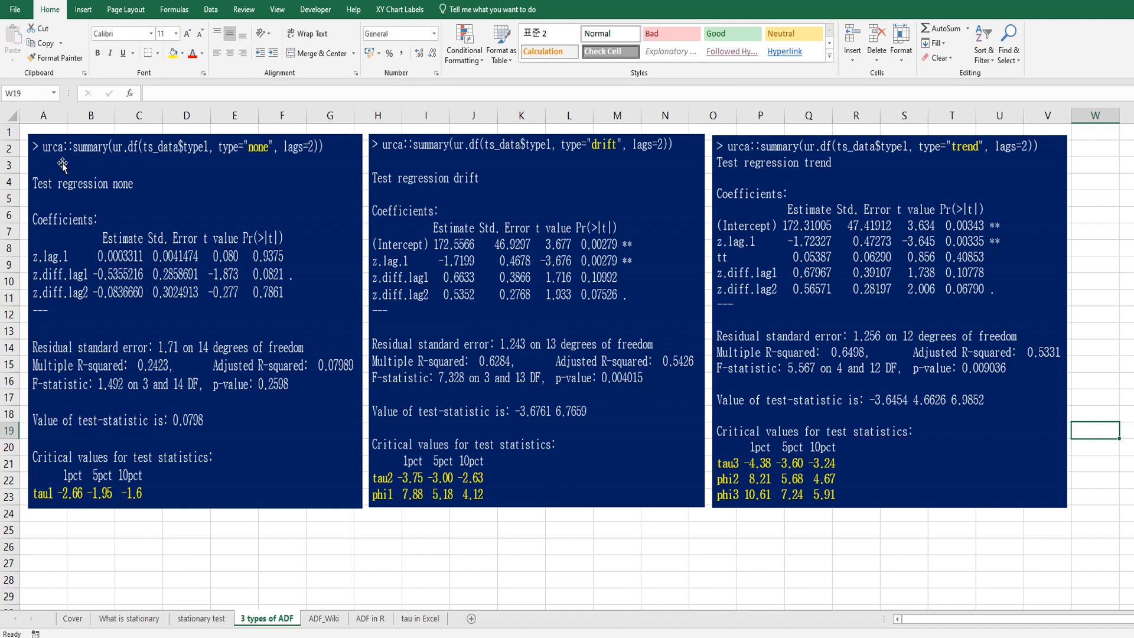
pyautogui.moveTo(242, 170)
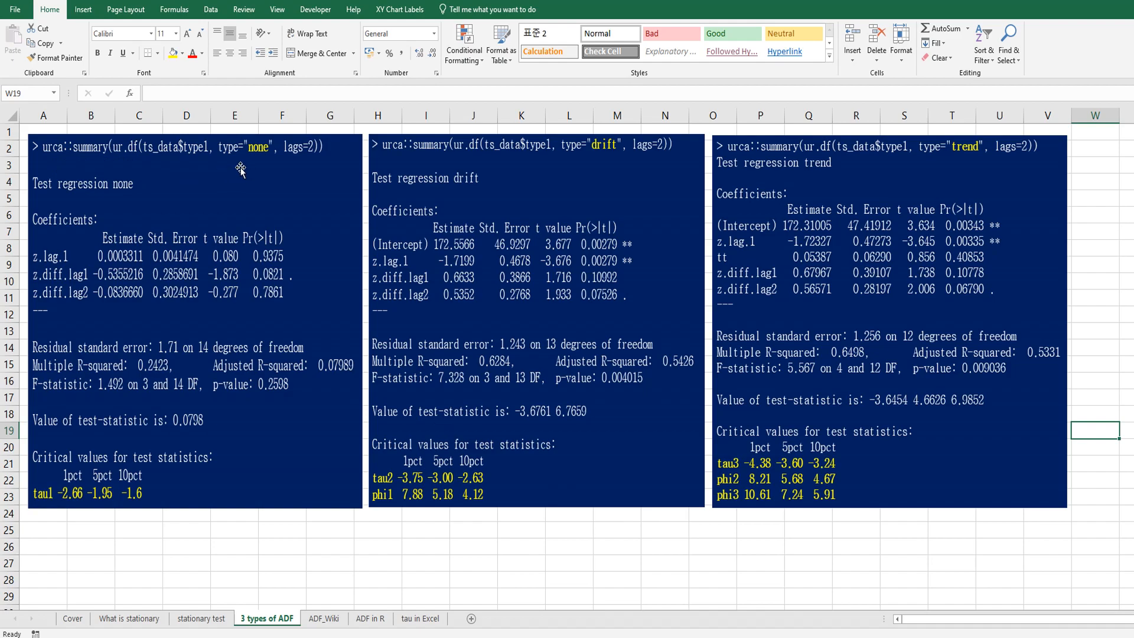
pyautogui.moveTo(61, 511)
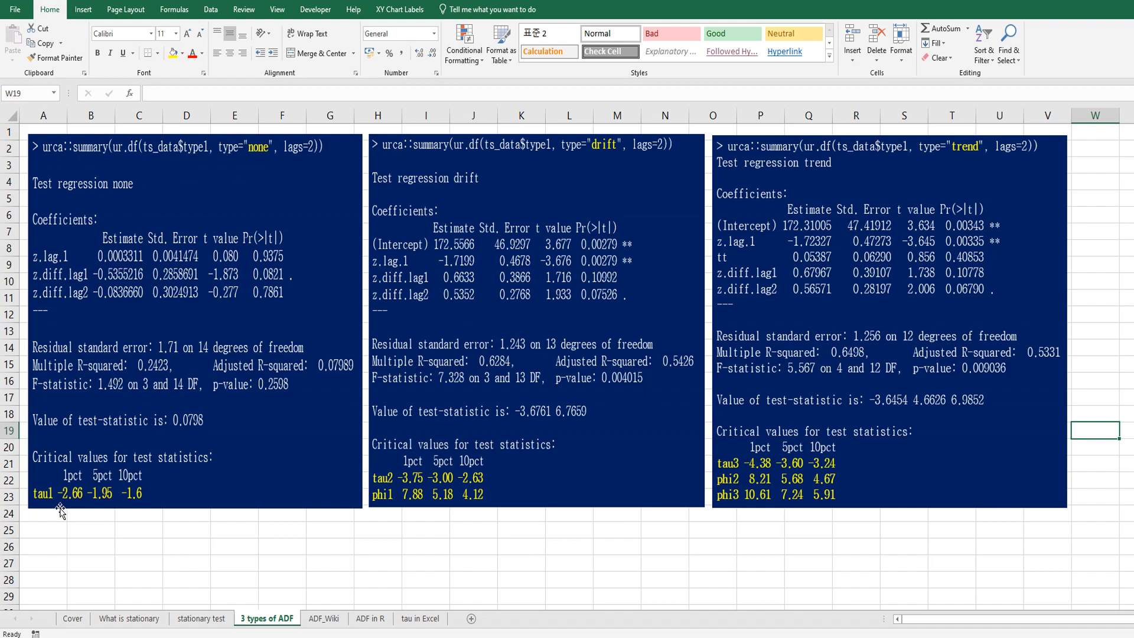
pyautogui.moveTo(584, 168)
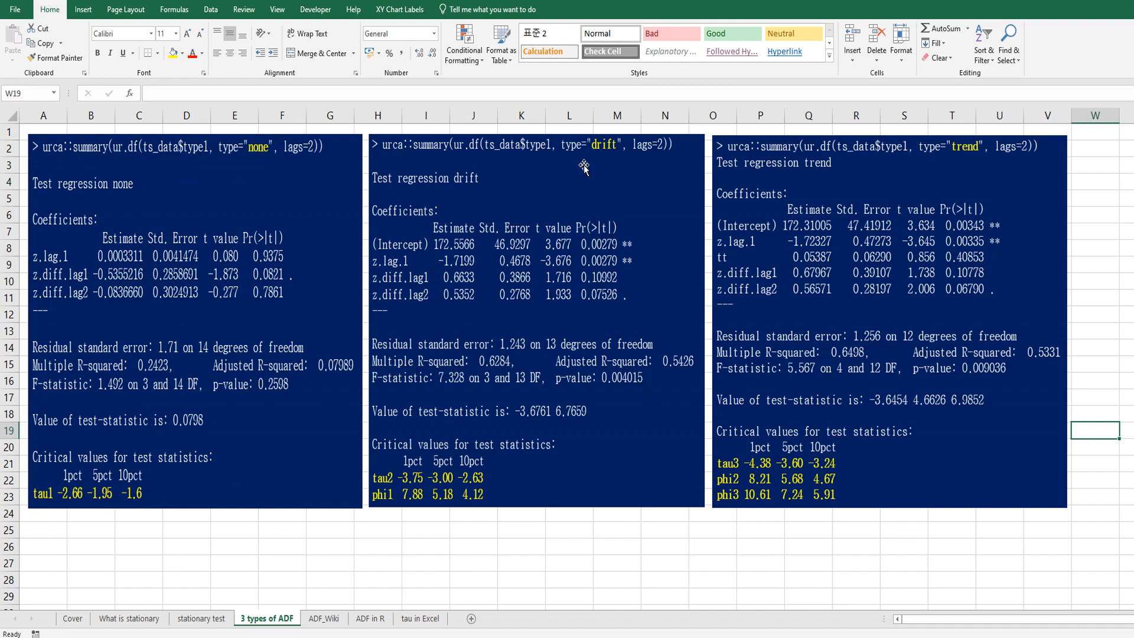
pyautogui.moveTo(470, 484)
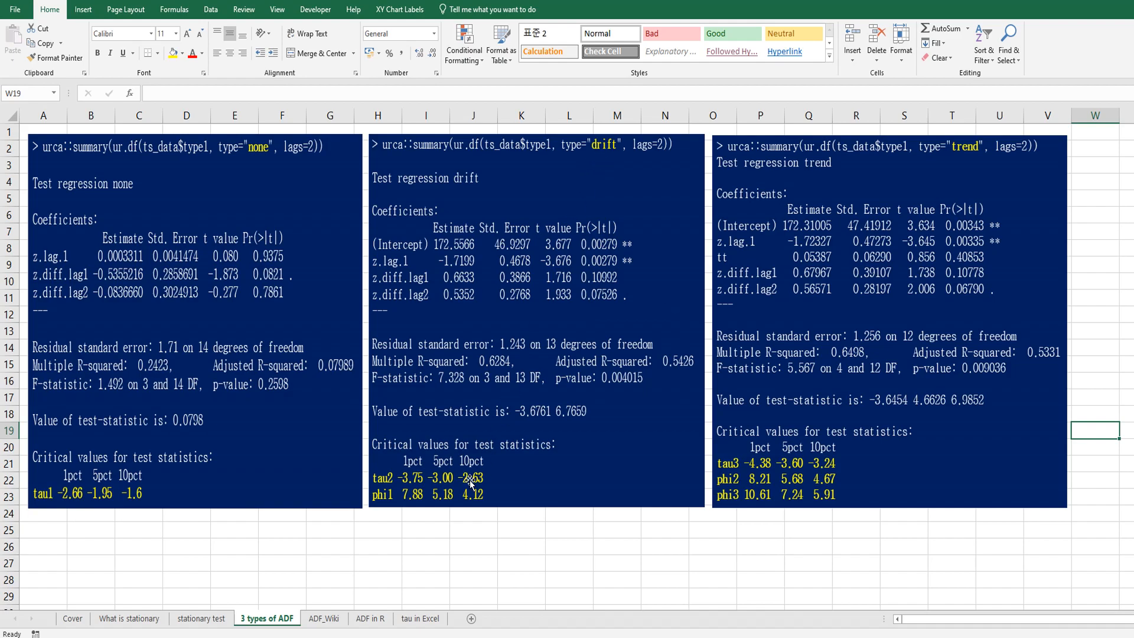
pyautogui.moveTo(416, 467)
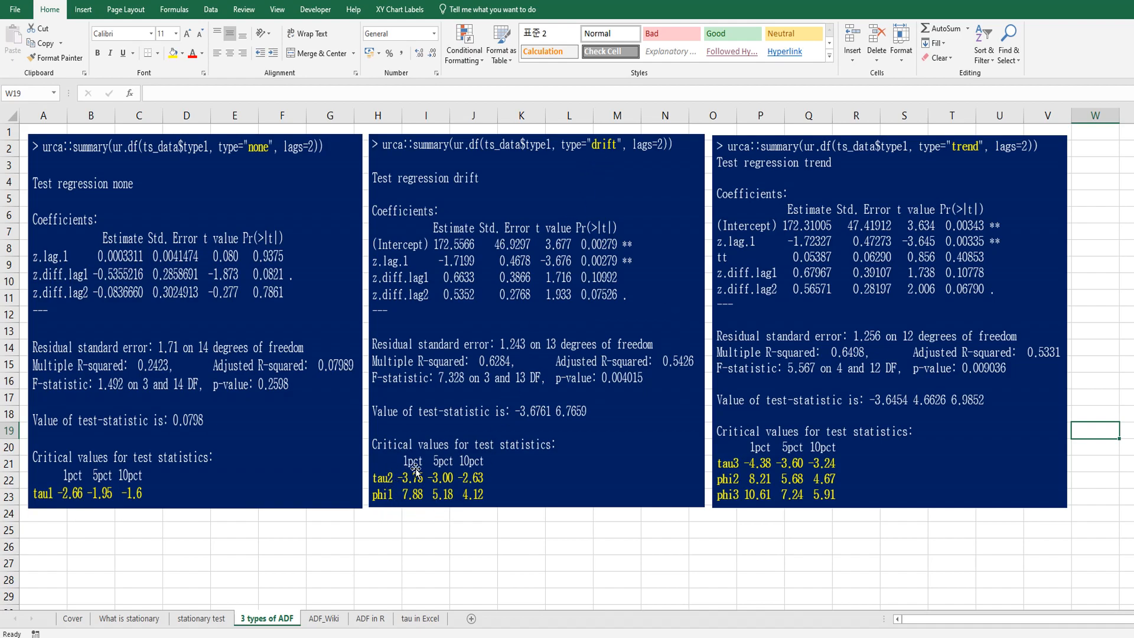
pyautogui.moveTo(947, 171)
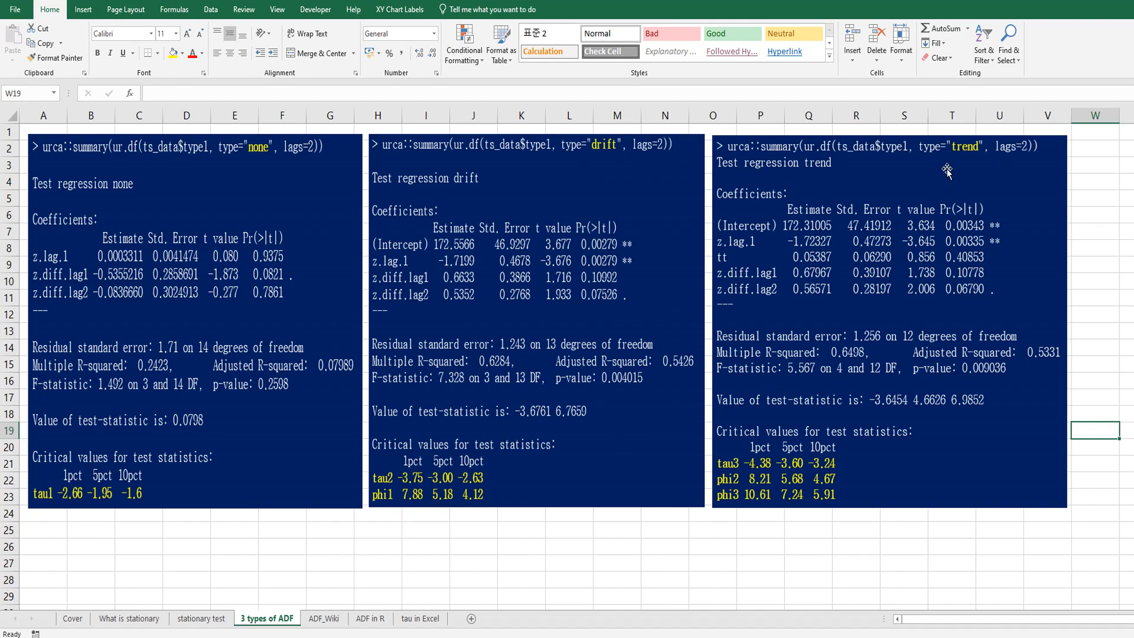
pyautogui.moveTo(966, 166)
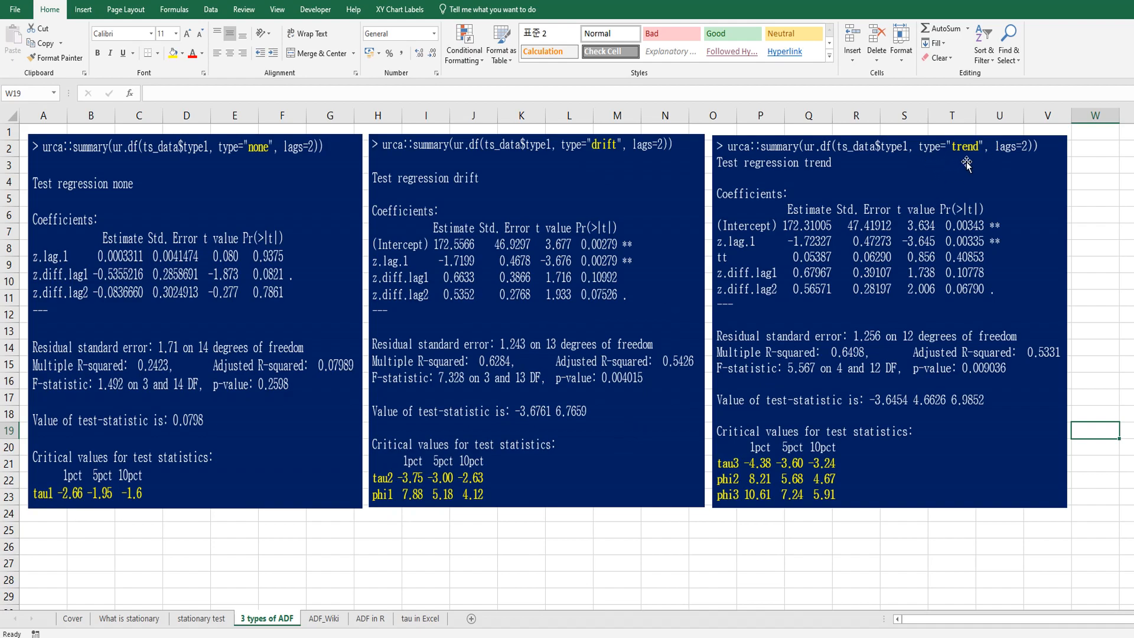
pyautogui.moveTo(456, 560)
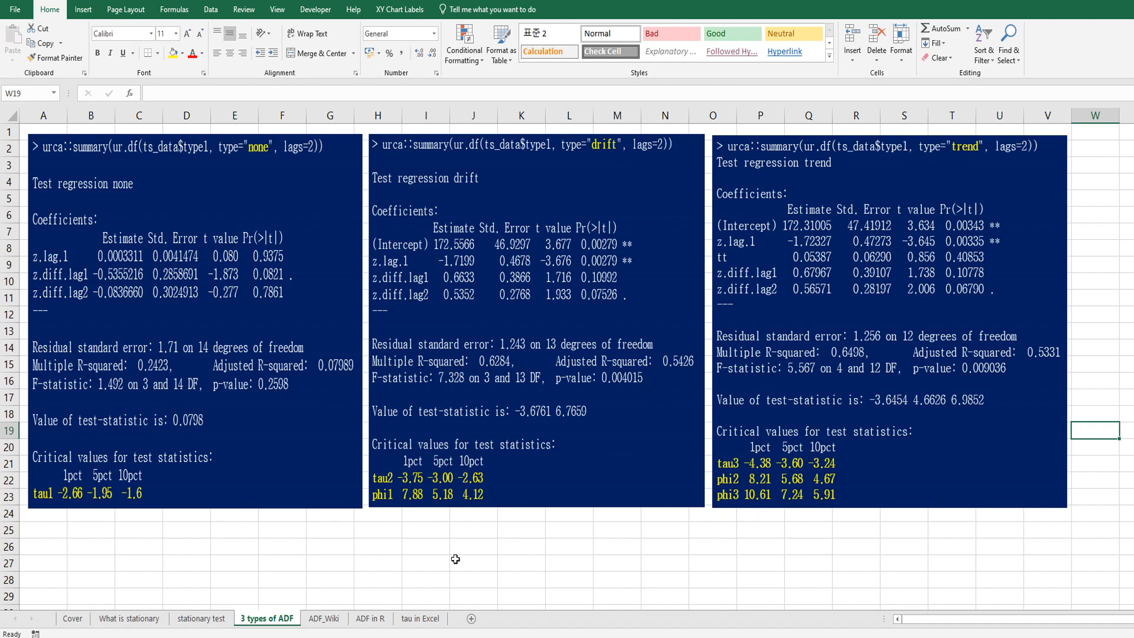
pyautogui.click(324, 618)
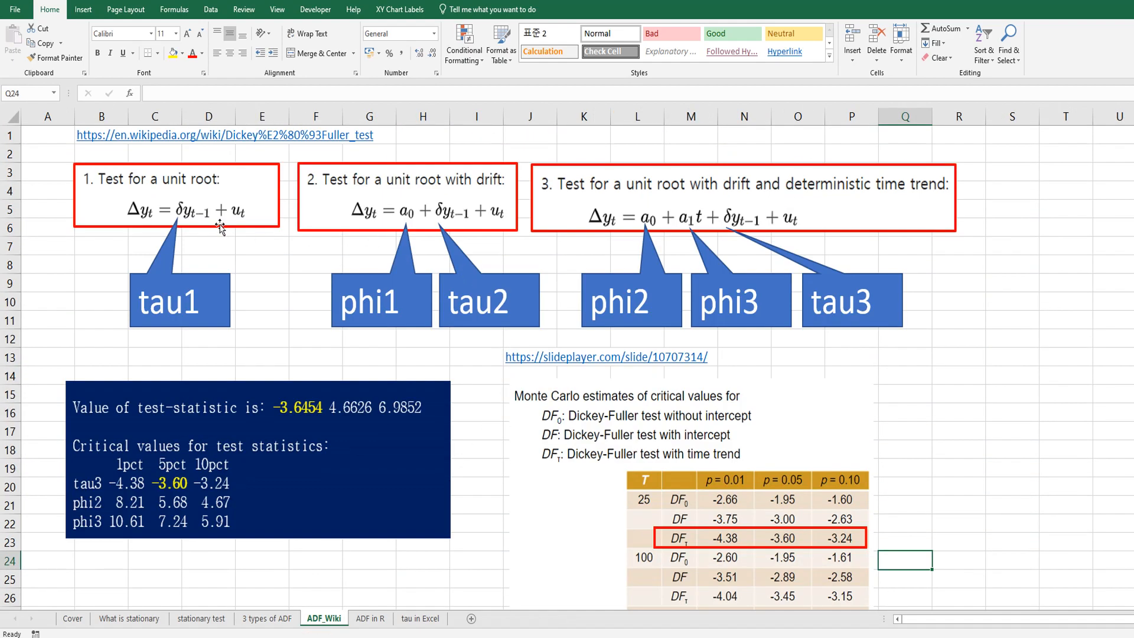
pyautogui.moveTo(254, 222)
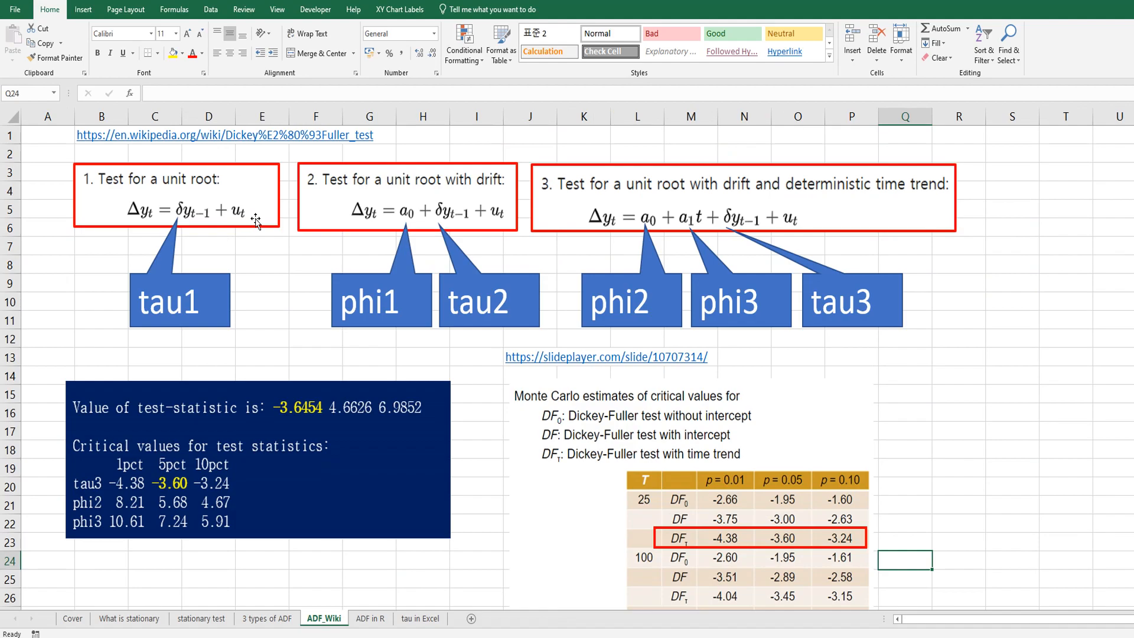
pyautogui.moveTo(174, 334)
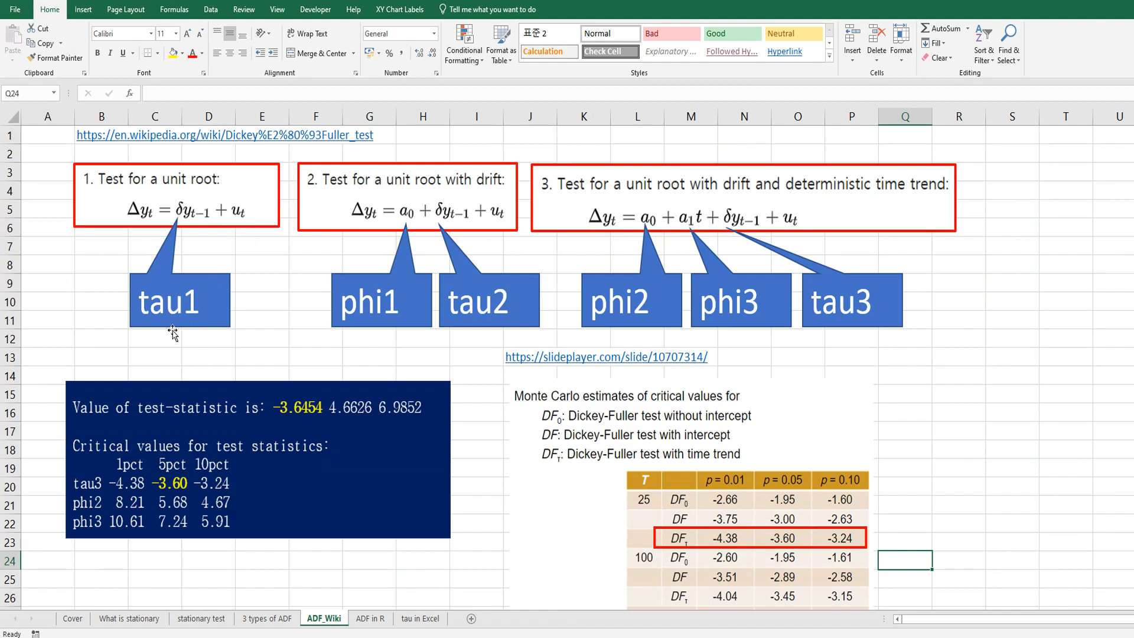
pyautogui.moveTo(409, 280)
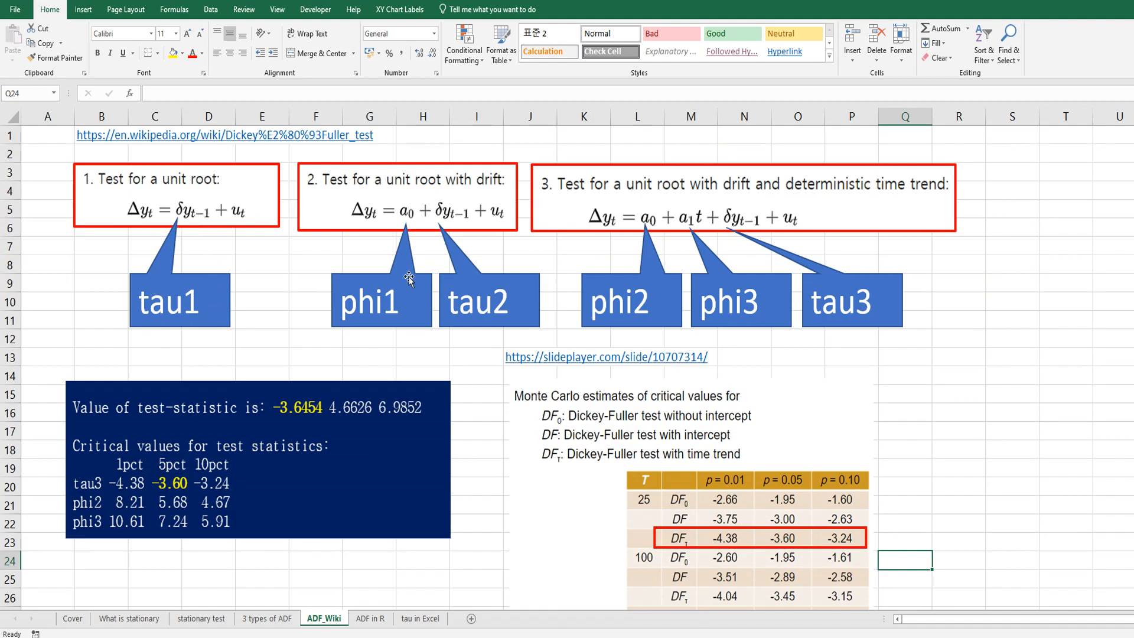
pyautogui.moveTo(451, 241)
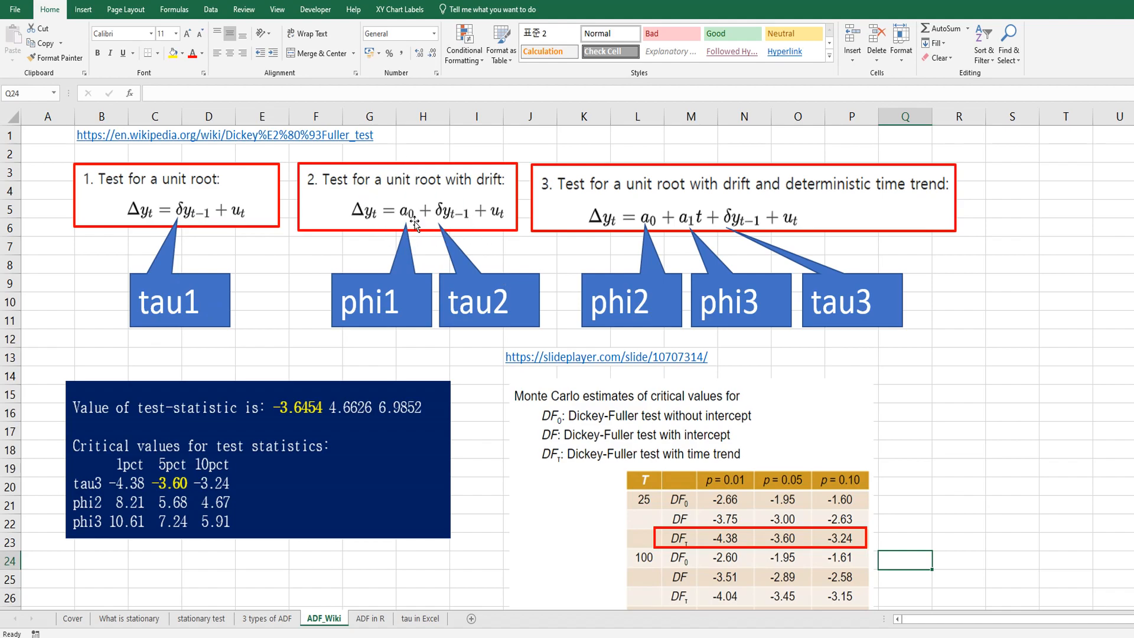
pyautogui.moveTo(398, 221)
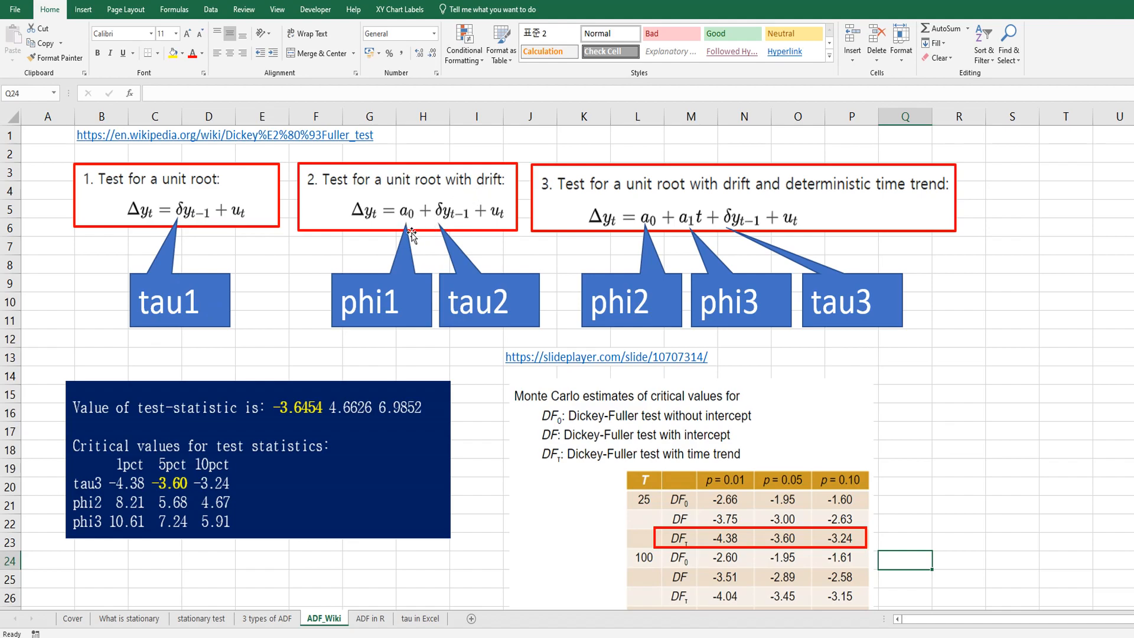
pyautogui.moveTo(432, 233)
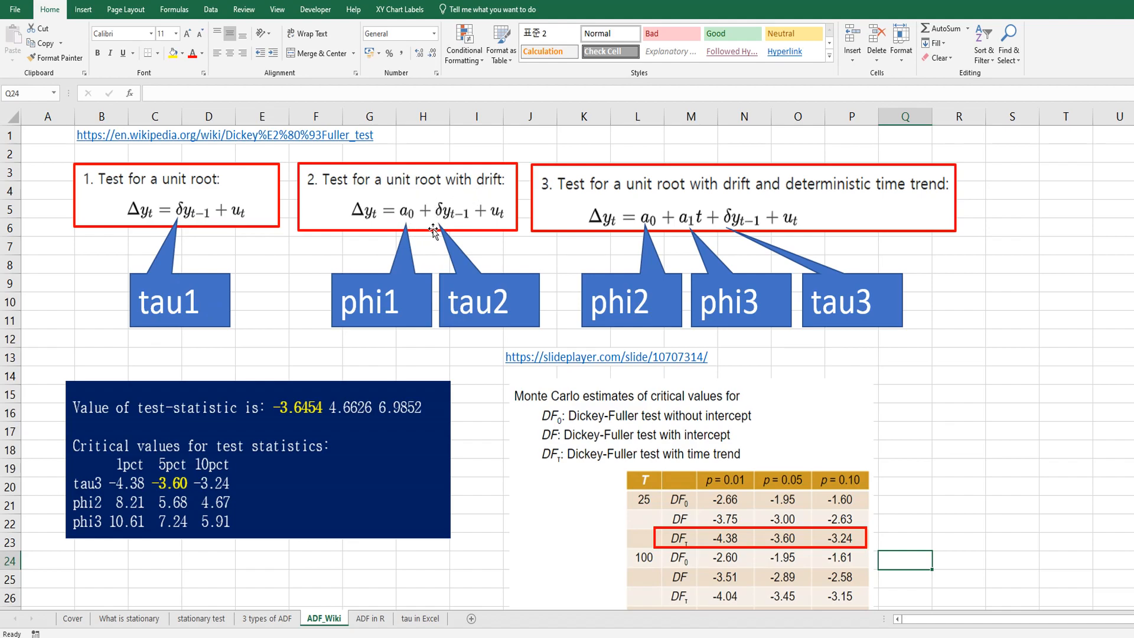
pyautogui.moveTo(417, 239)
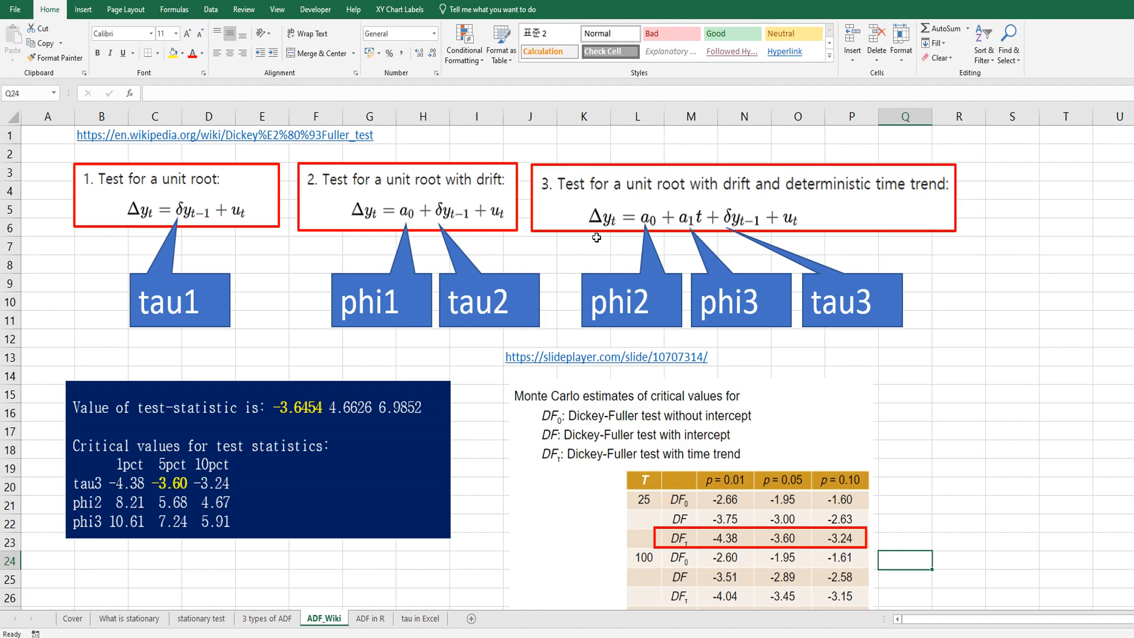
pyautogui.moveTo(657, 313)
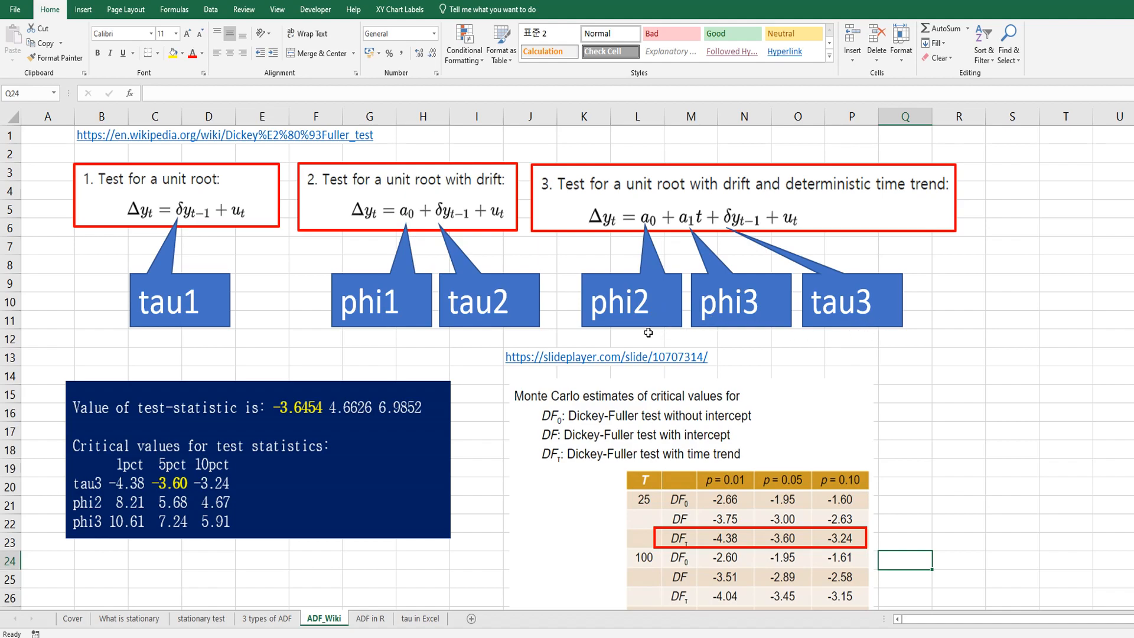
pyautogui.moveTo(752, 329)
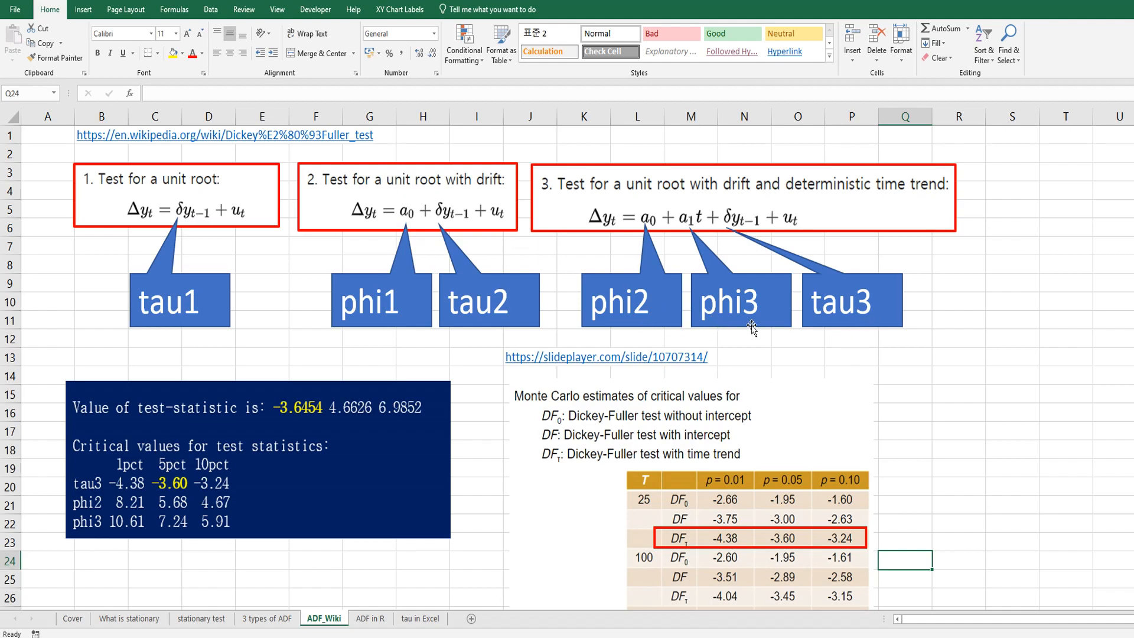
pyautogui.moveTo(301, 469)
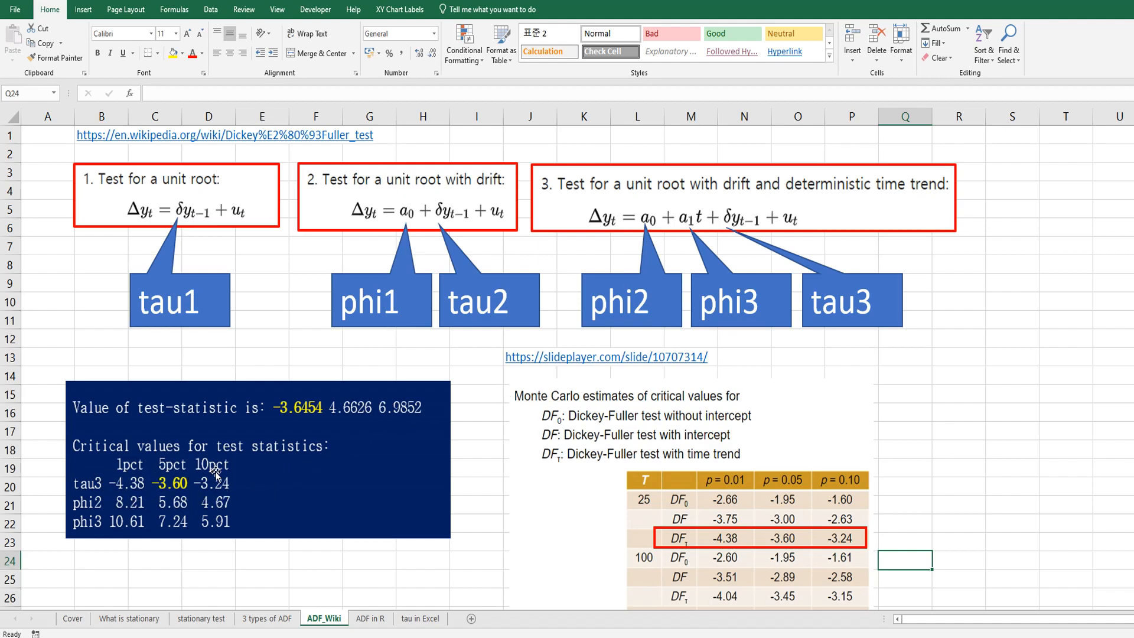
pyautogui.moveTo(284, 471)
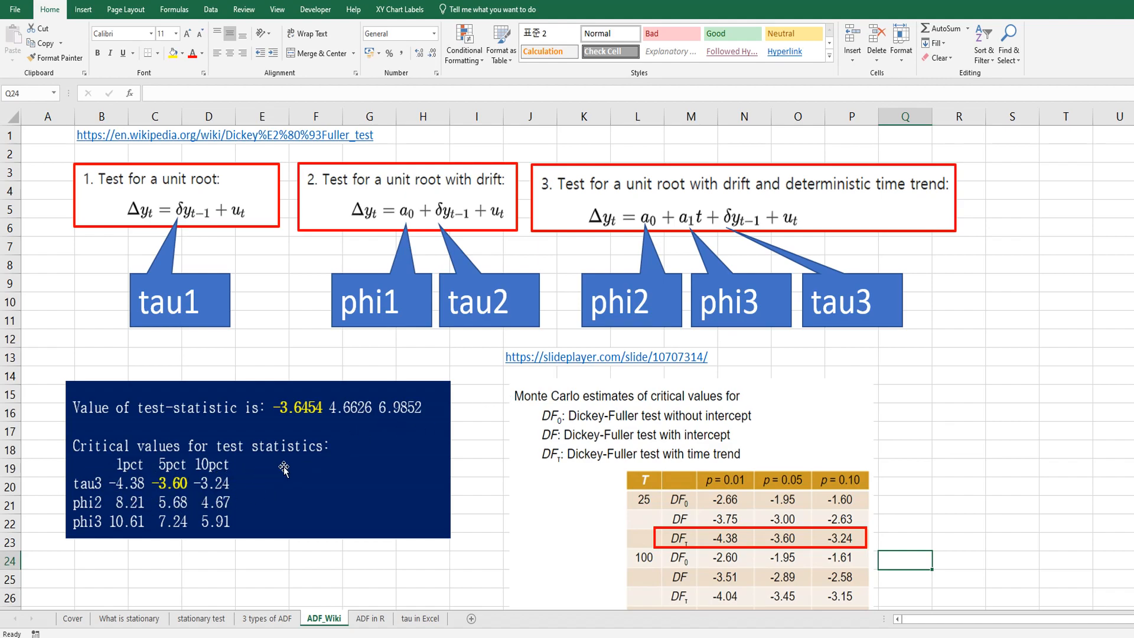
pyautogui.moveTo(592, 519)
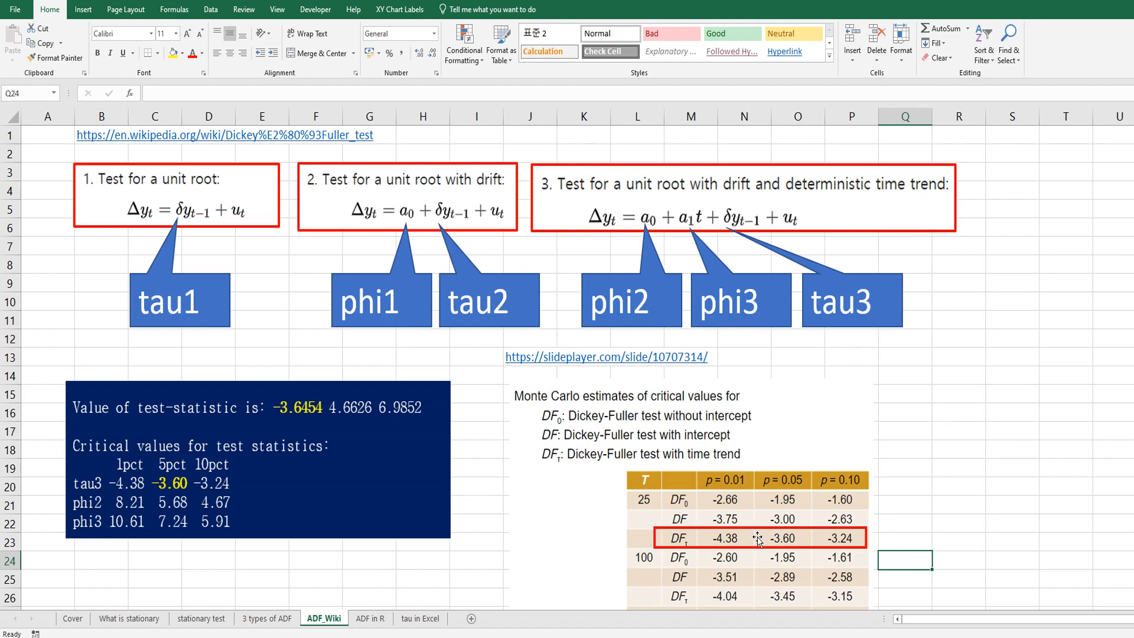
pyautogui.moveTo(702, 530)
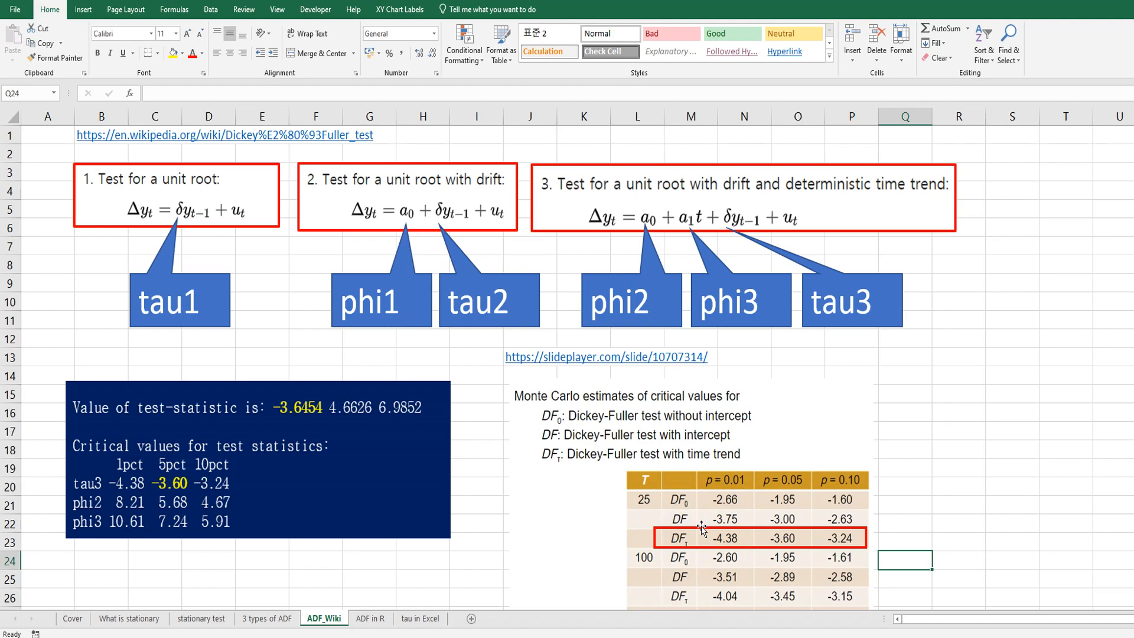
pyautogui.moveTo(156, 510)
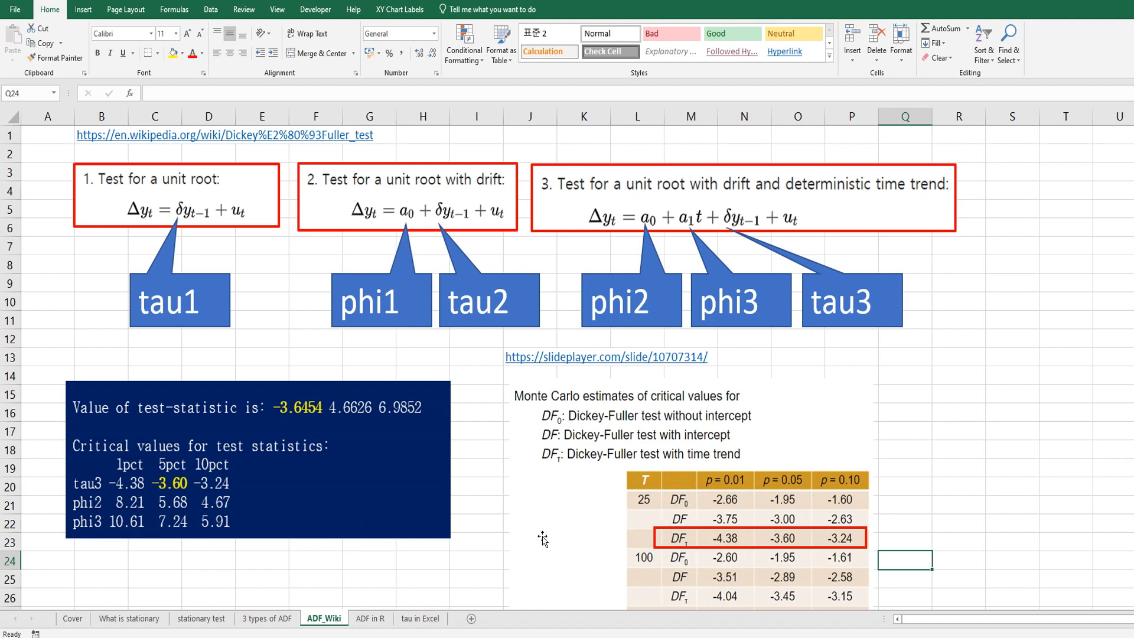
pyautogui.moveTo(195, 541)
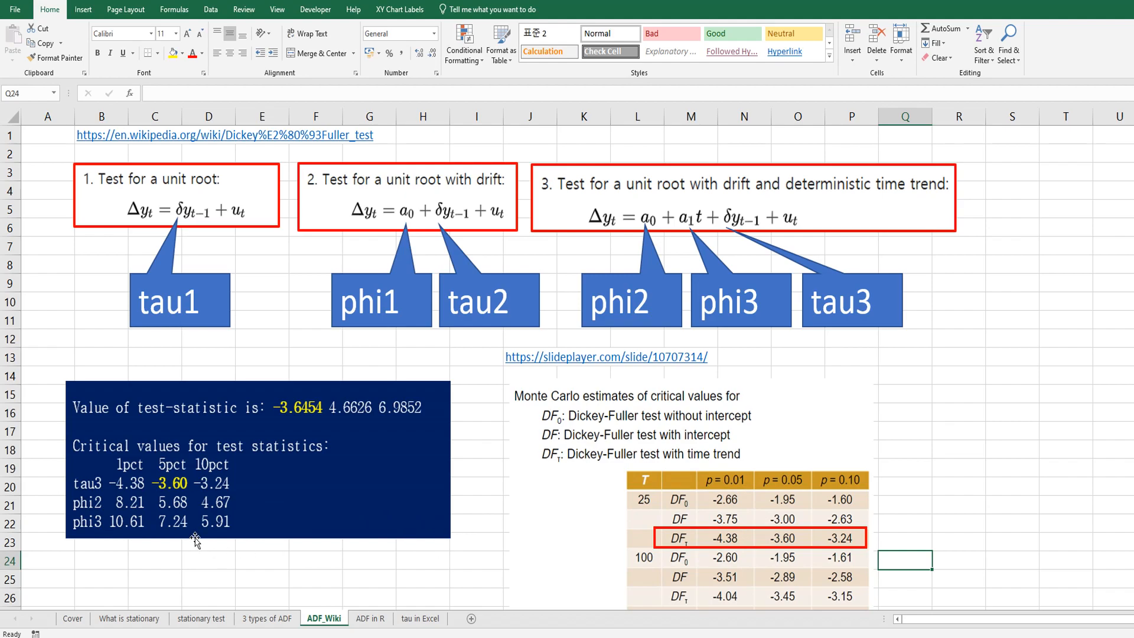
pyautogui.moveTo(156, 546)
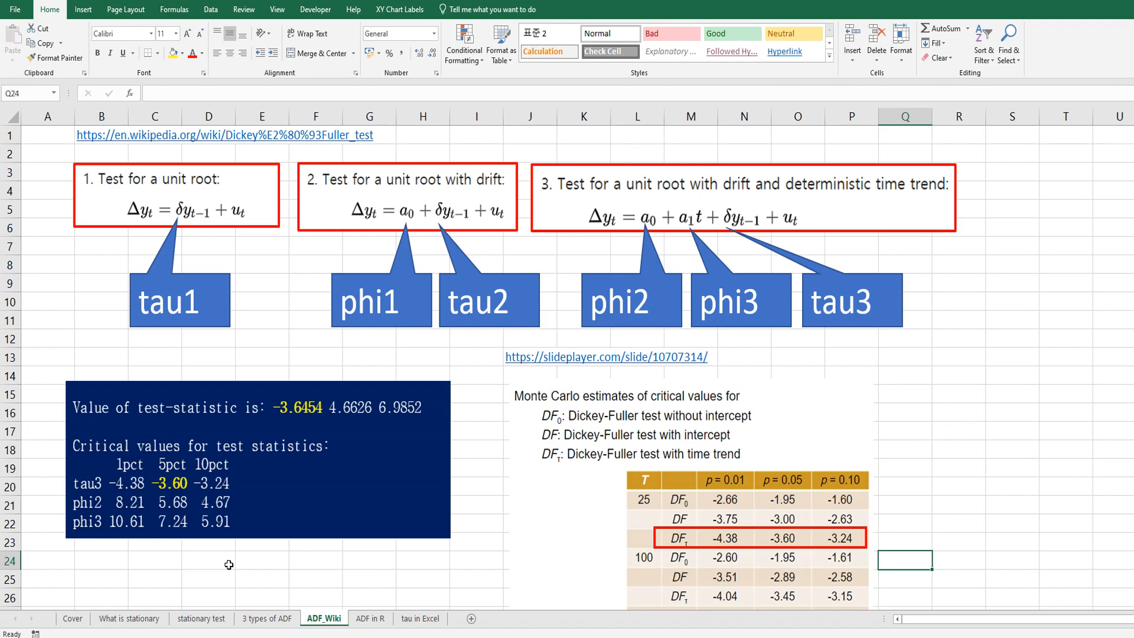
# Show the 'ADF in R' sheet with ur.df trend output, statistic −3.6454
pyautogui.click(370, 619)
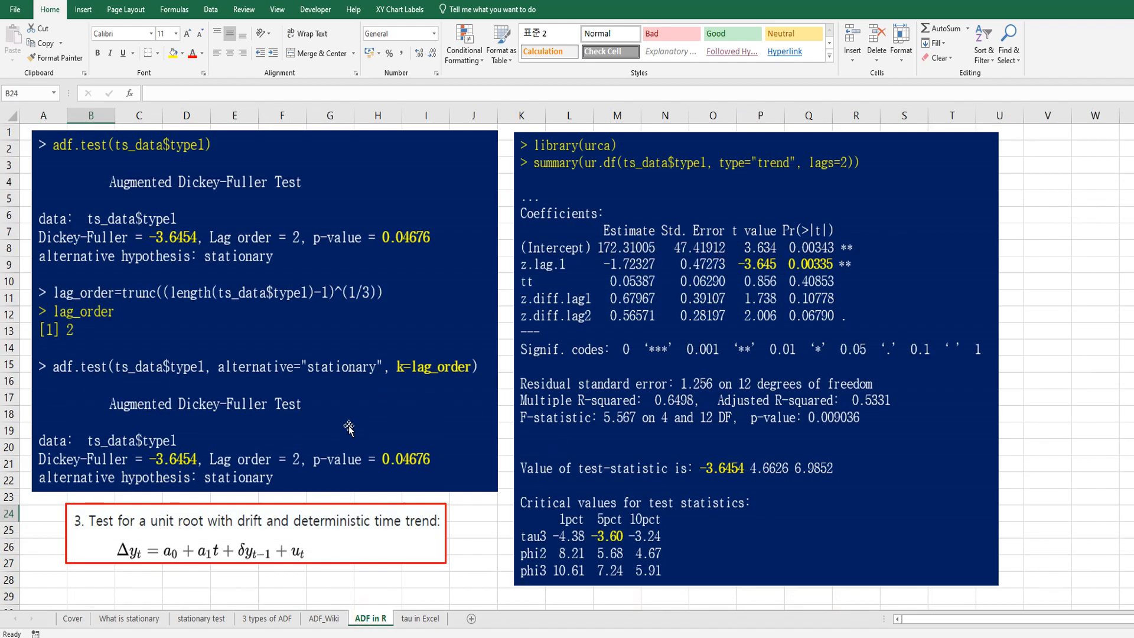
pyautogui.moveTo(245, 200)
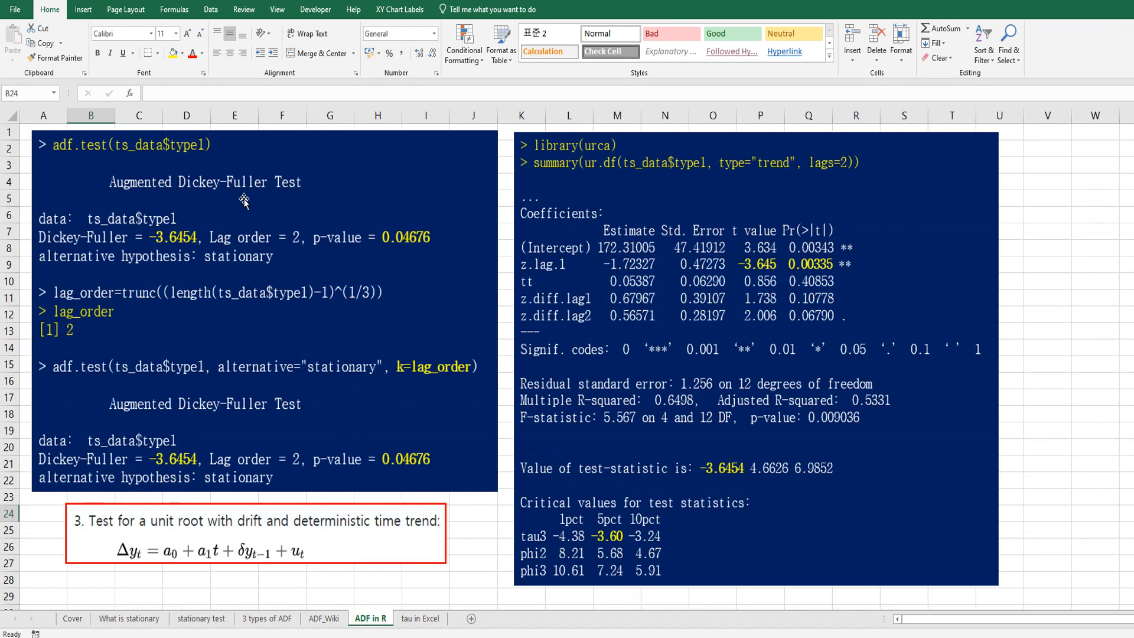
pyautogui.moveTo(234, 225)
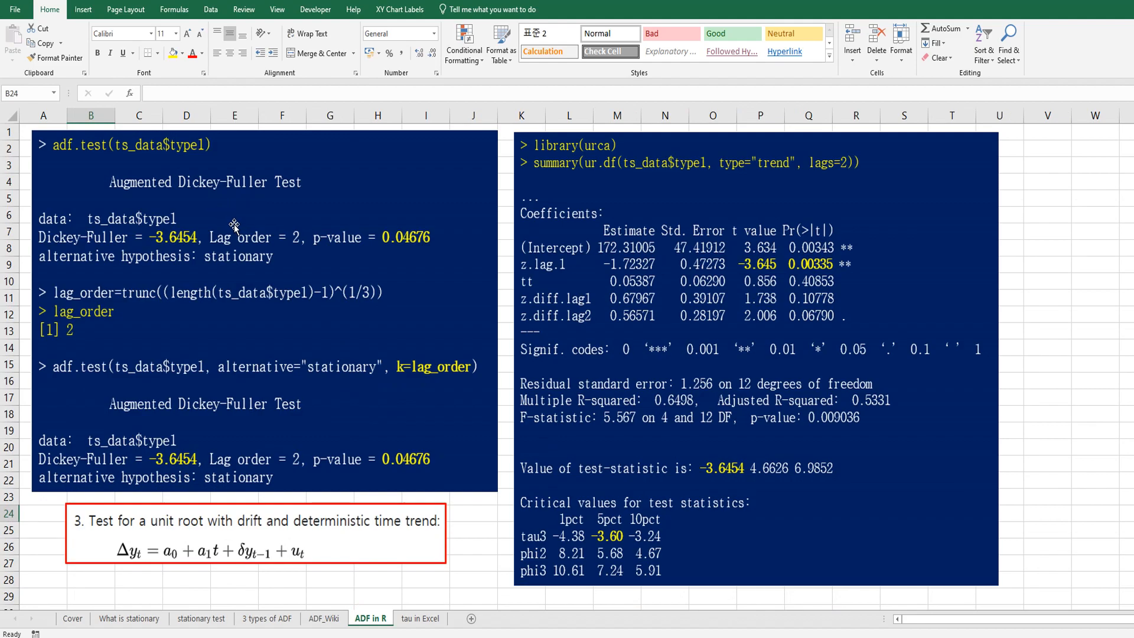
pyautogui.moveTo(228, 221)
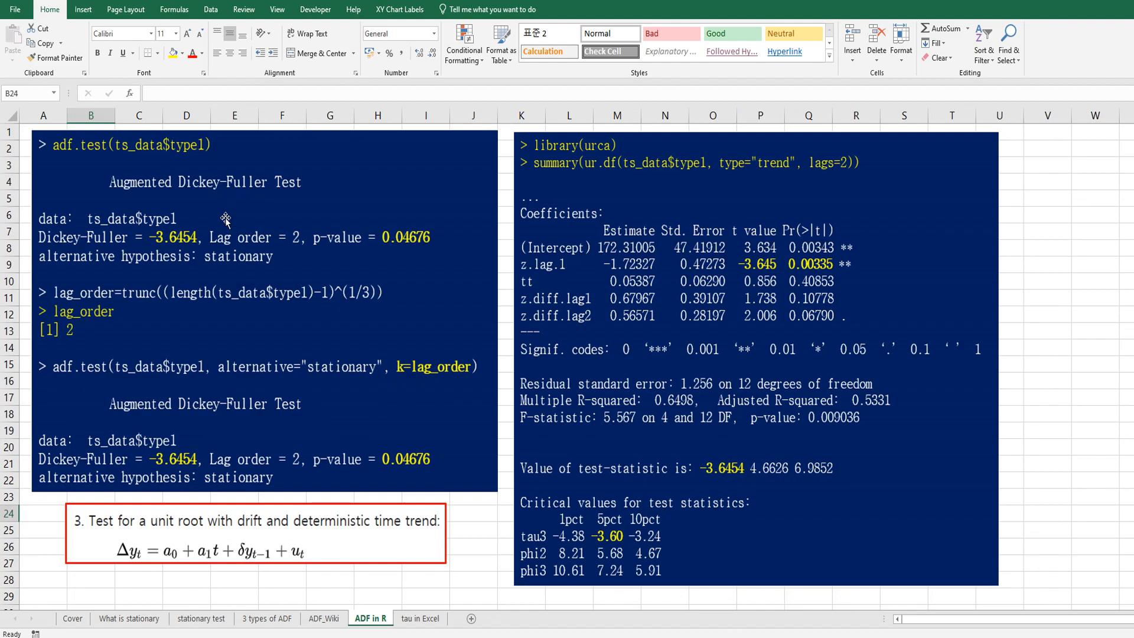
pyautogui.moveTo(101, 167)
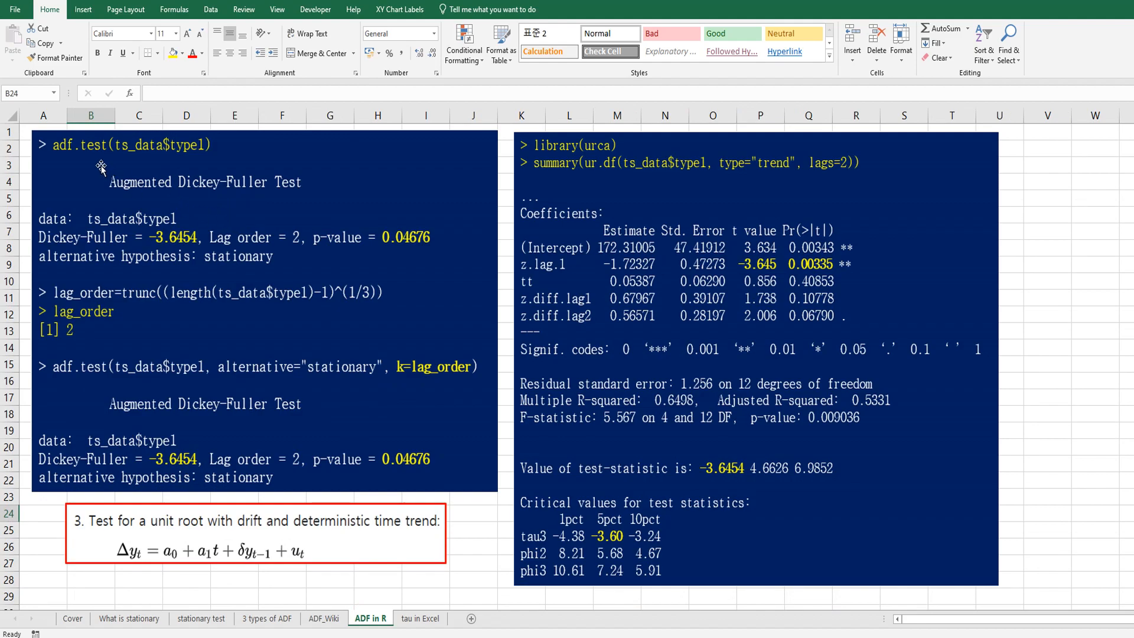
pyautogui.moveTo(97, 191)
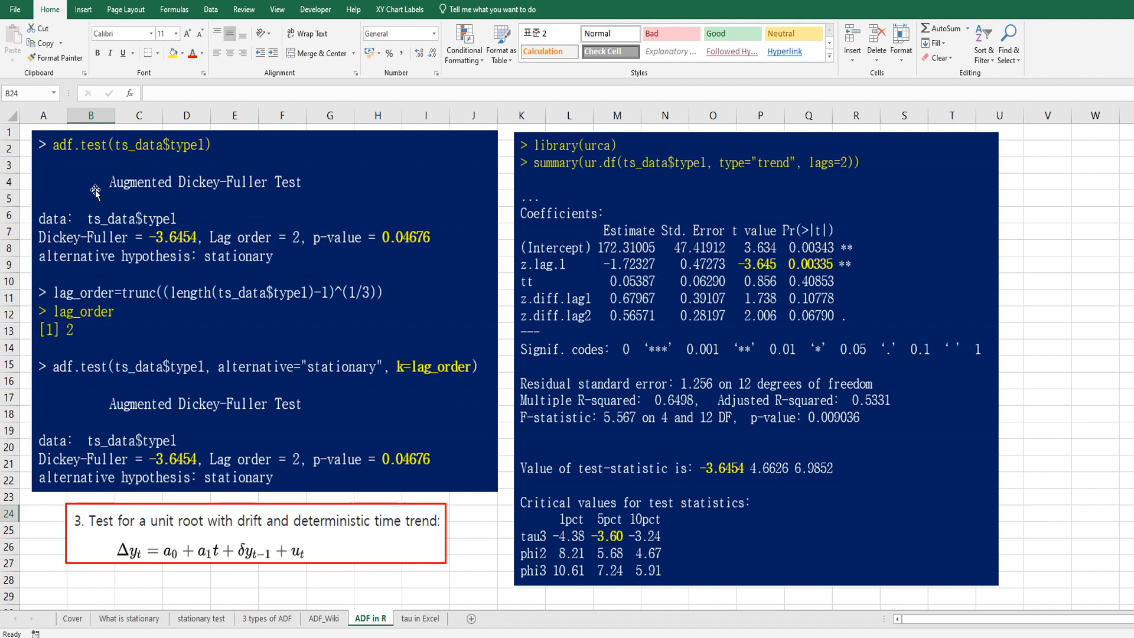
pyautogui.moveTo(206, 354)
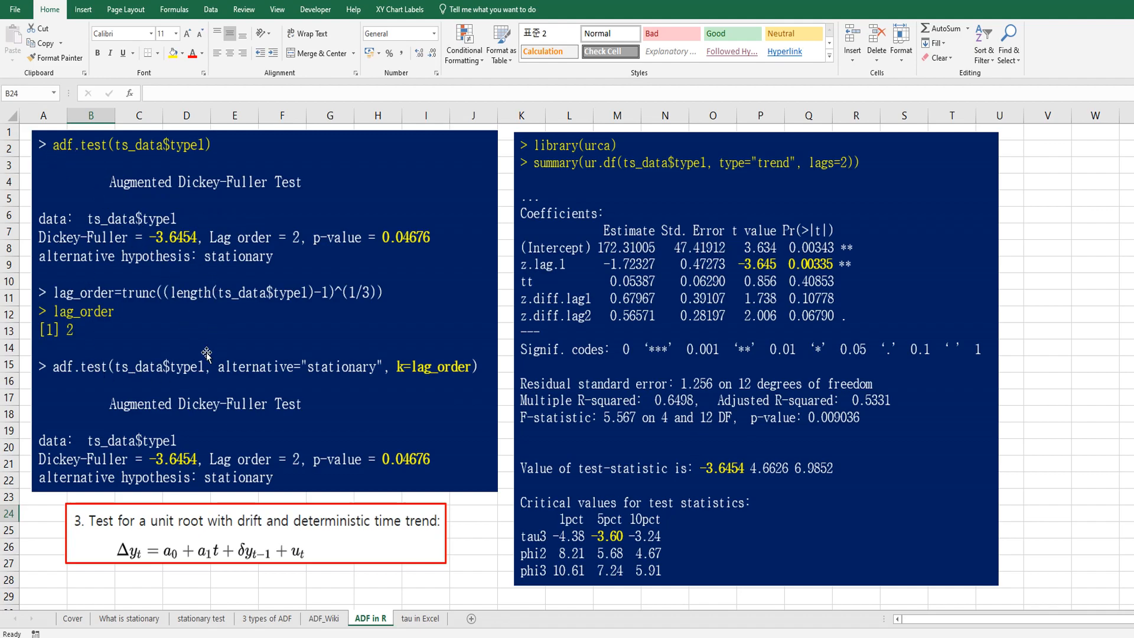
pyautogui.moveTo(213, 158)
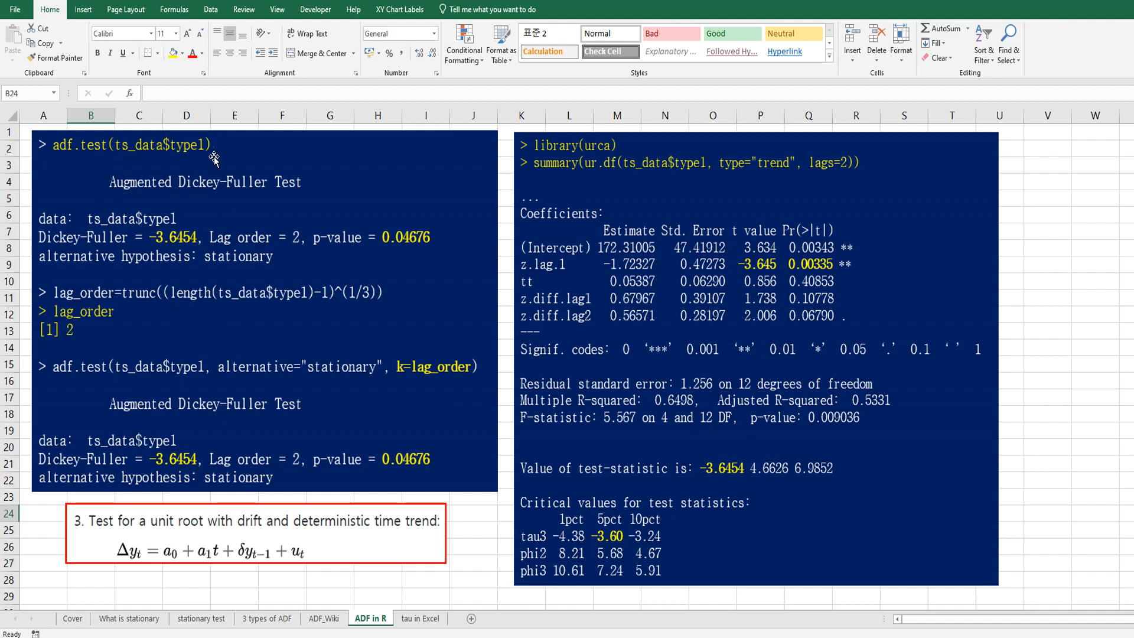
pyautogui.moveTo(122, 302)
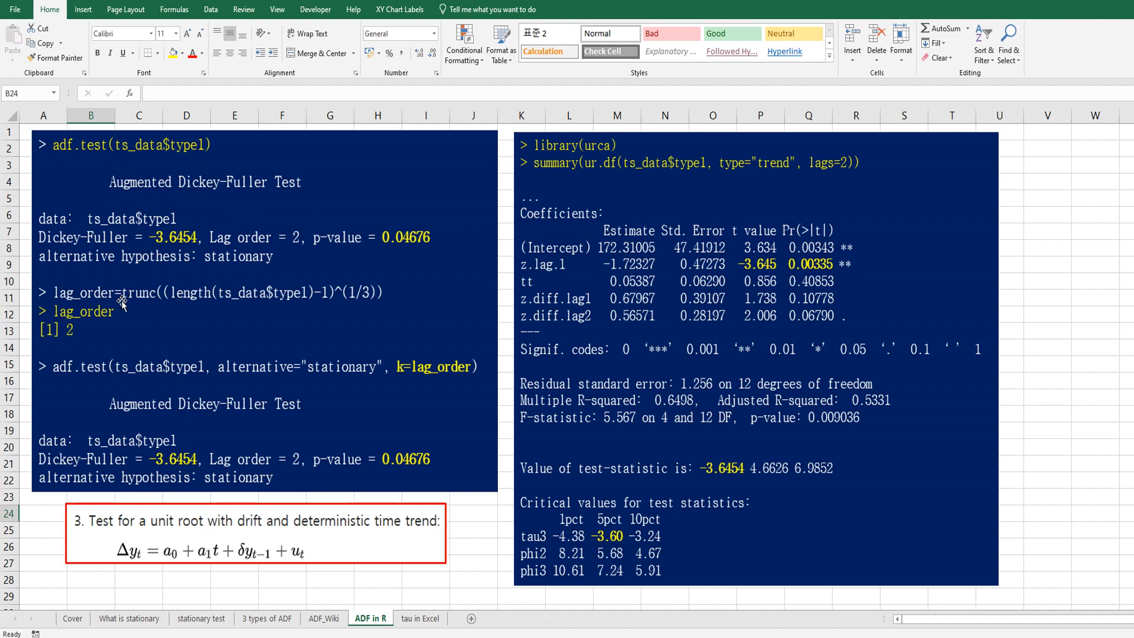
pyautogui.moveTo(209, 164)
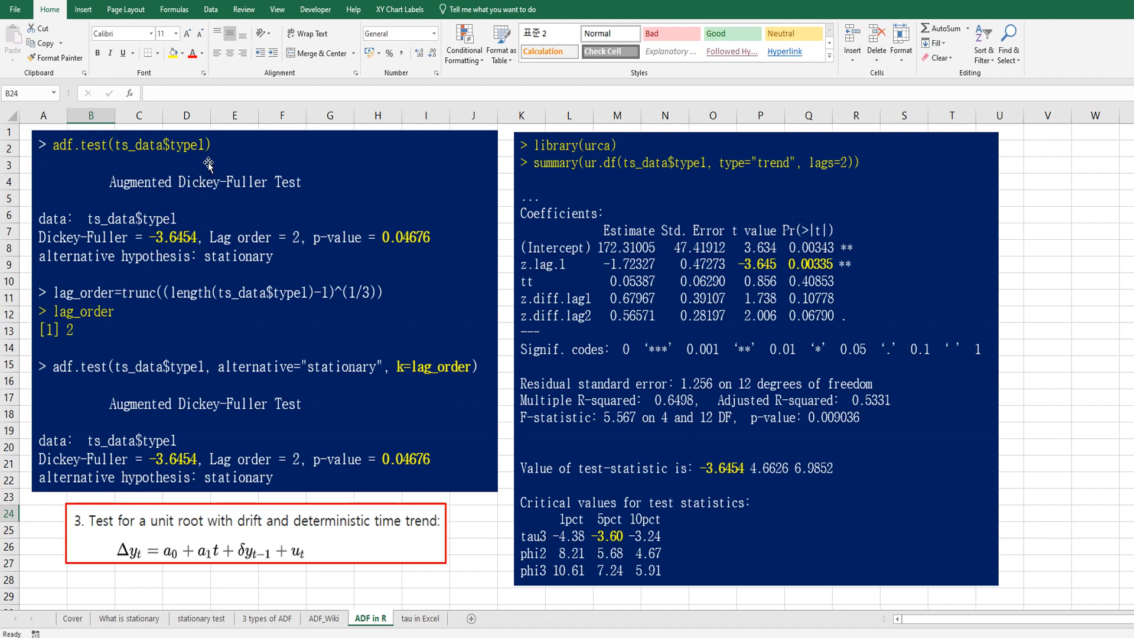
pyautogui.moveTo(119, 323)
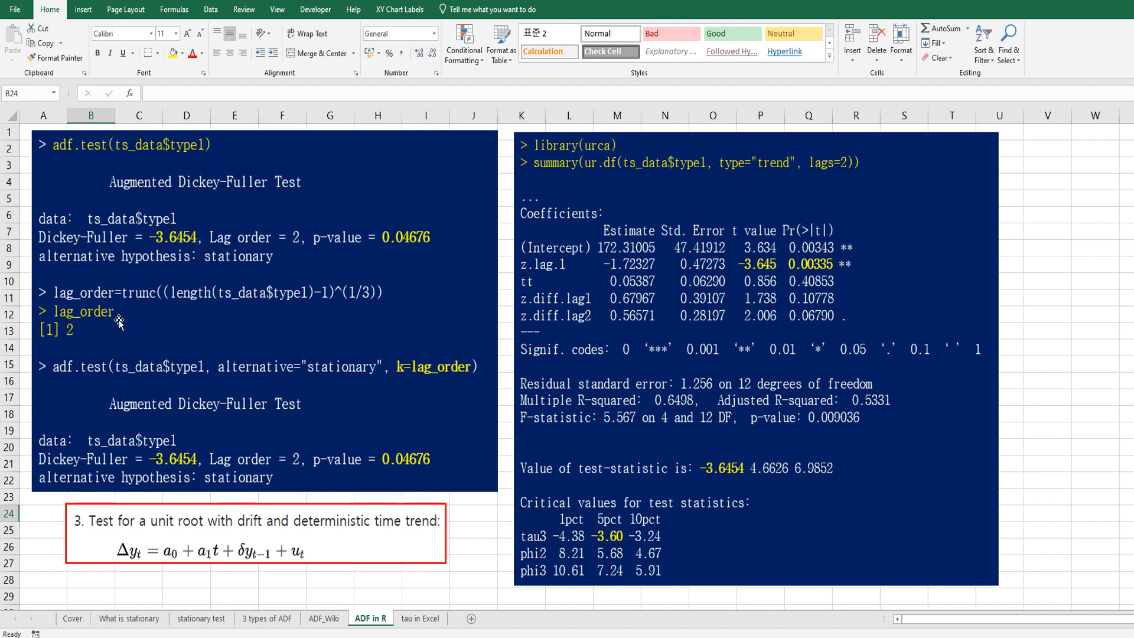
pyautogui.moveTo(378, 316)
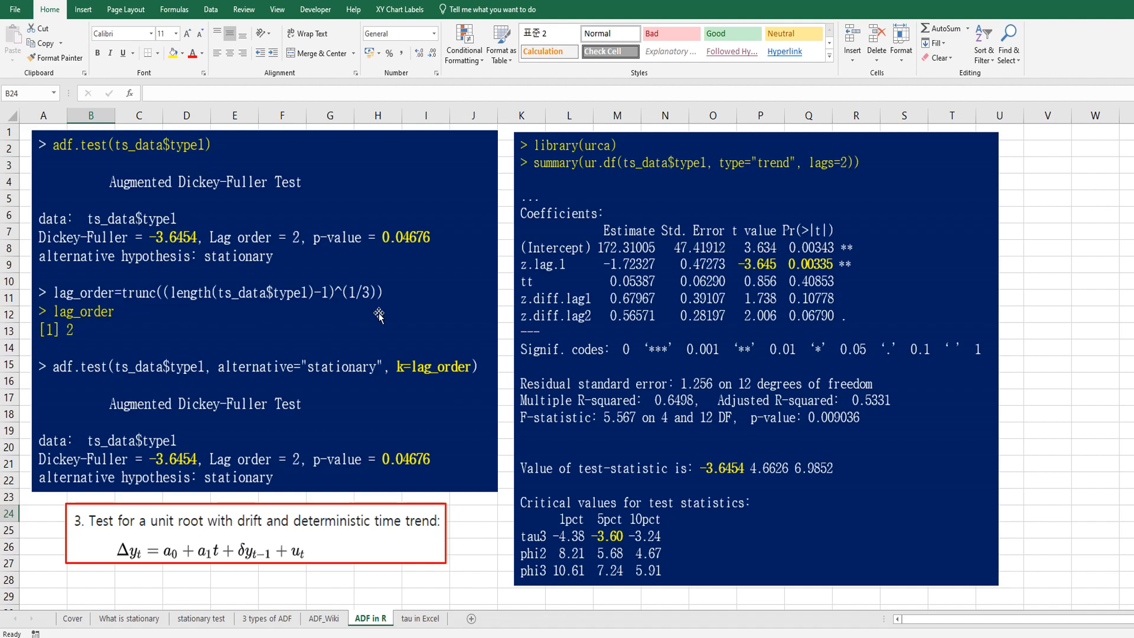
pyautogui.moveTo(303, 309)
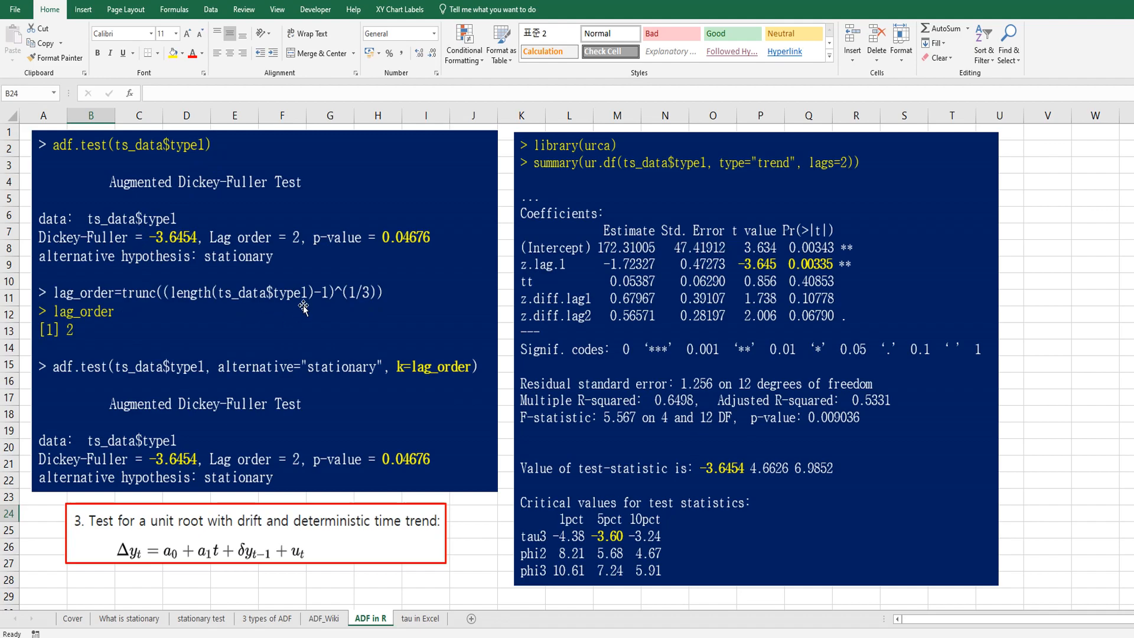
pyautogui.moveTo(85, 346)
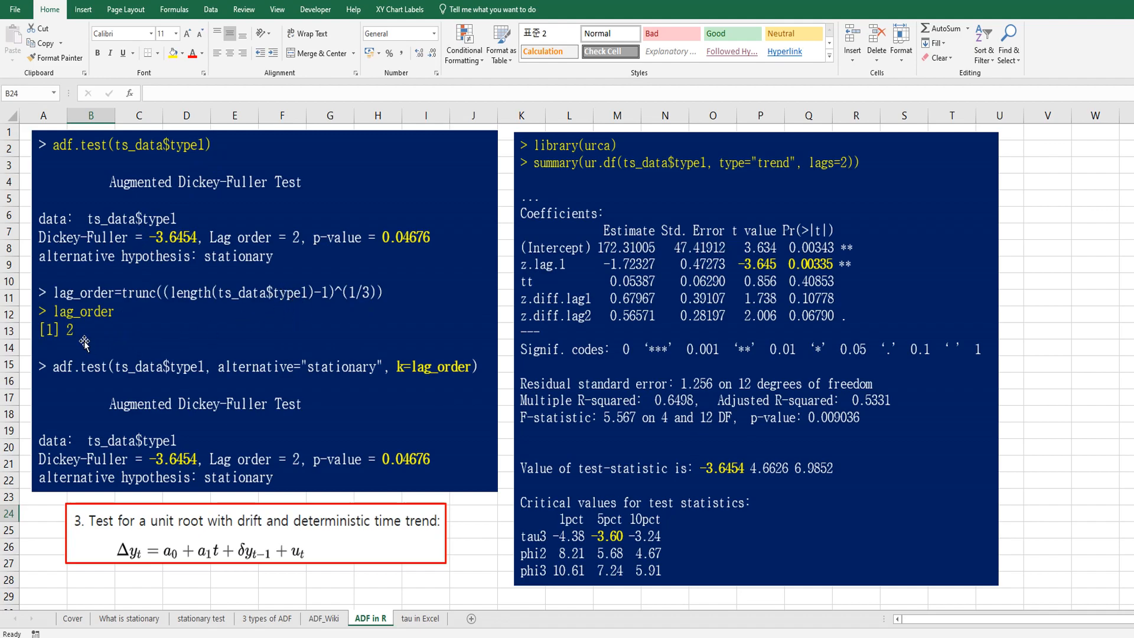
pyautogui.moveTo(393, 421)
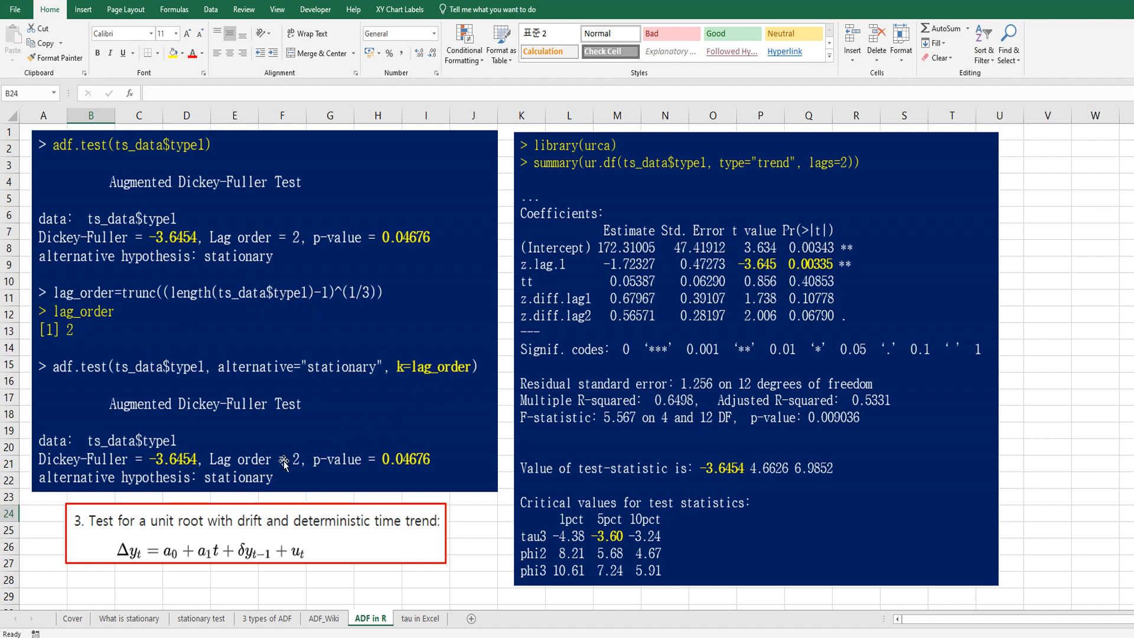
pyautogui.moveTo(282, 494)
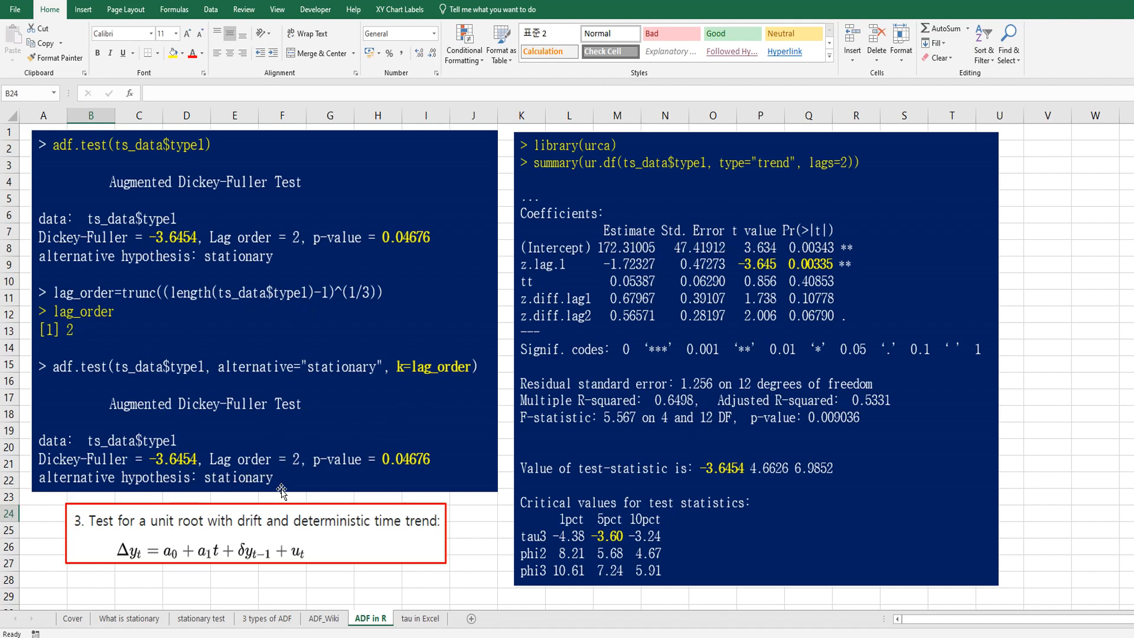
pyautogui.moveTo(614, 180)
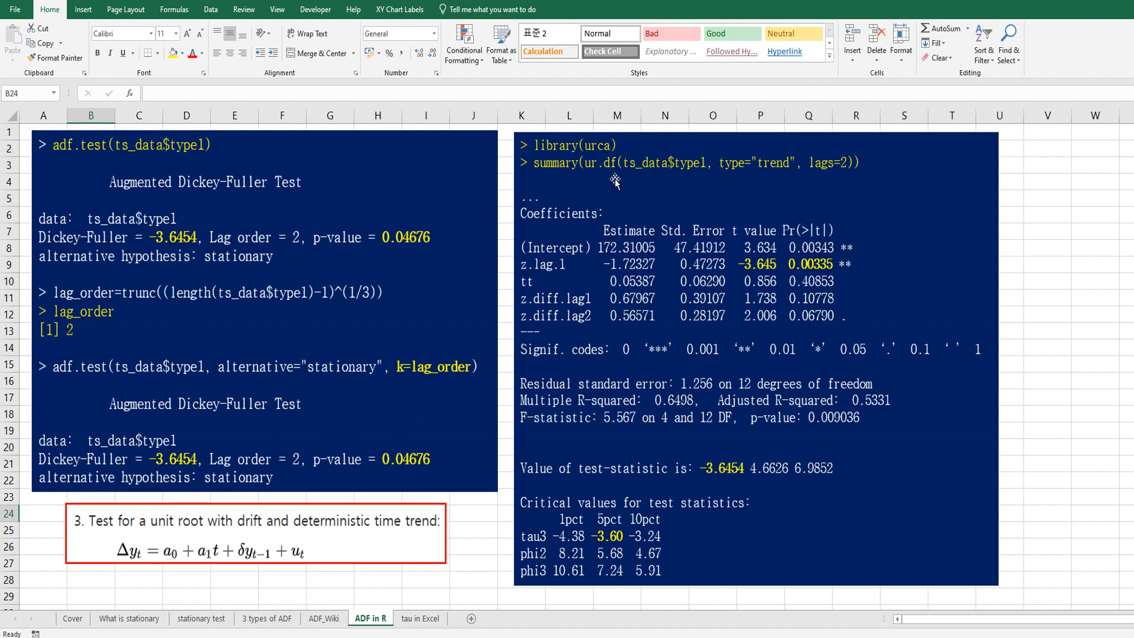
pyautogui.moveTo(736, 183)
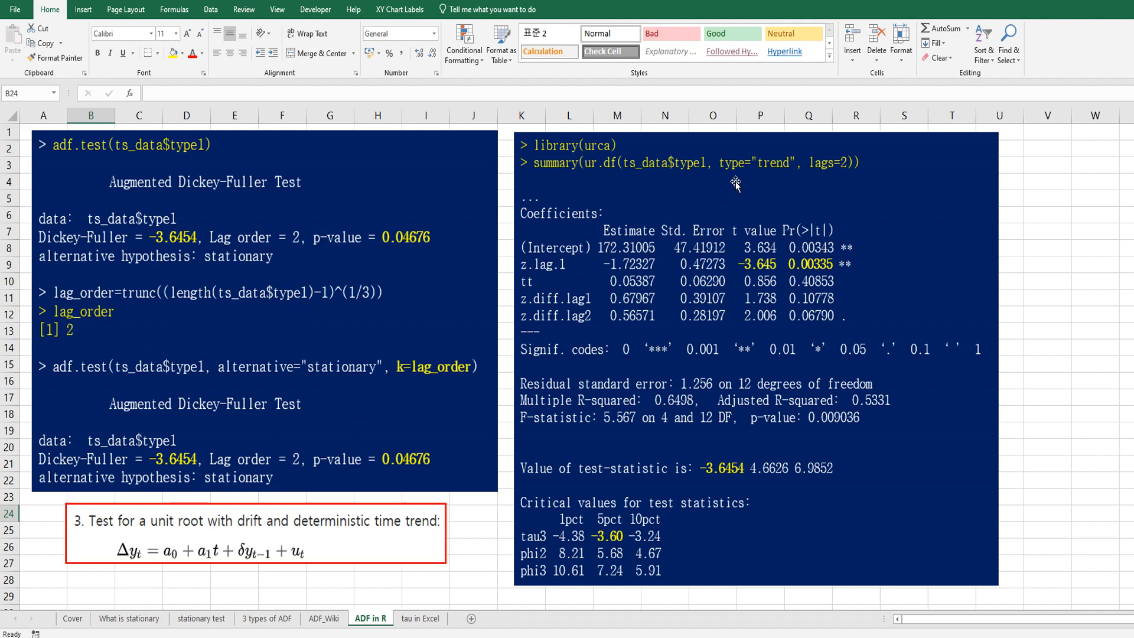
pyautogui.moveTo(843, 183)
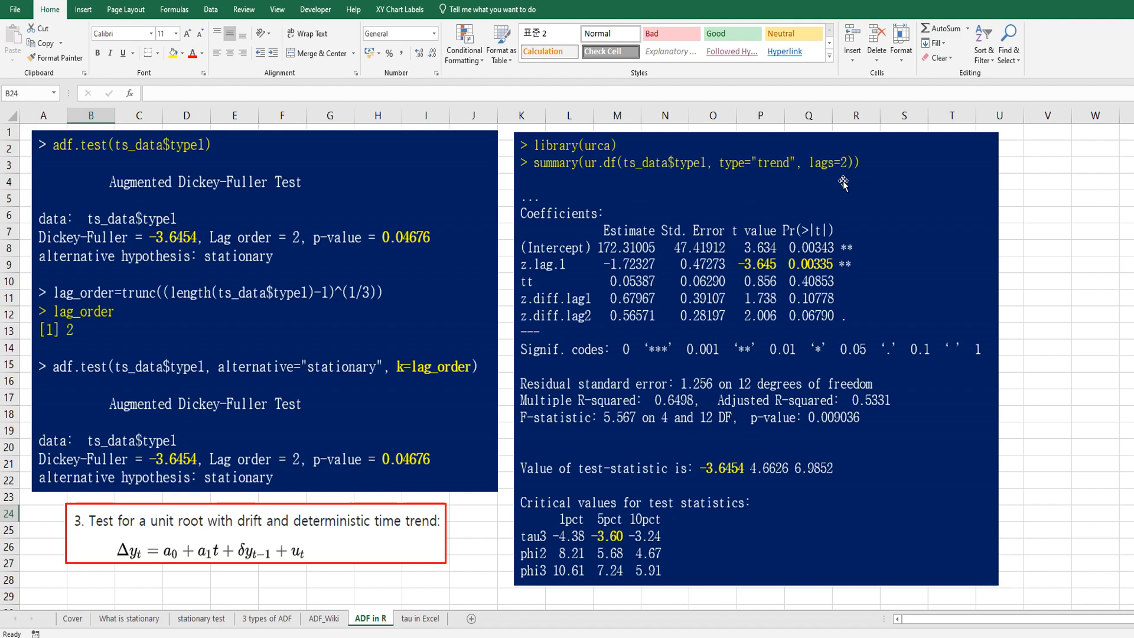
pyautogui.moveTo(773, 504)
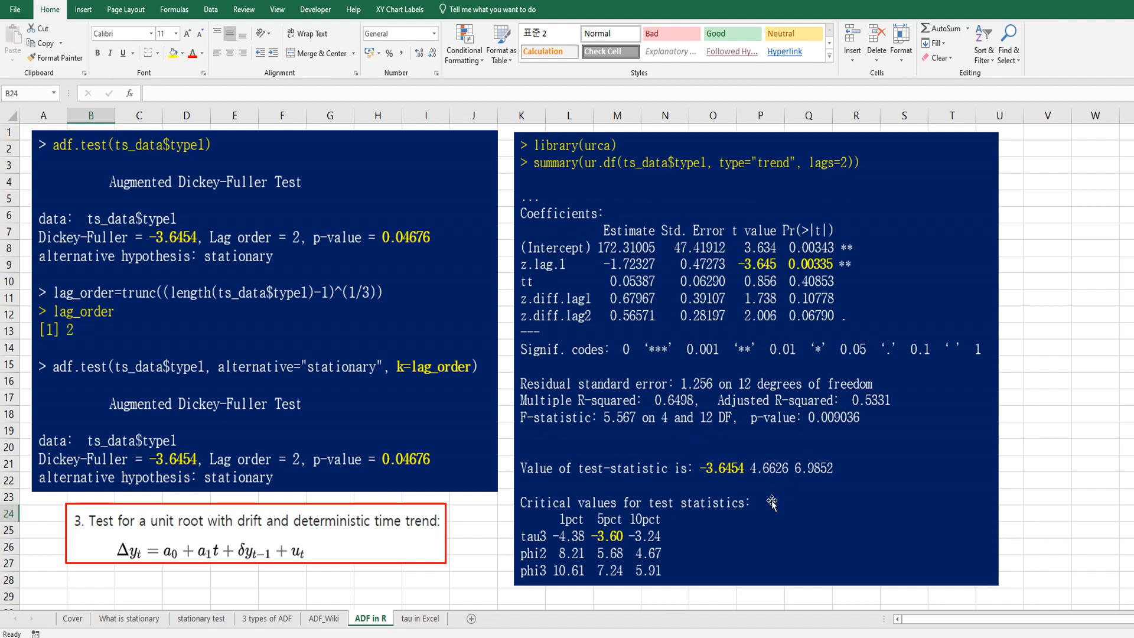
pyautogui.moveTo(732, 492)
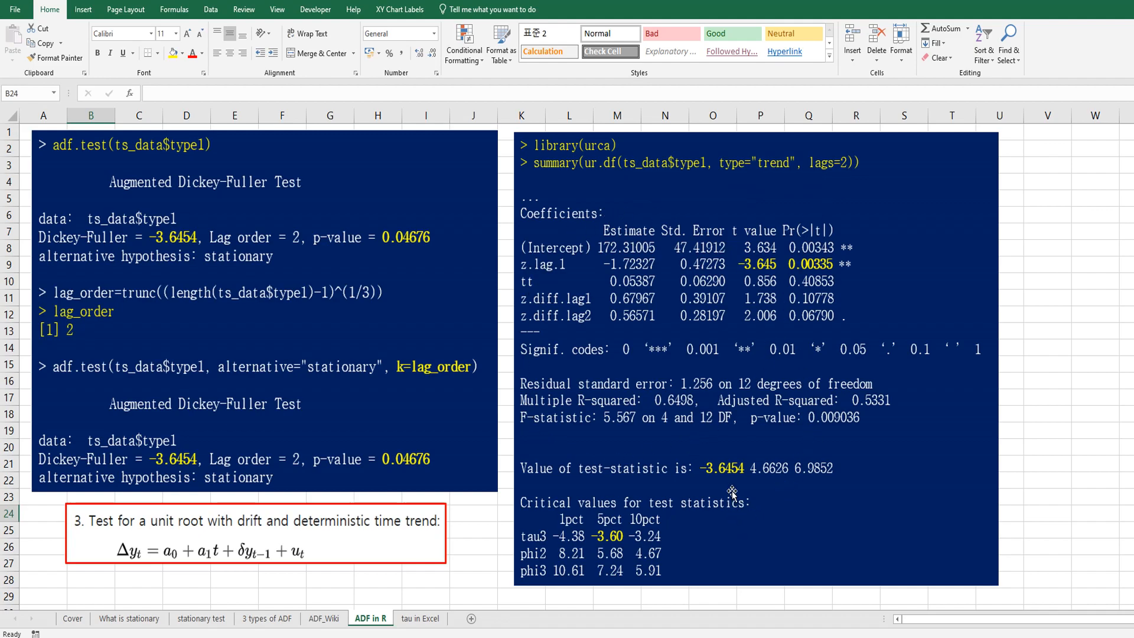
pyautogui.moveTo(726, 475)
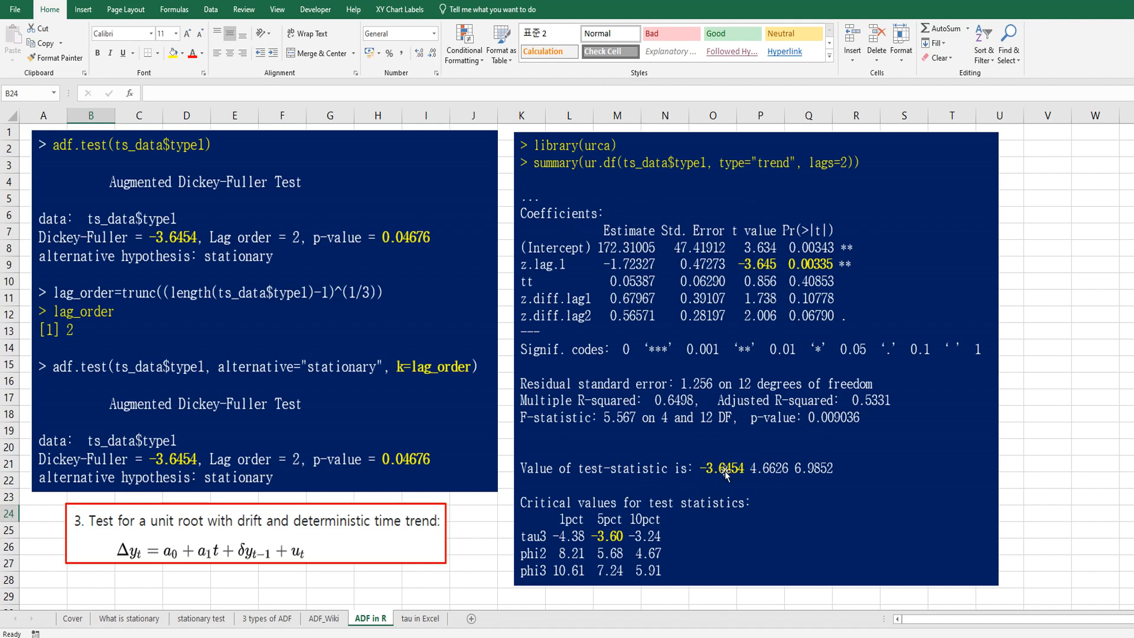
pyautogui.moveTo(597, 539)
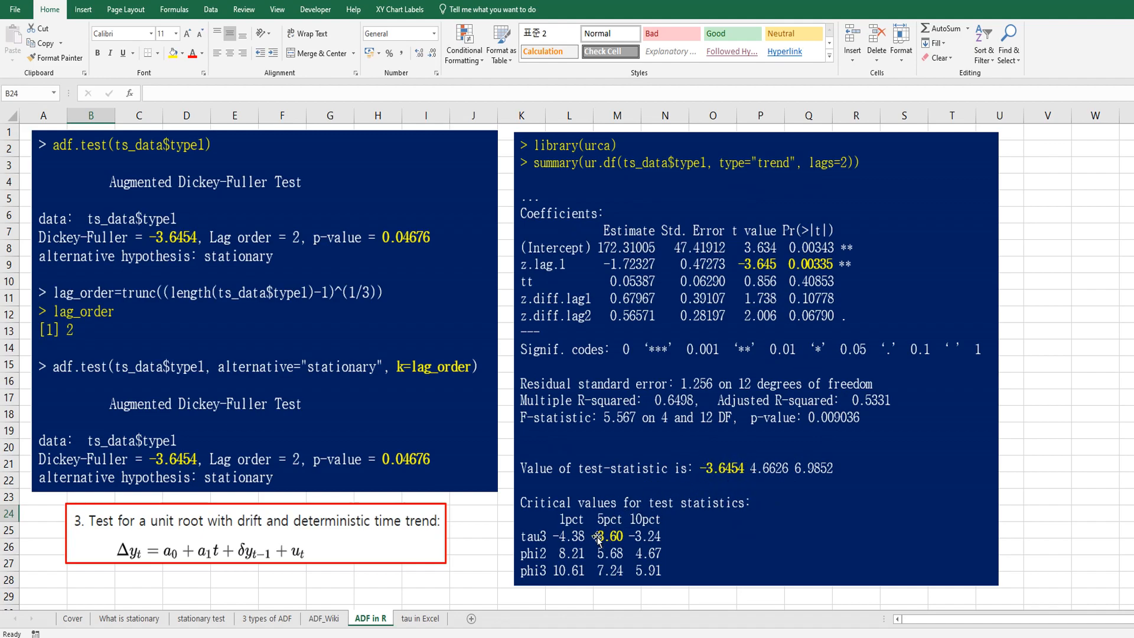
pyautogui.moveTo(595, 552)
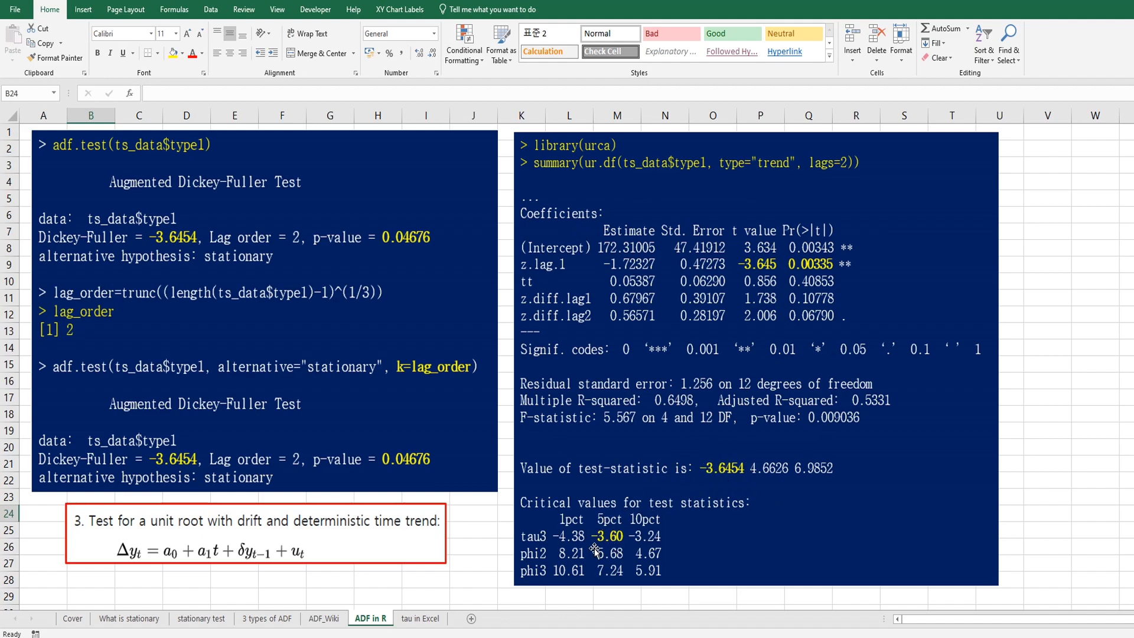
pyautogui.moveTo(618, 539)
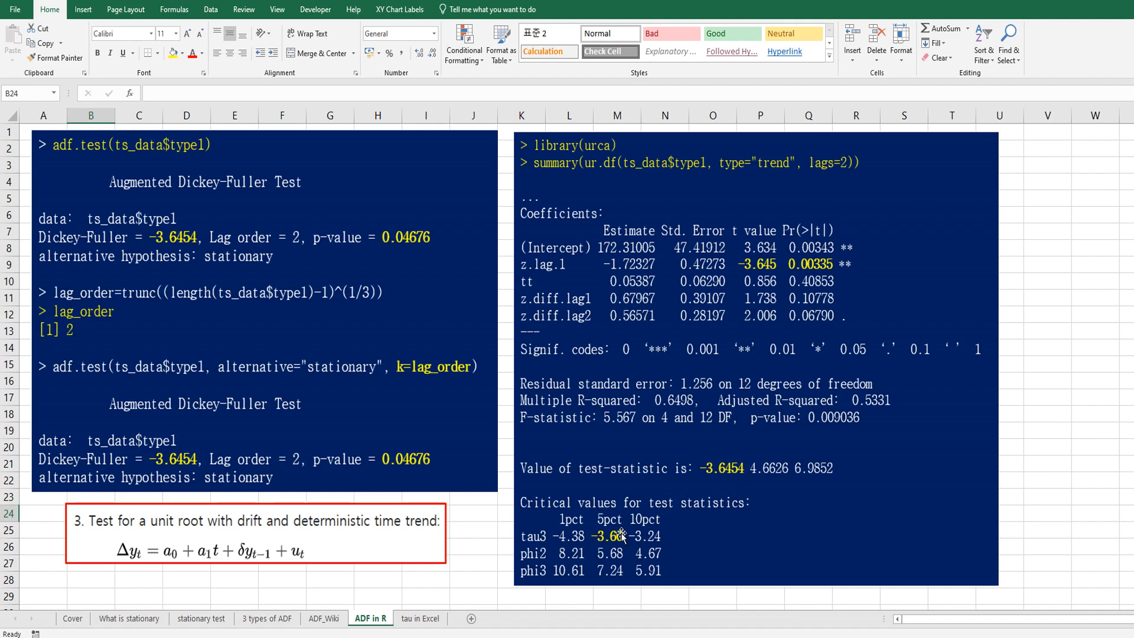
pyautogui.moveTo(616, 532)
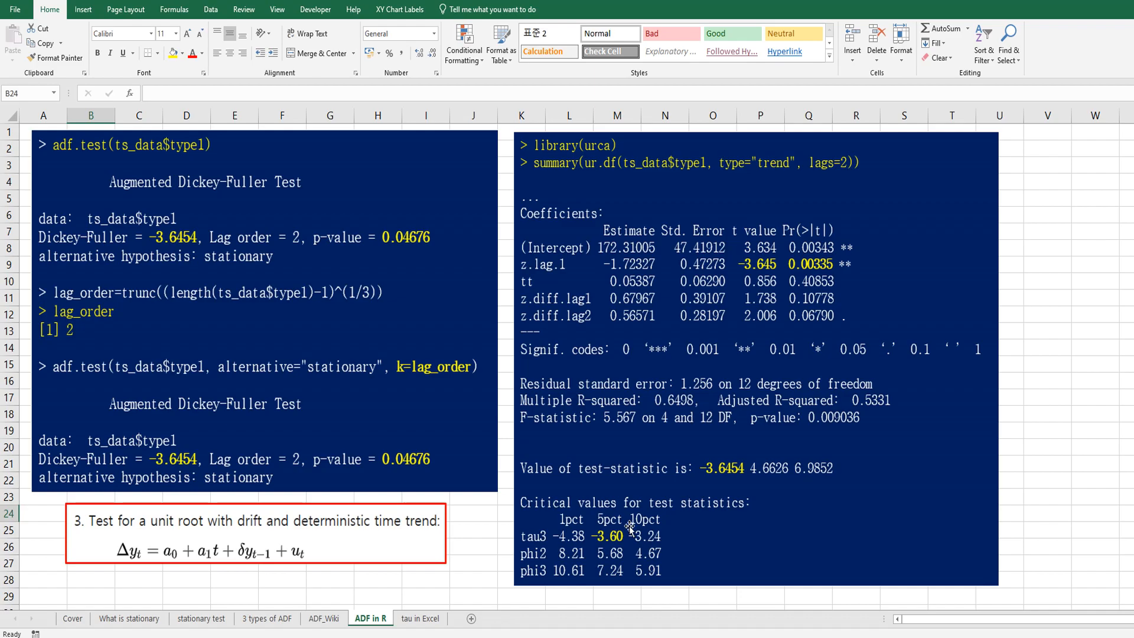
pyautogui.moveTo(722, 537)
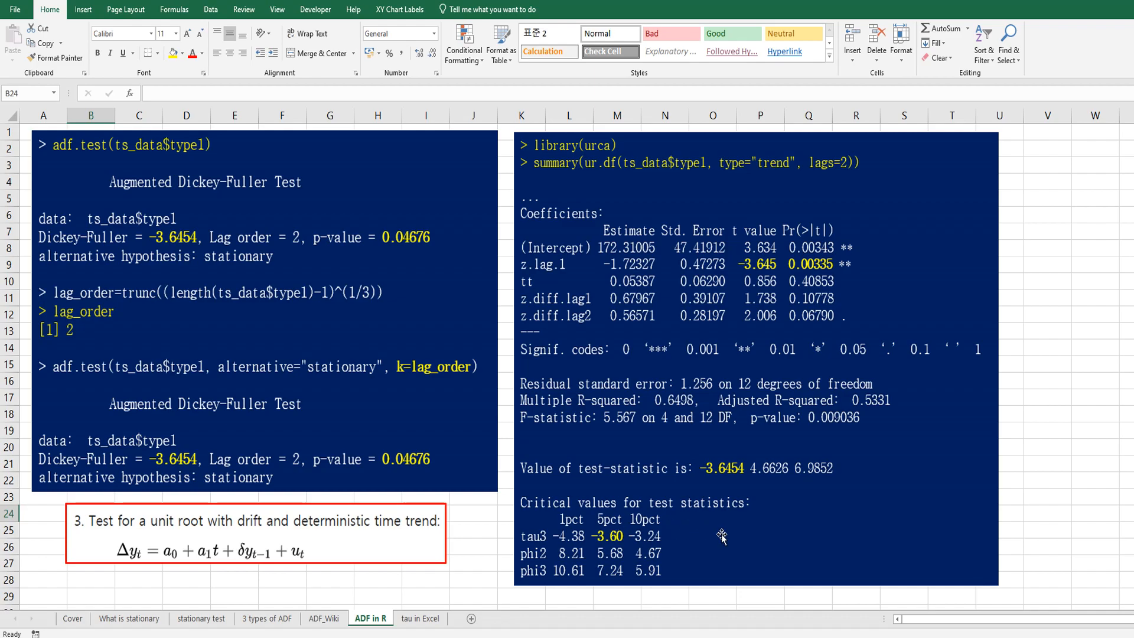
pyautogui.click(419, 618)
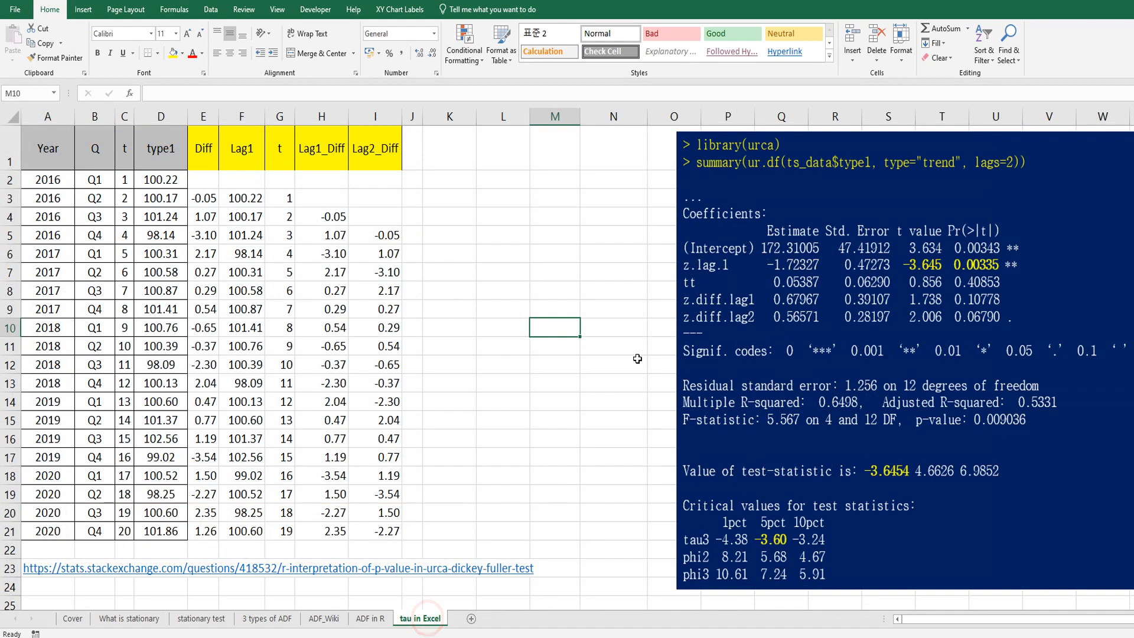
pyautogui.moveTo(790, 273)
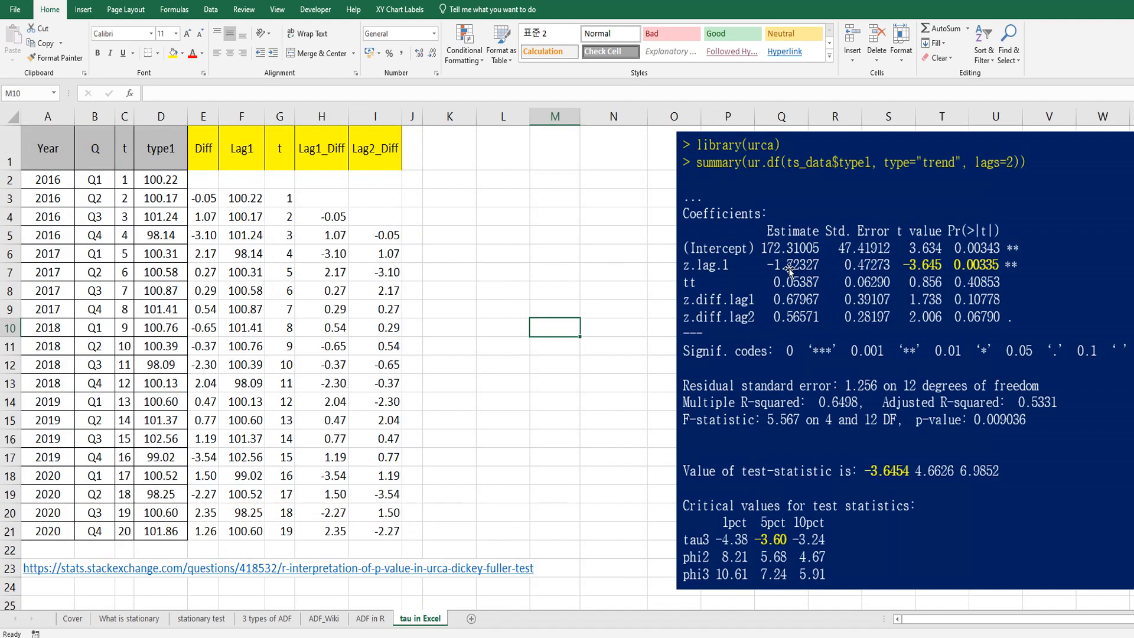
pyautogui.moveTo(770, 218)
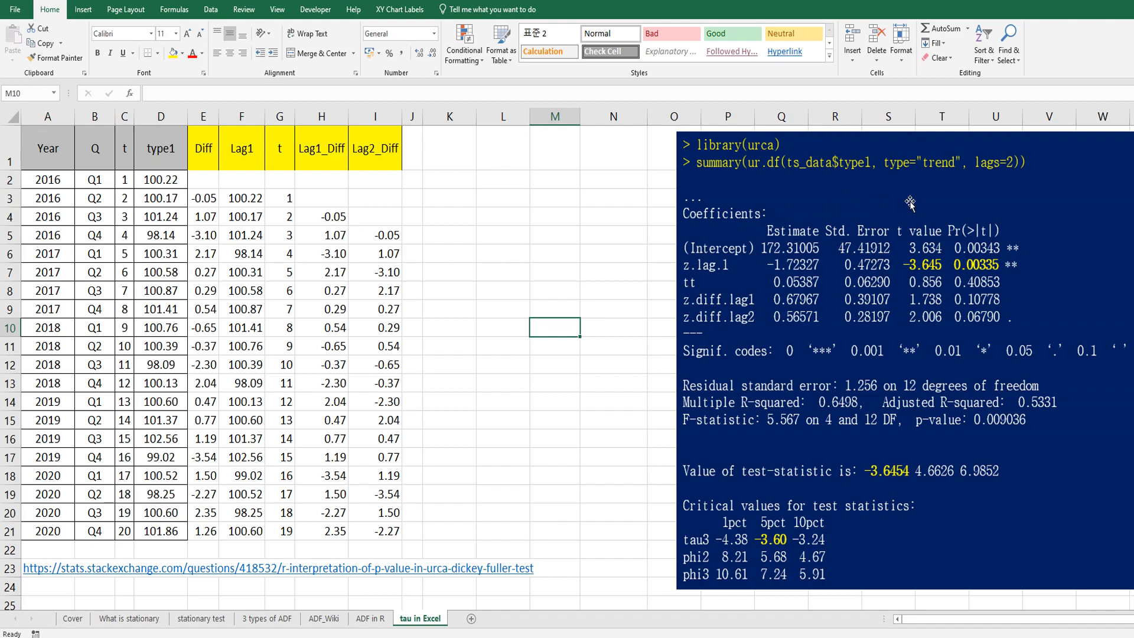
pyautogui.moveTo(986, 340)
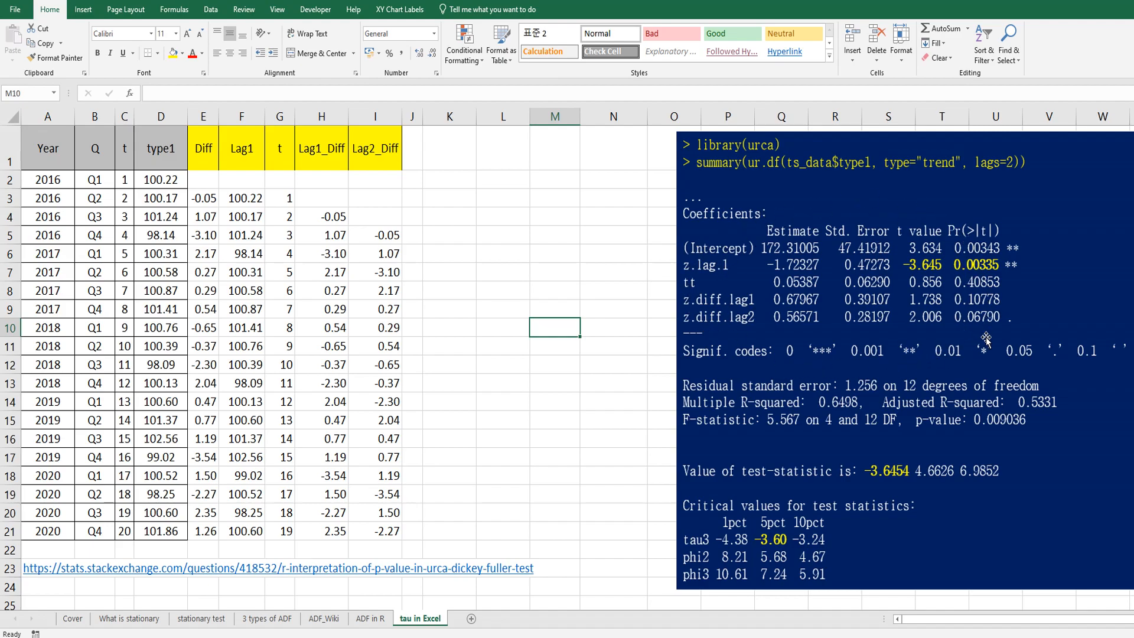
pyautogui.moveTo(925, 319)
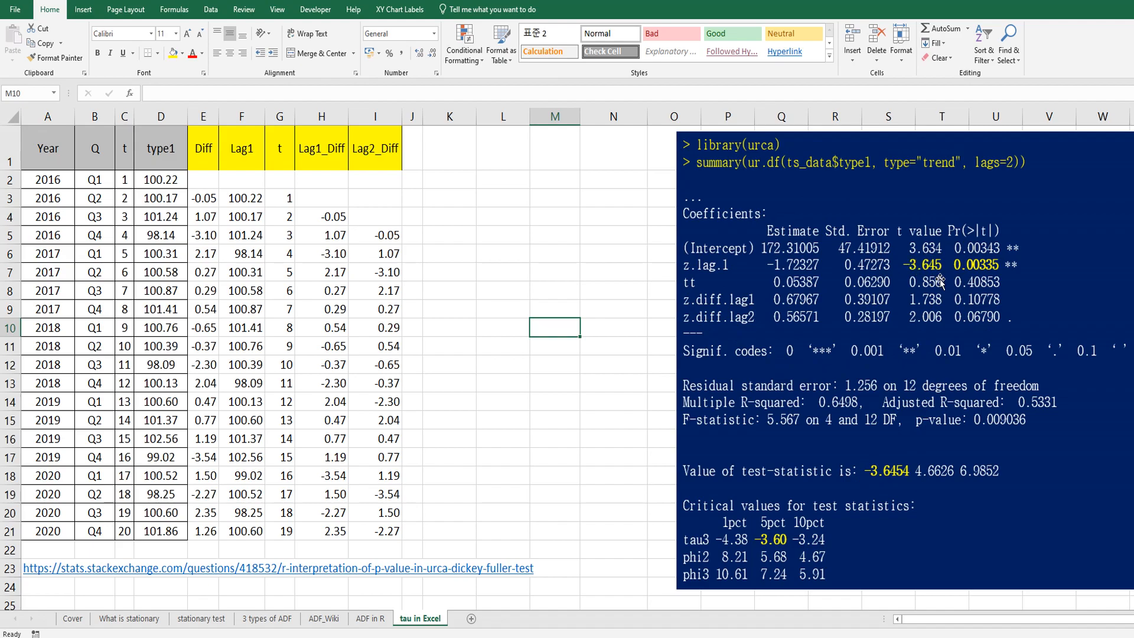
pyautogui.moveTo(319, 218)
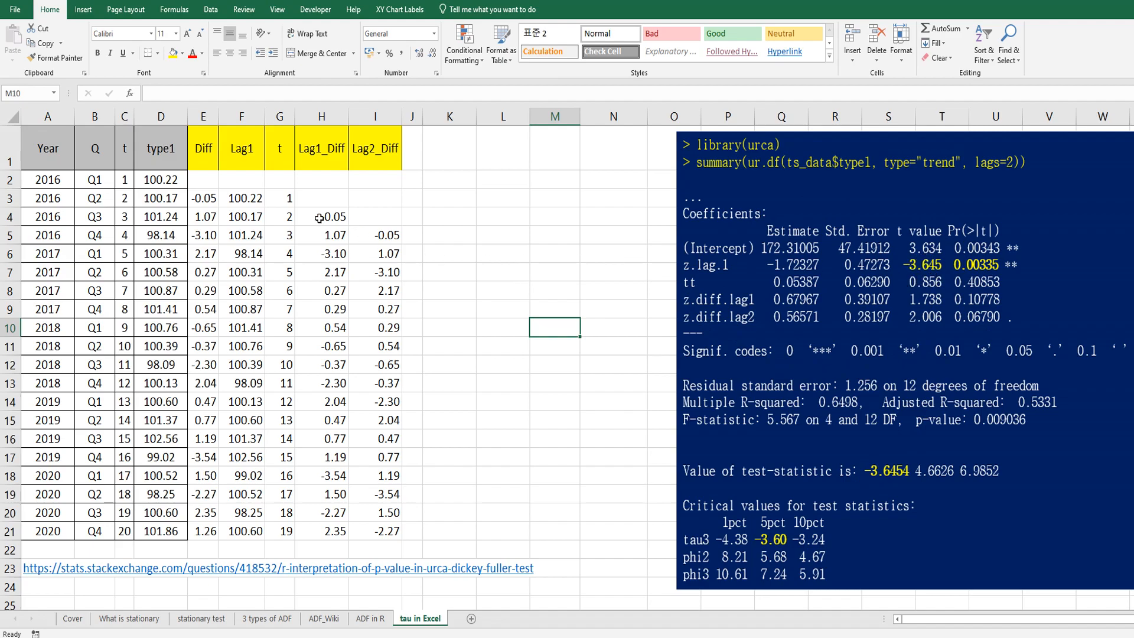
pyautogui.click(203, 198)
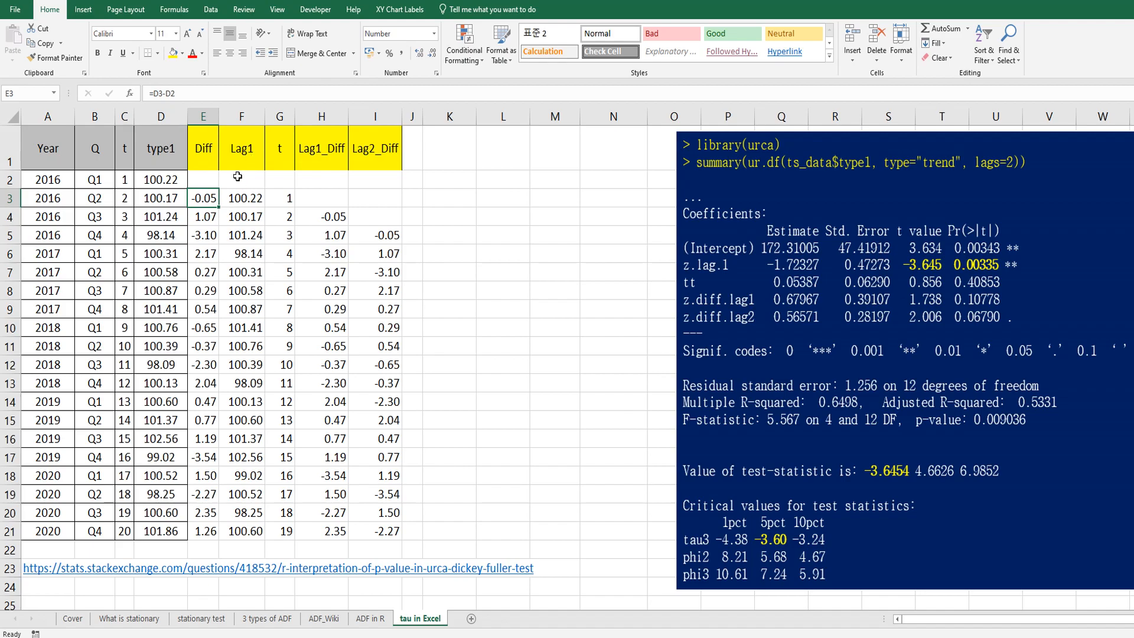
pyautogui.click(241, 197)
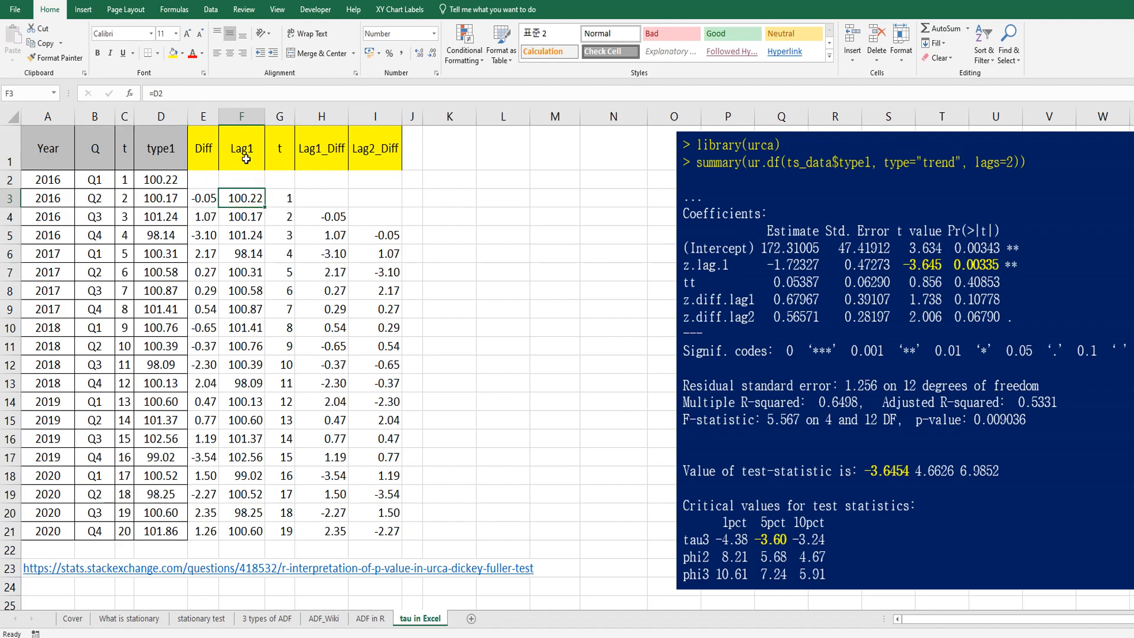
pyautogui.moveTo(230, 237)
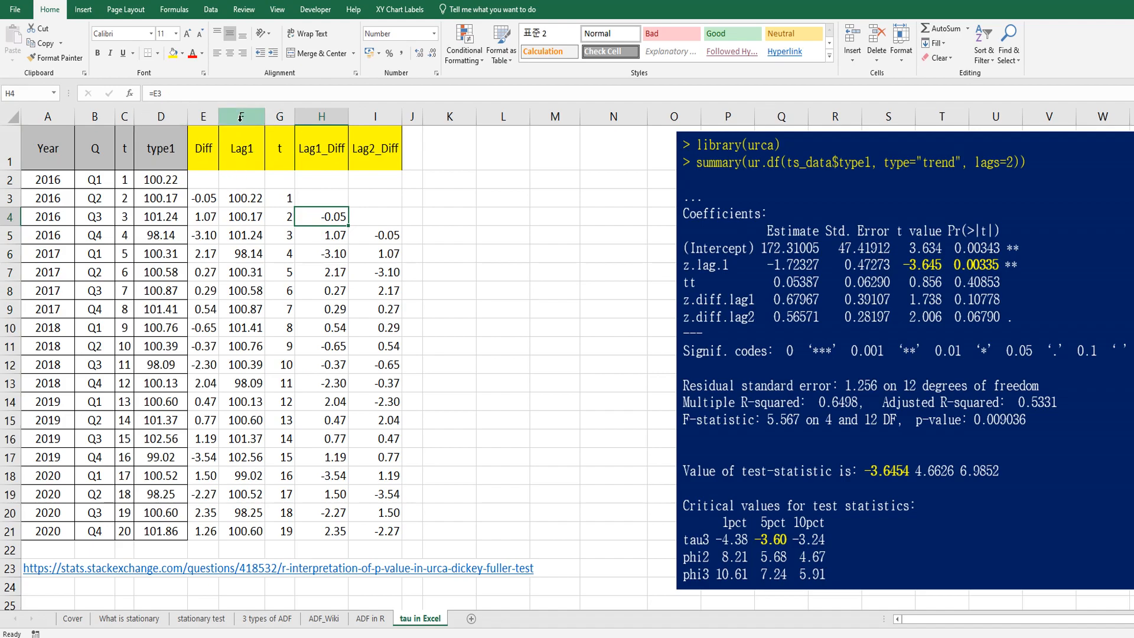
pyautogui.moveTo(375, 158)
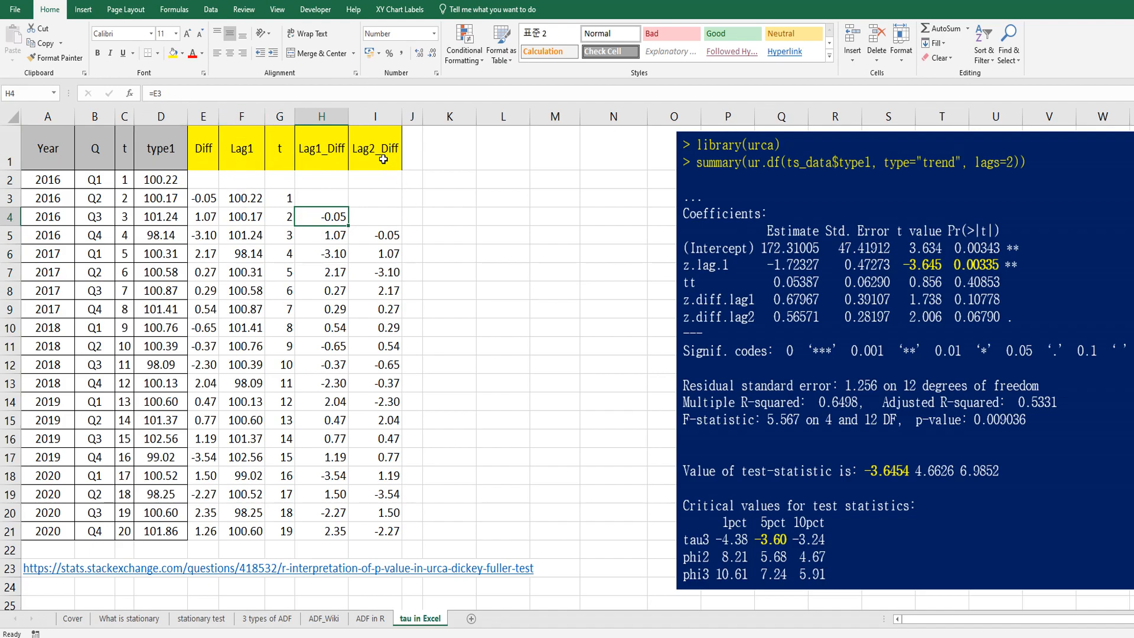
pyautogui.moveTo(270, 217)
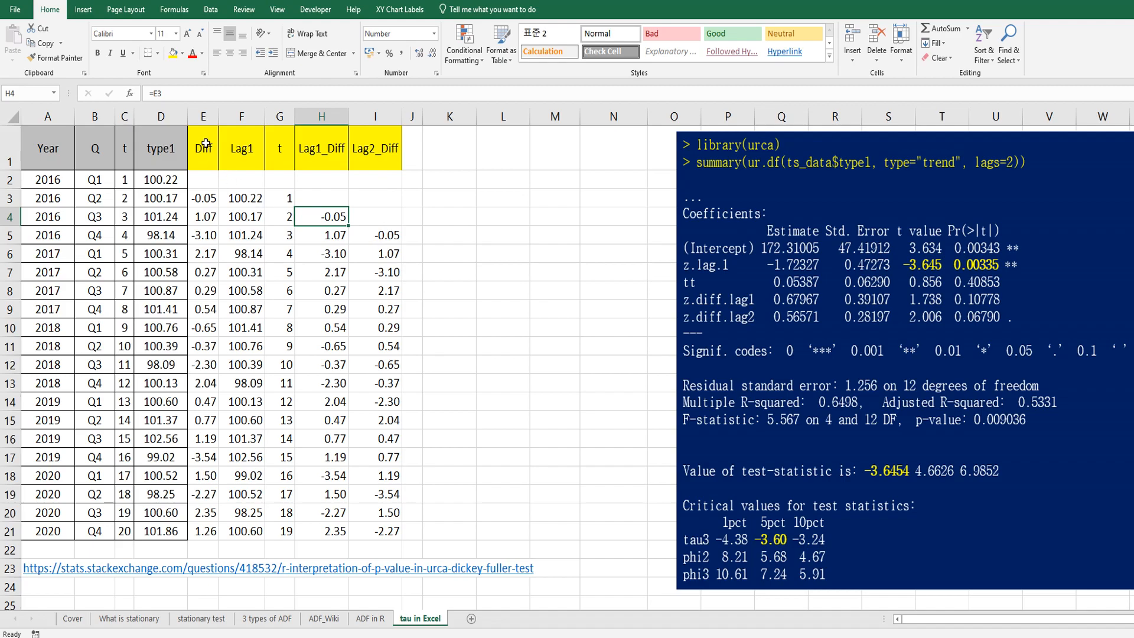
pyautogui.moveTo(341, 251)
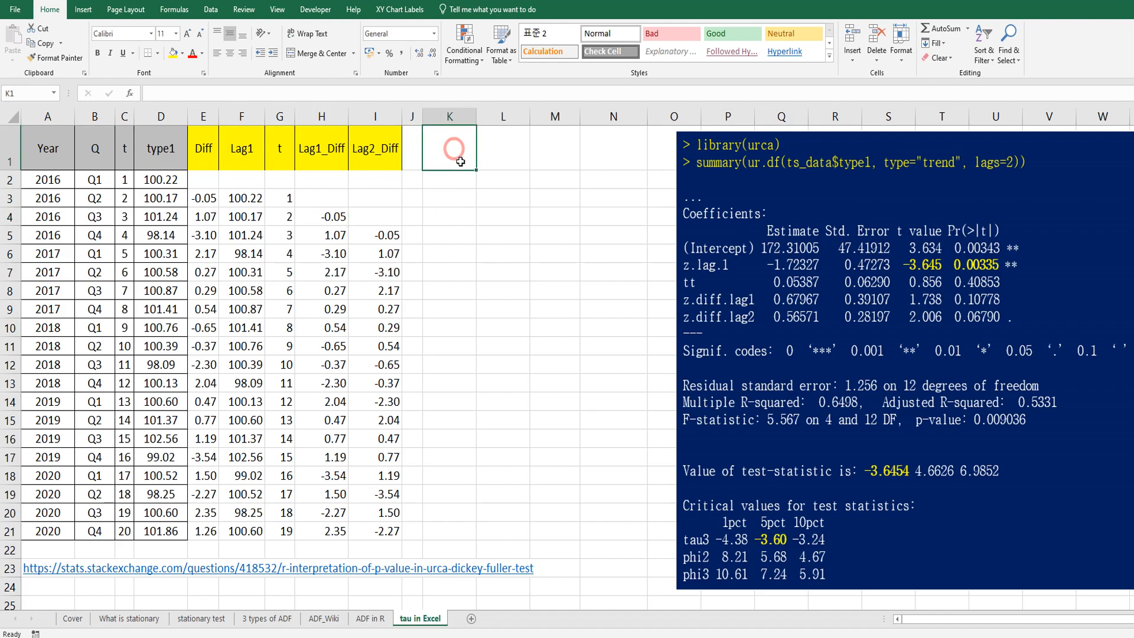
# Run Data Analysis Regression: Y range E5:E21, X range F5:I21, output at K1
pyautogui.click(209, 10)
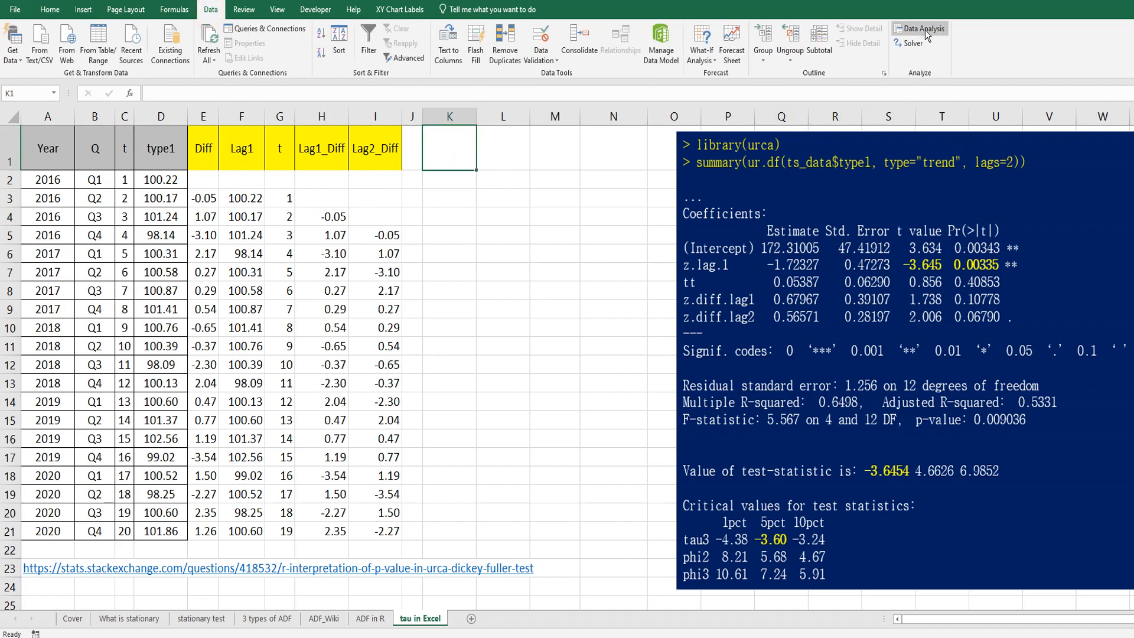
pyautogui.moveTo(920, 28)
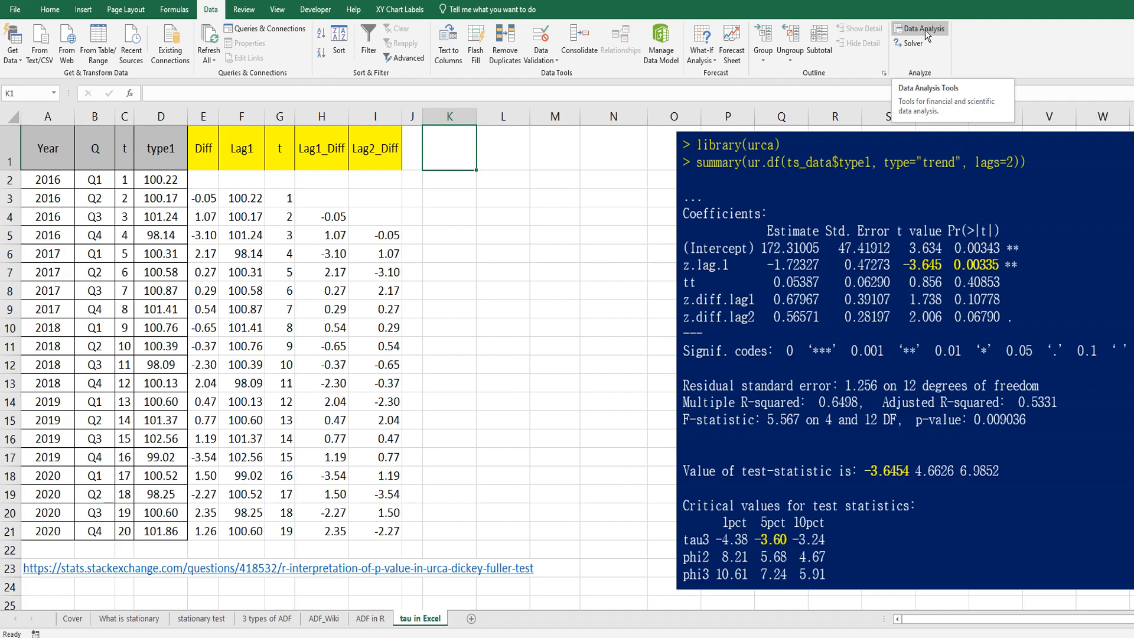
pyautogui.click(924, 28)
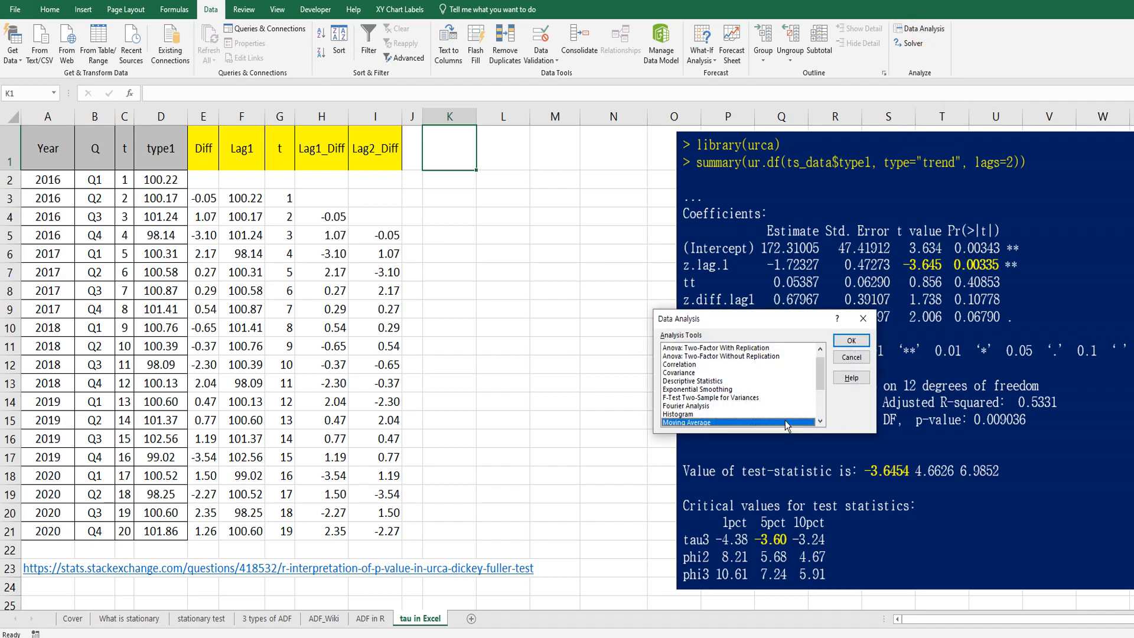
pyautogui.scroll(-3)
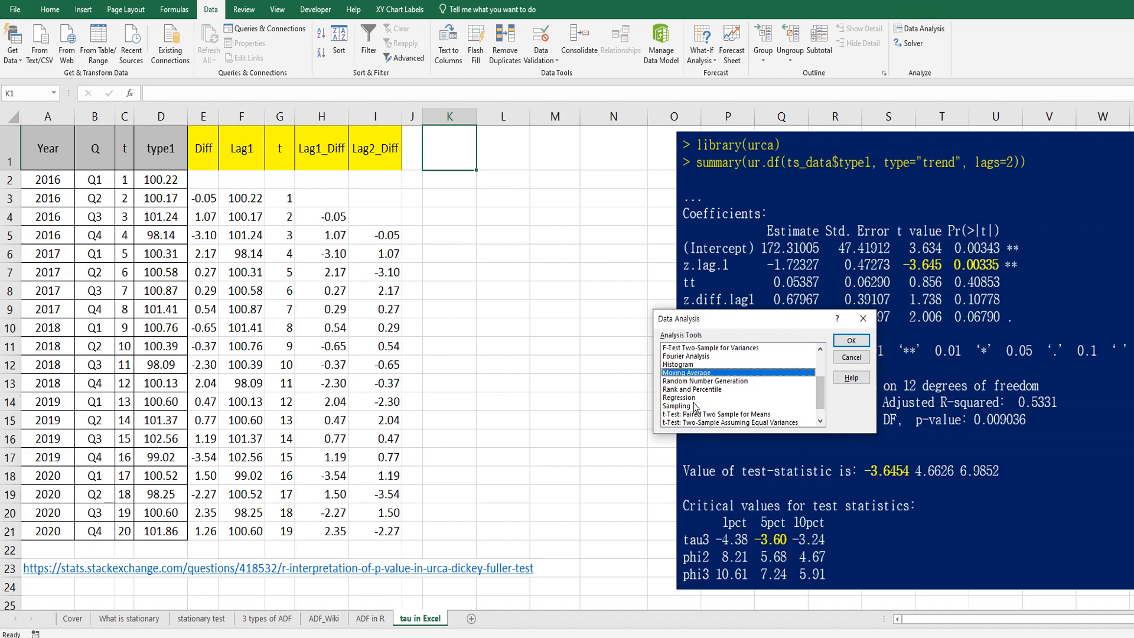
pyautogui.click(851, 340)
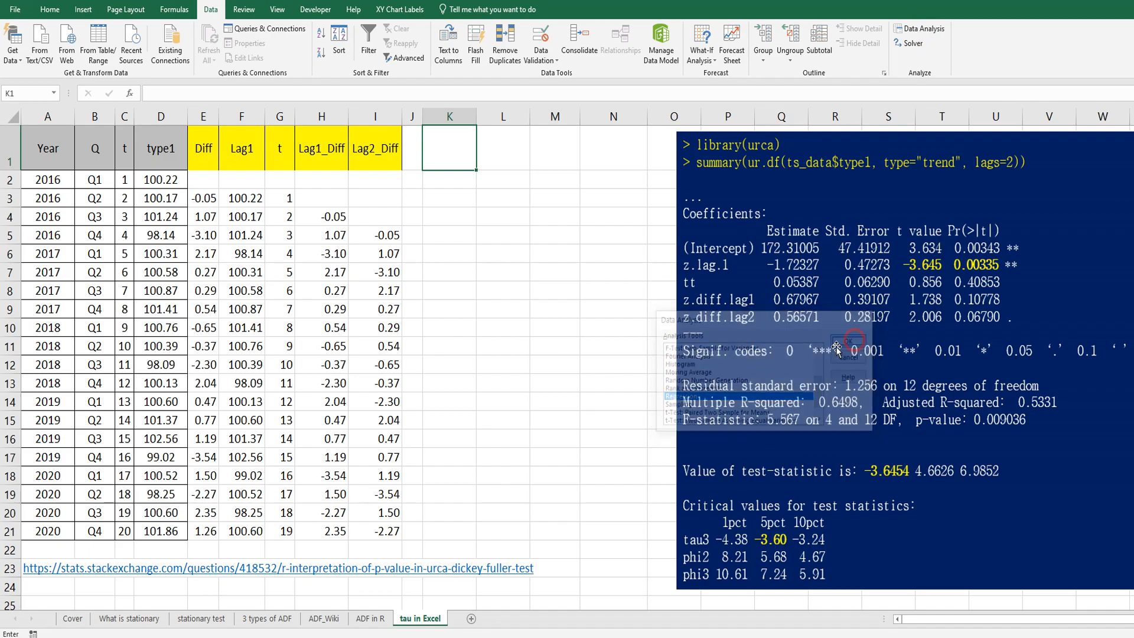
pyautogui.click(848, 342)
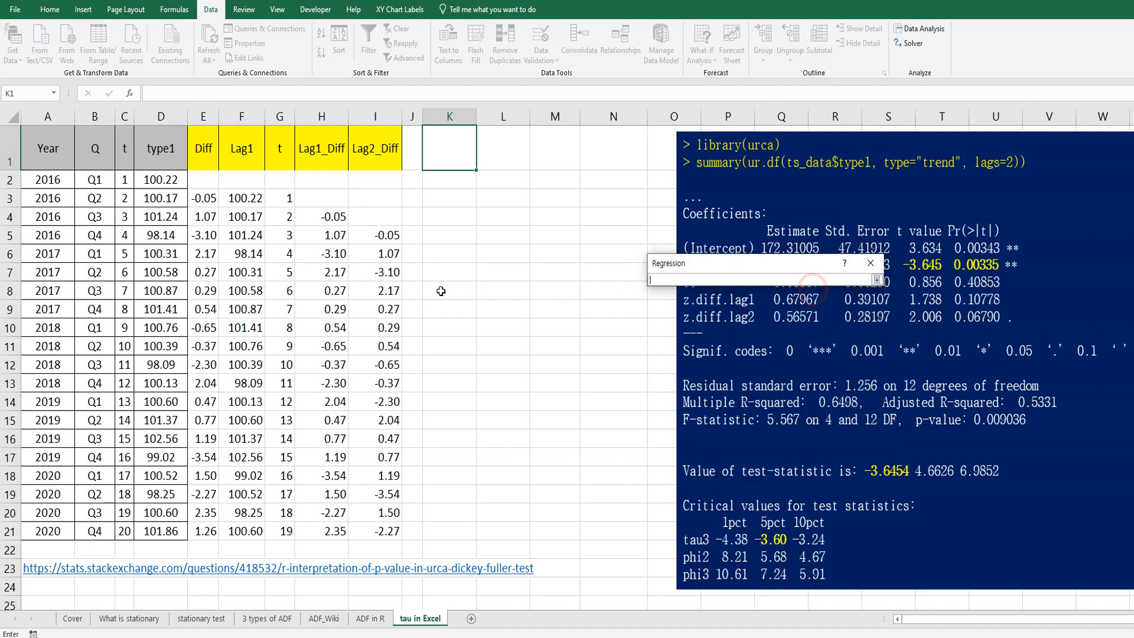
pyautogui.moveTo(203, 235); pyautogui.dragTo(203, 439)
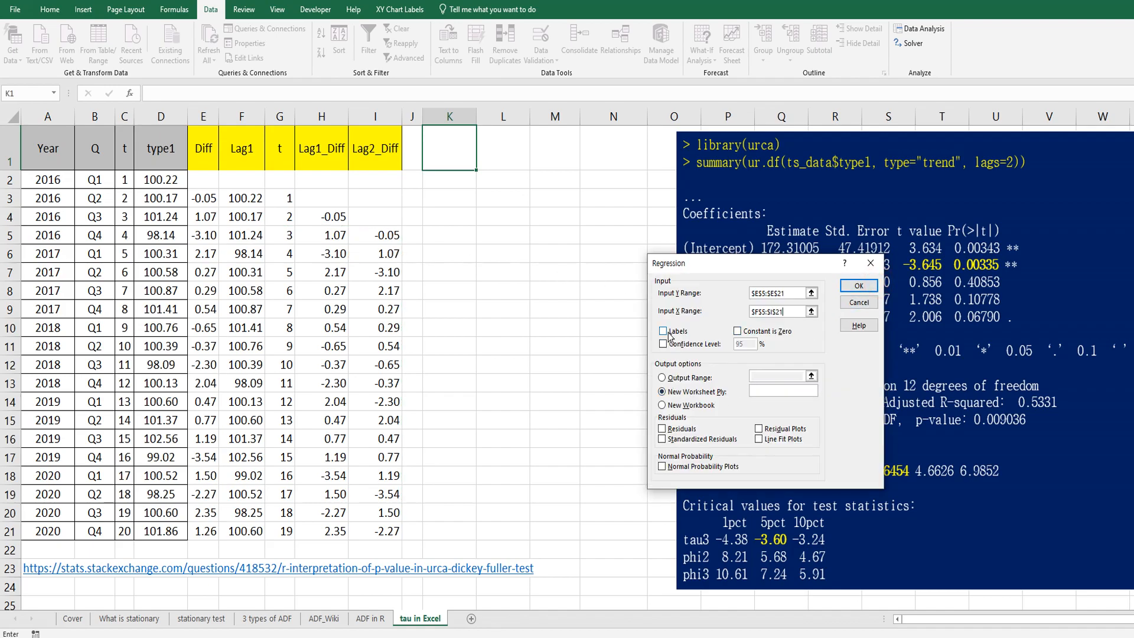
pyautogui.click(661, 374)
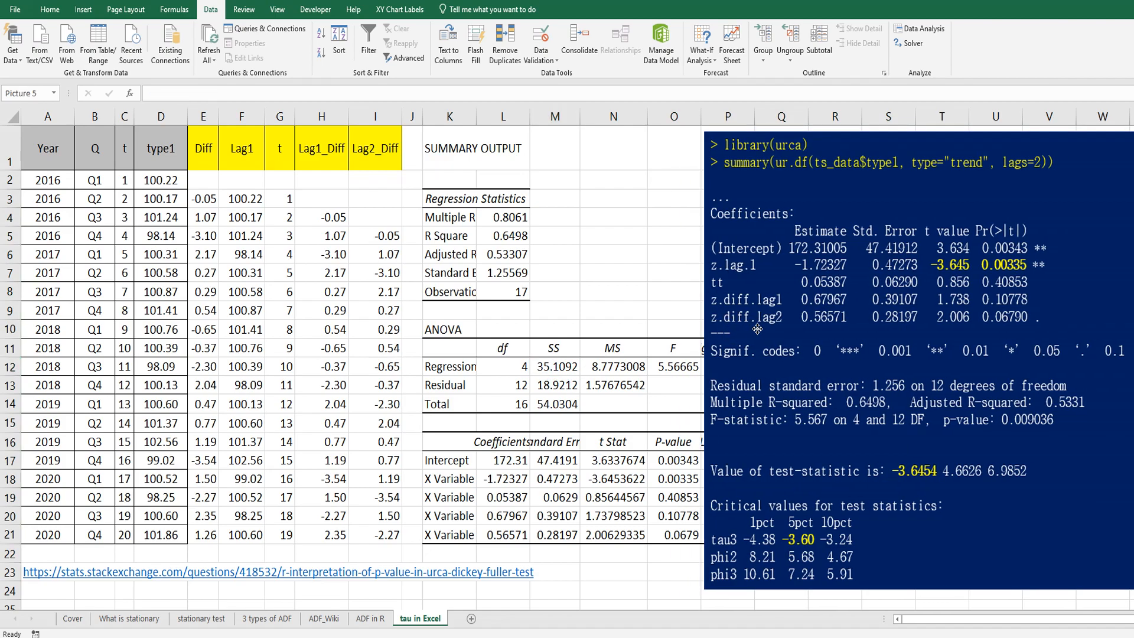
# Fill N18 (Lag1 t stat −3.6453622) yellow, then select the pasted R results image
pyautogui.click(612, 478)
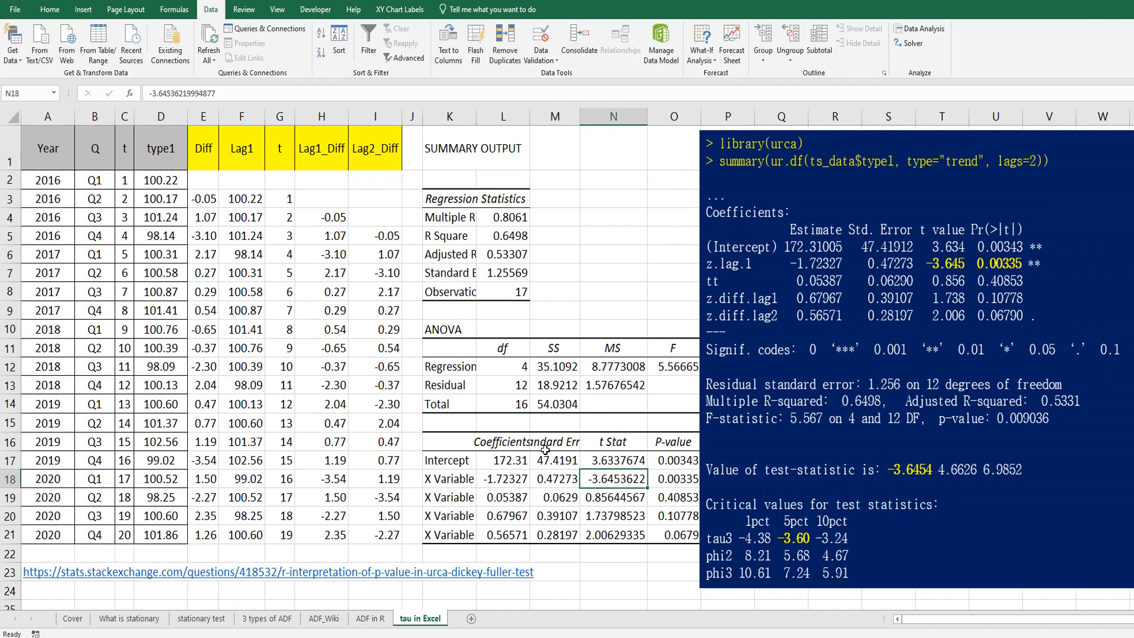
pyautogui.click(49, 10)
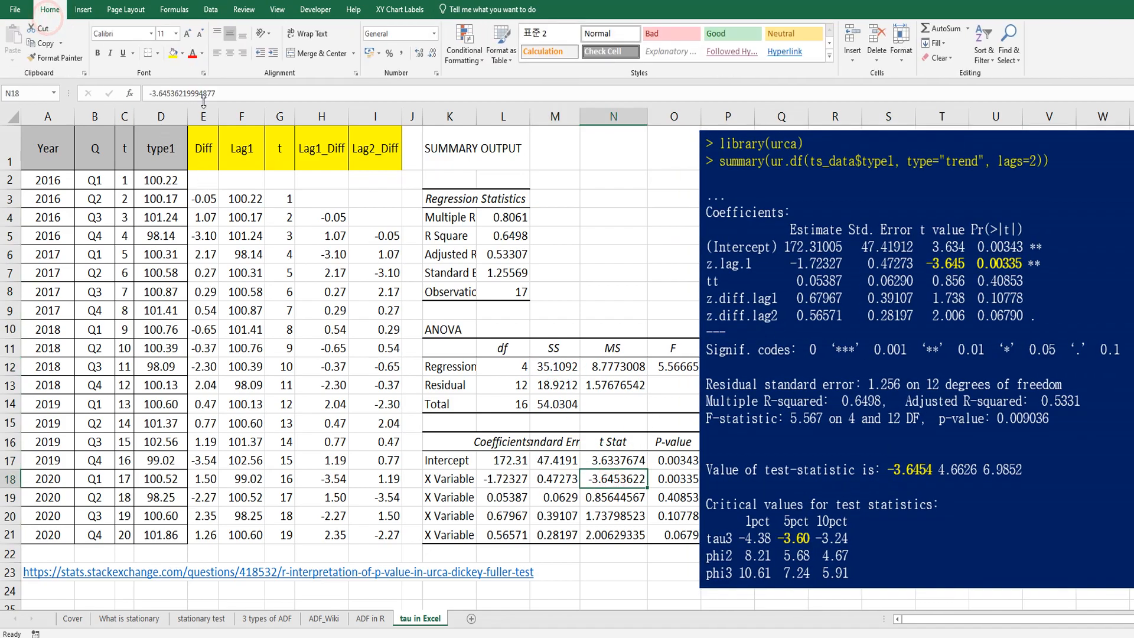
pyautogui.click(612, 478)
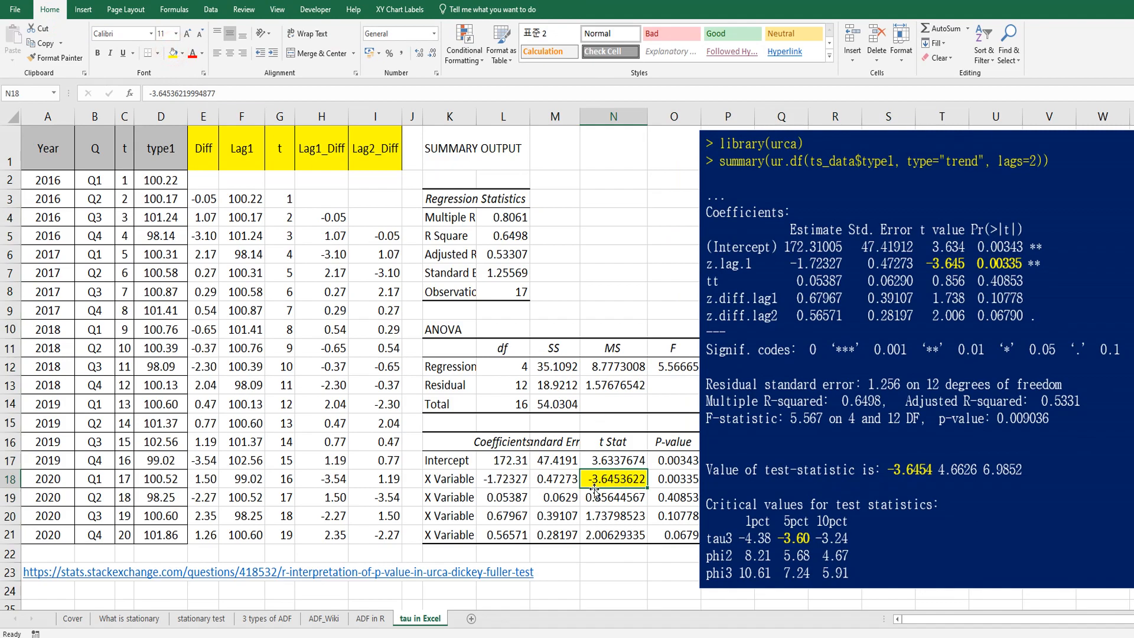
pyautogui.moveTo(646, 503)
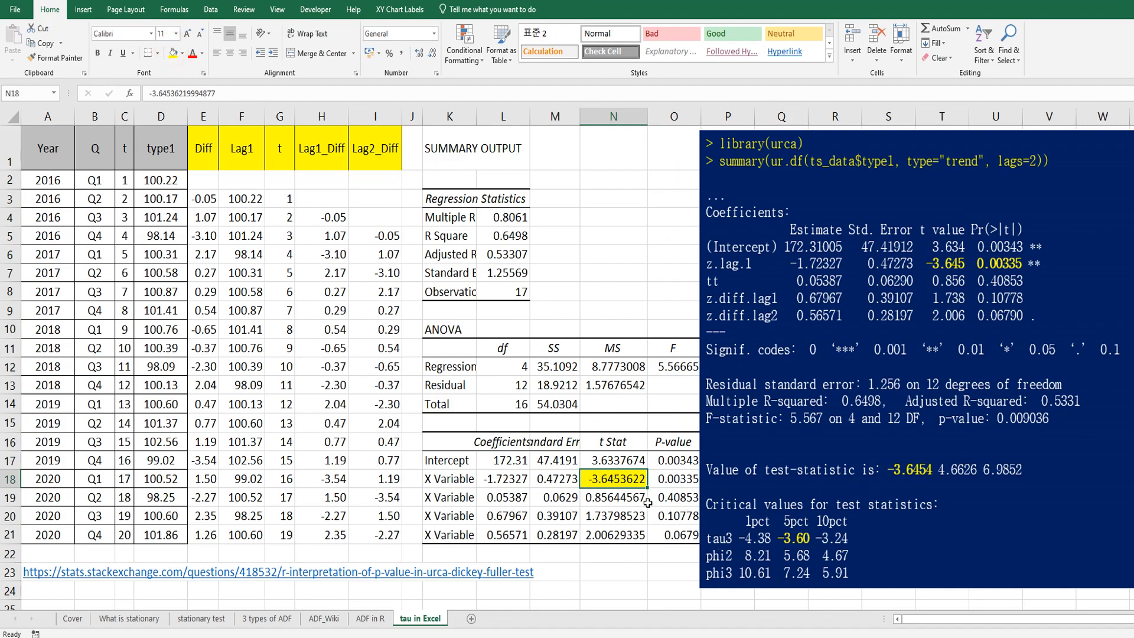
pyautogui.moveTo(802, 427)
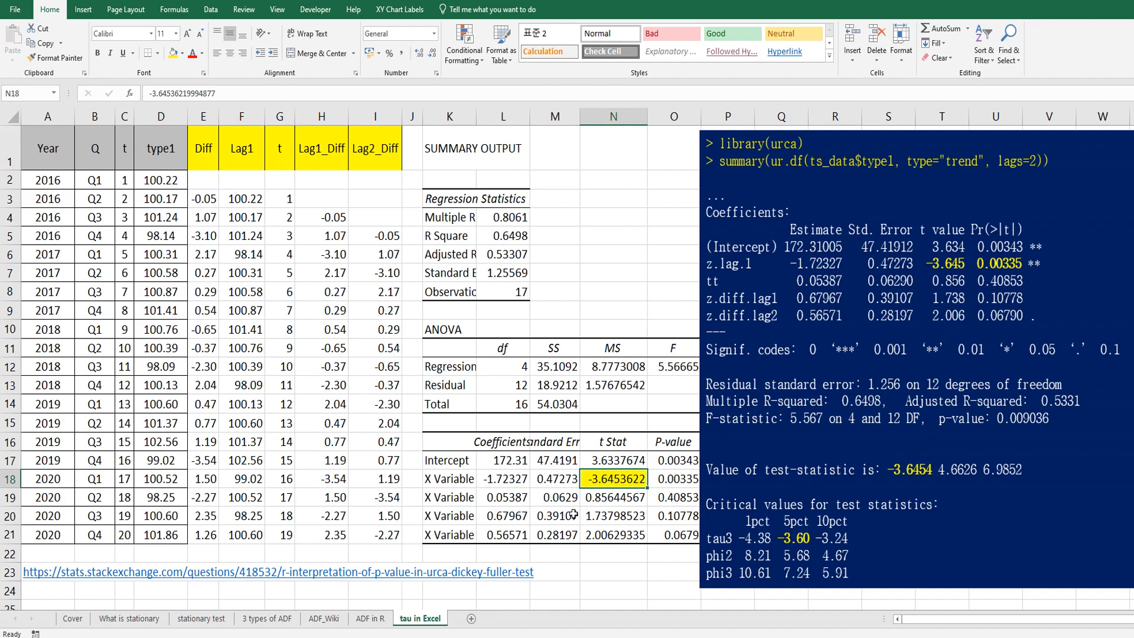
pyautogui.moveTo(565, 479)
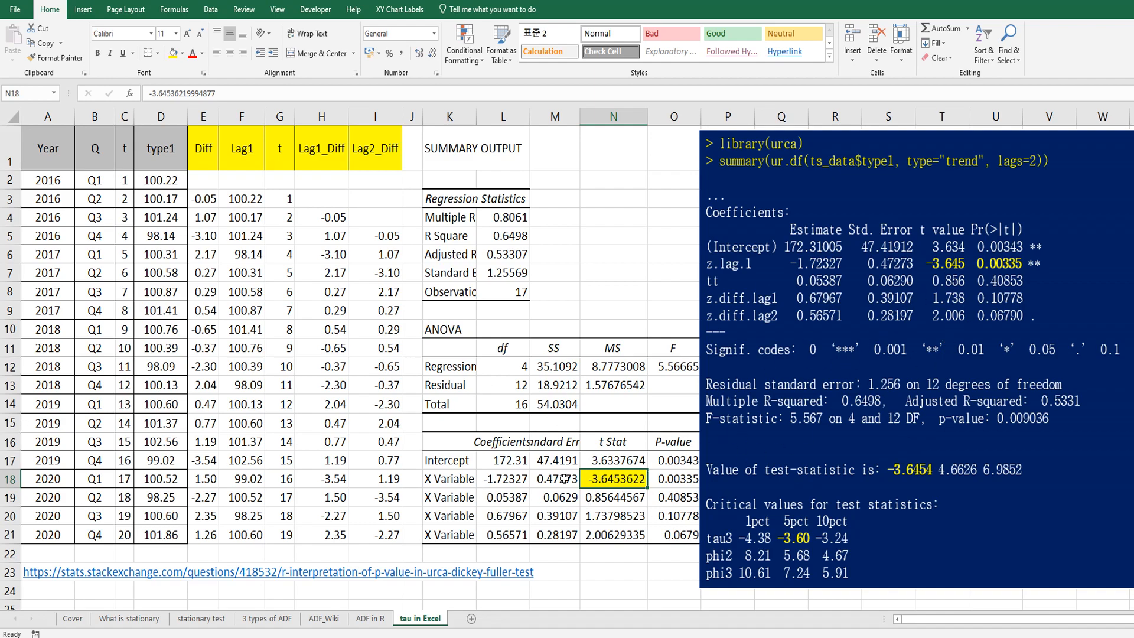
pyautogui.click(832, 289)
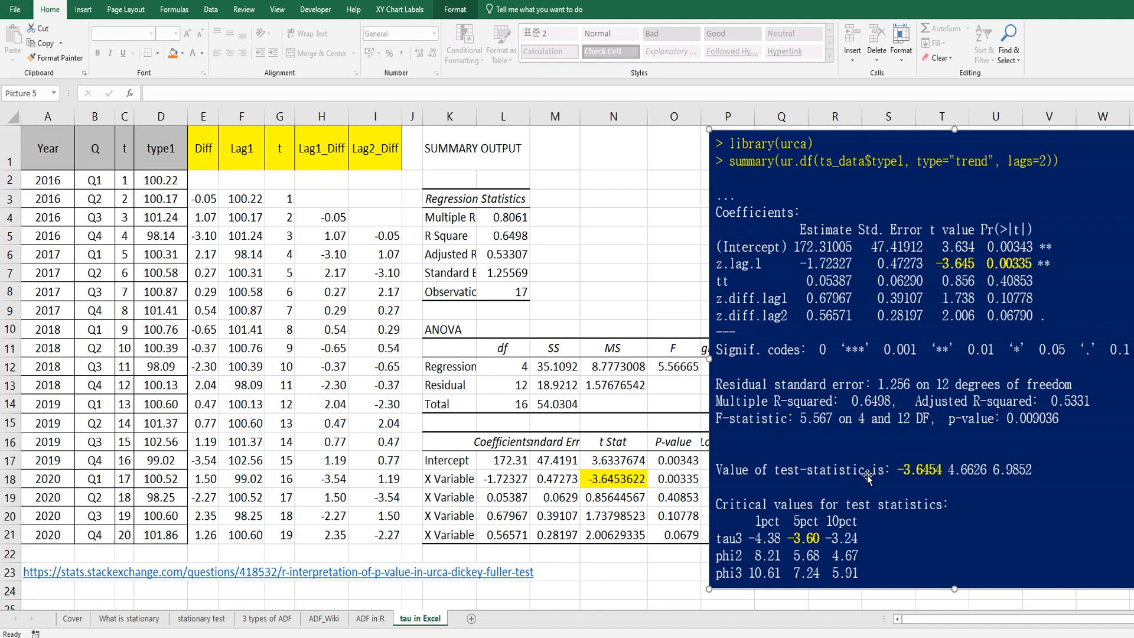
pyautogui.click(673, 477)
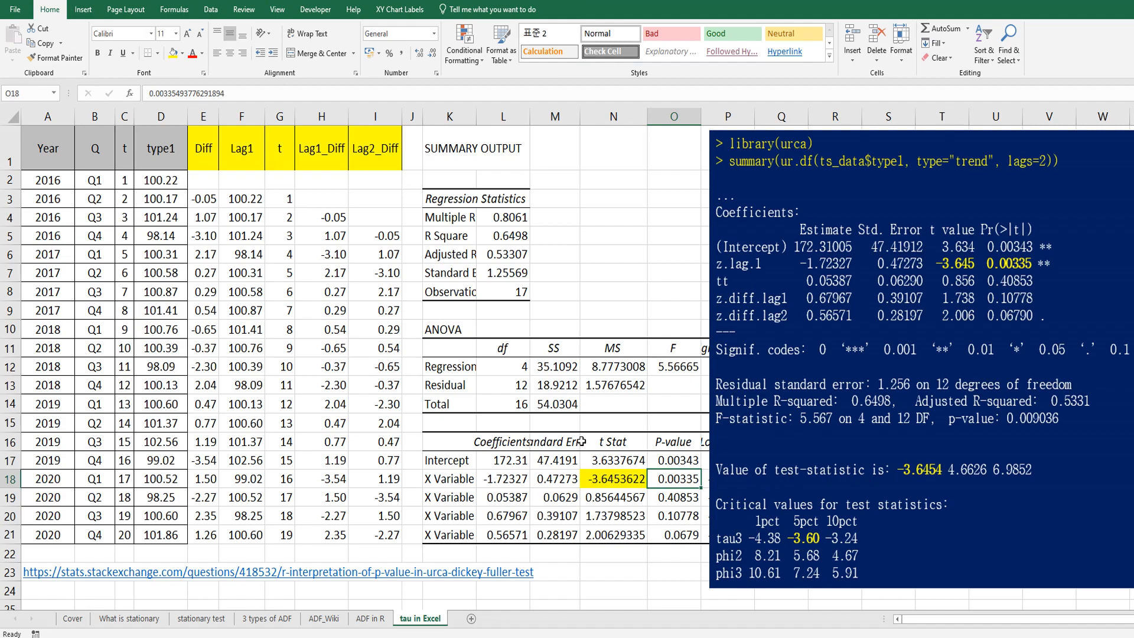
pyautogui.moveTo(808, 551)
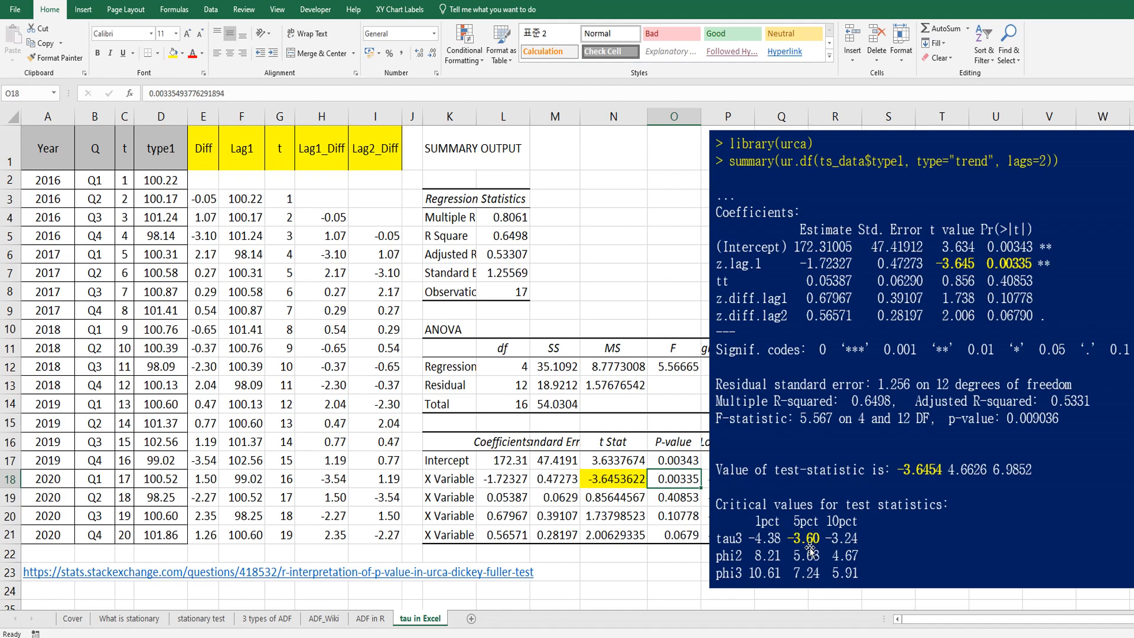
pyautogui.moveTo(732, 502)
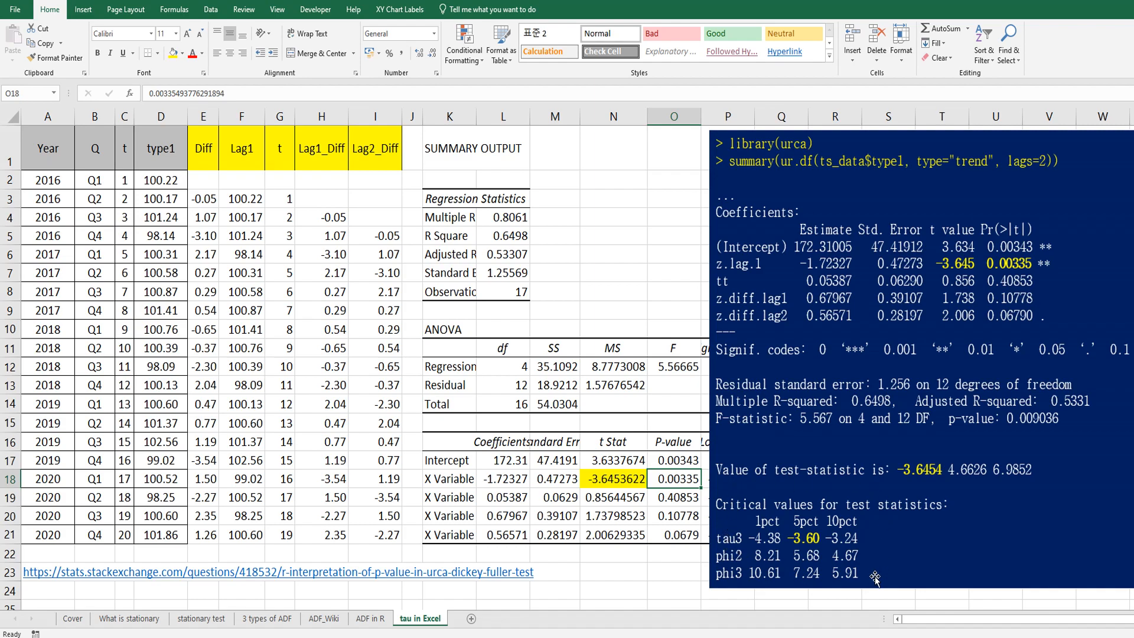
pyautogui.moveTo(932, 486)
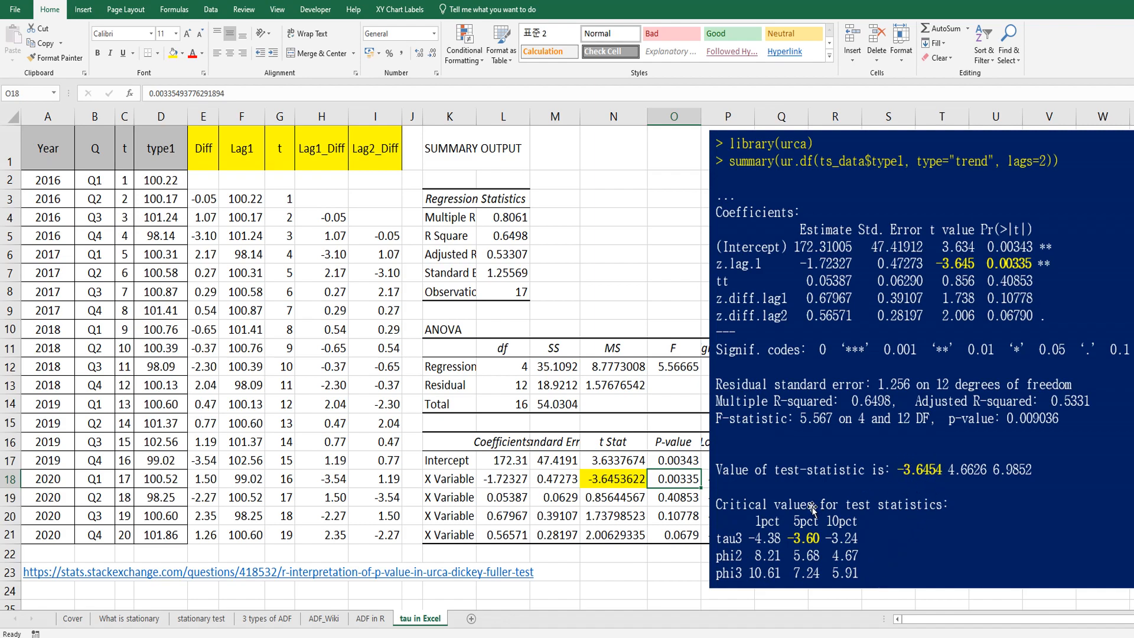
pyautogui.moveTo(812, 583)
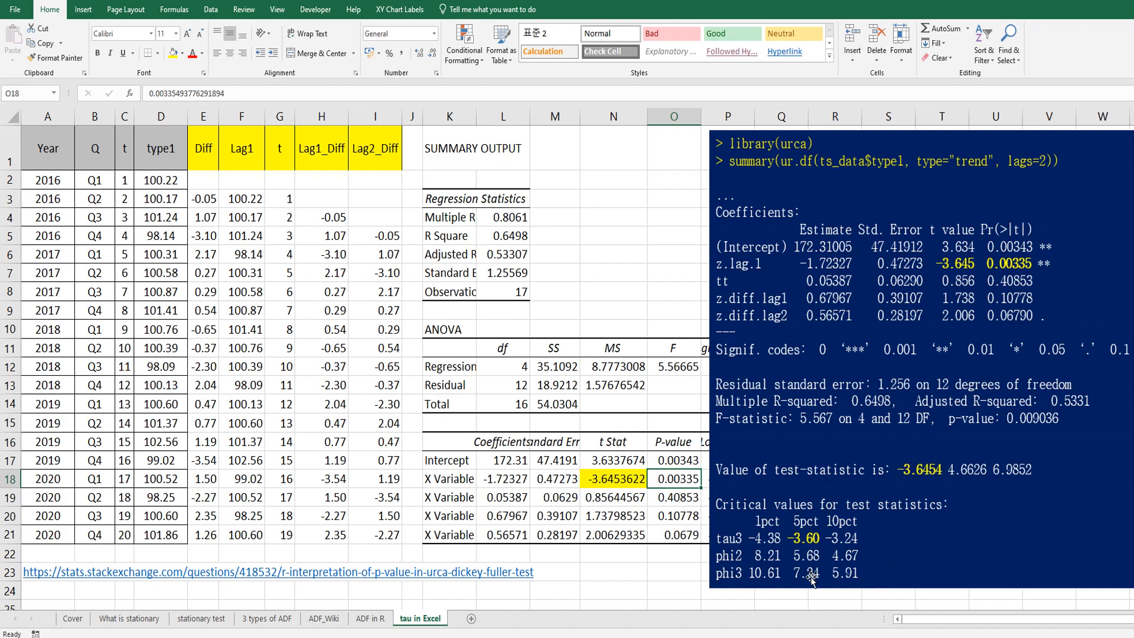
pyautogui.moveTo(888, 470)
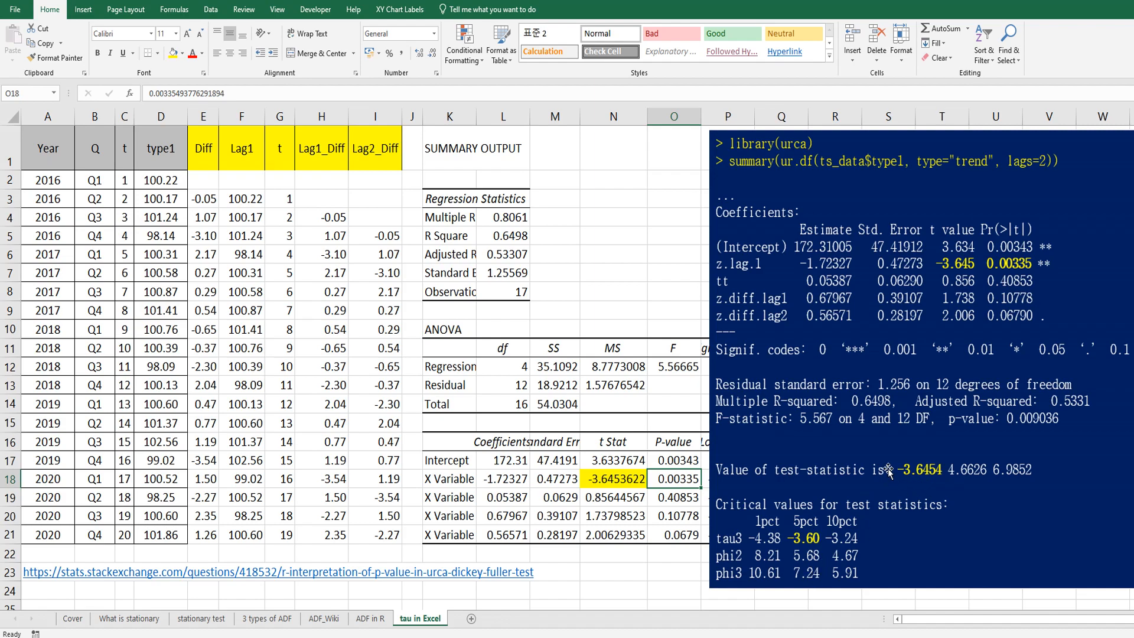
pyautogui.moveTo(770, 524)
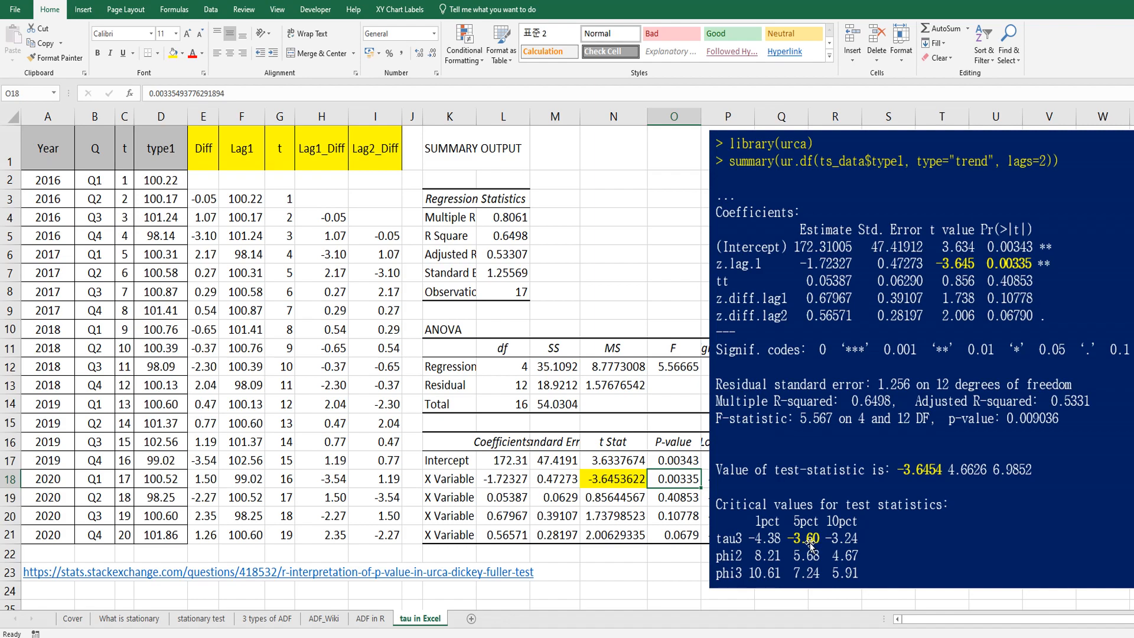
pyautogui.moveTo(907, 545)
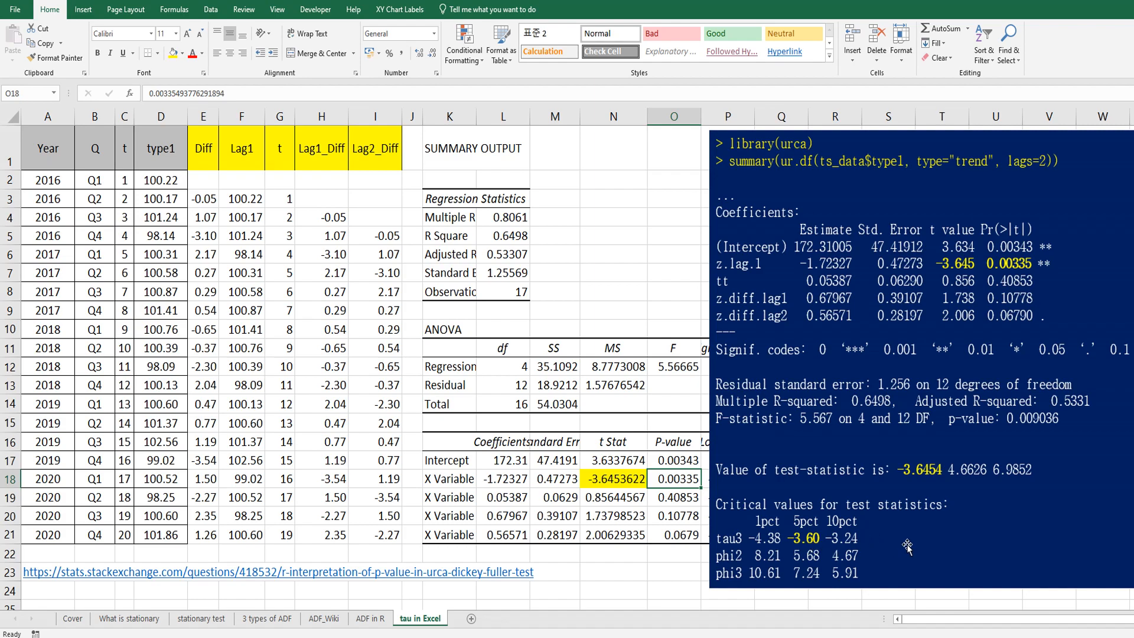
pyautogui.moveTo(386, 635)
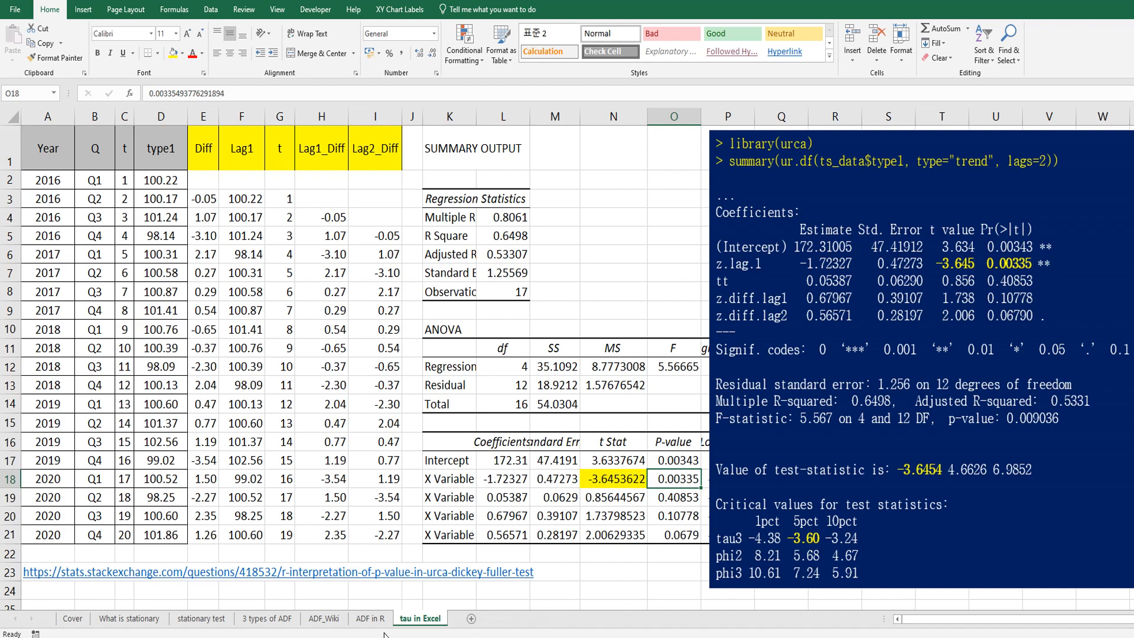